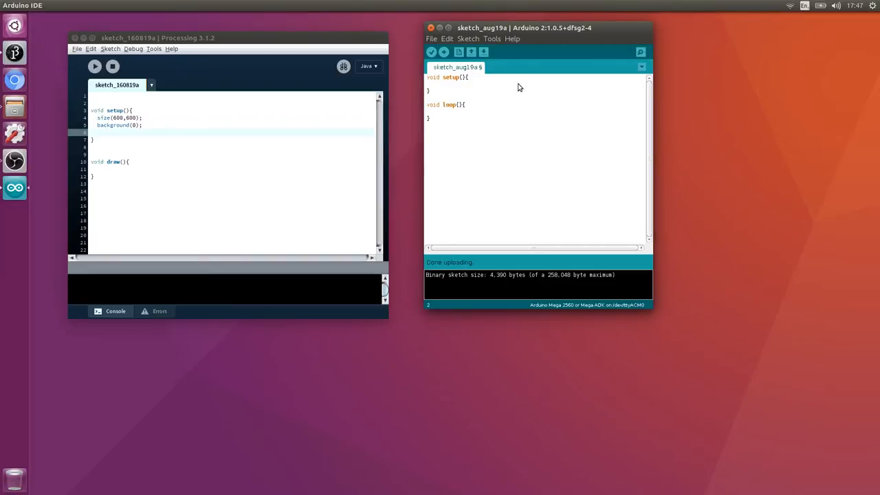
# - Start serial communication at 9600 baud in setup() with Serial.begin(9600);
pyautogui.write('Ser')
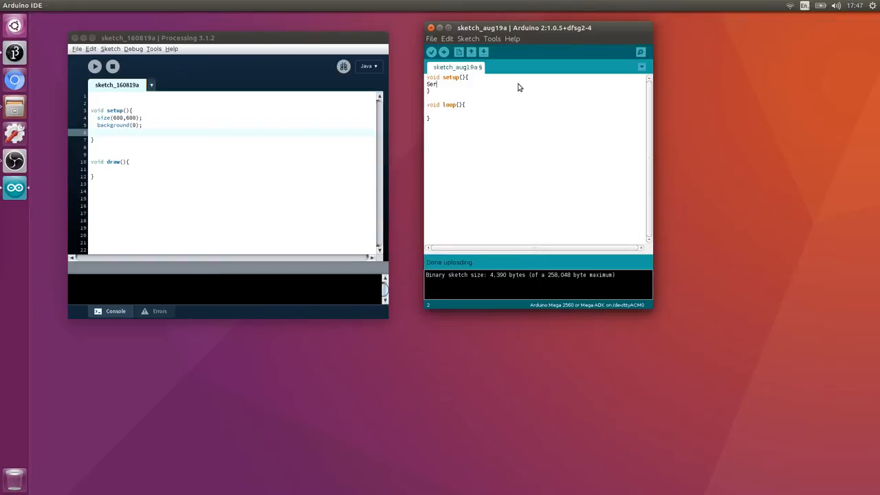
pyautogui.write('ial.begin')
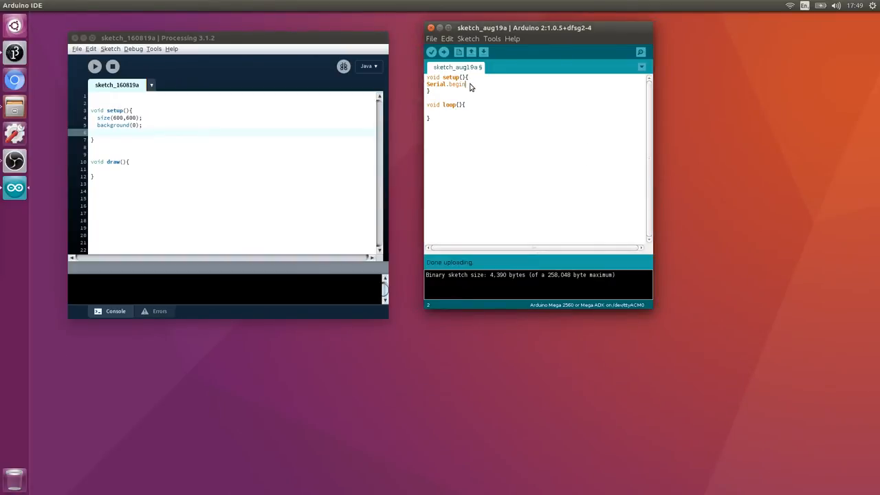
pyautogui.write('(9600')
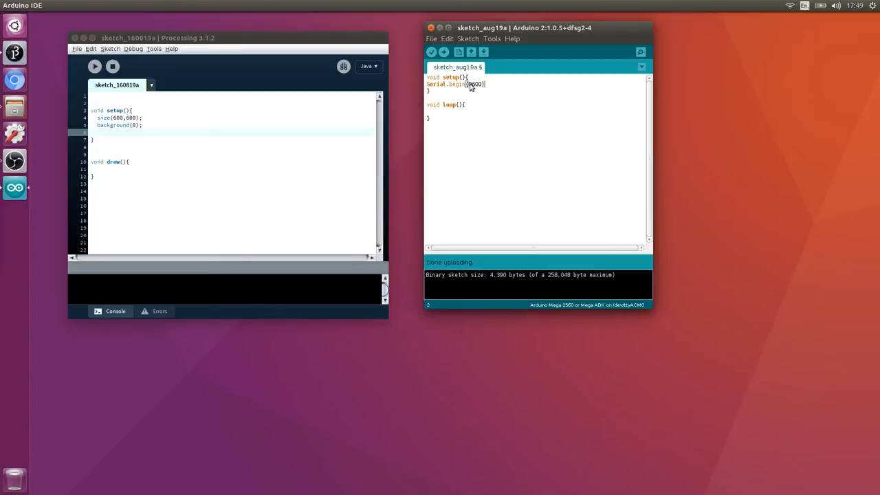
pyautogui.write(';')
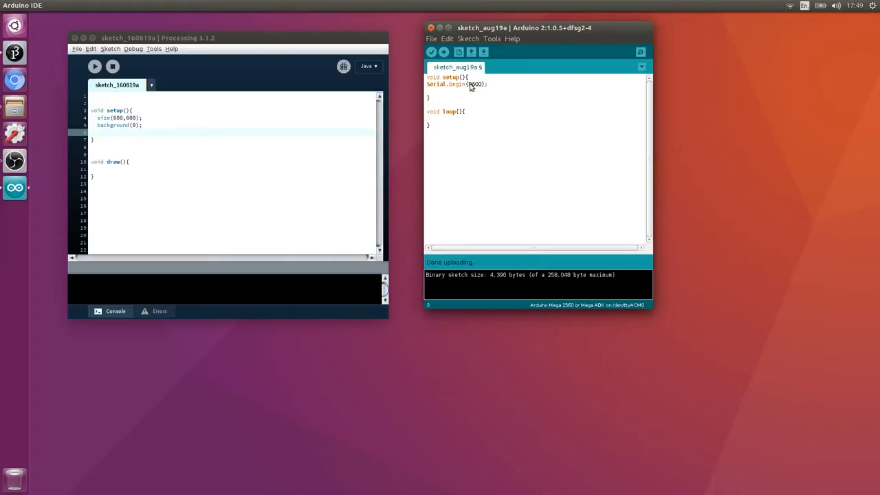
# - Set A0 and A1 as INPUT and pin 2 as INPUT_PULLUP, then move into loop()
pyautogui.write('piMode(')
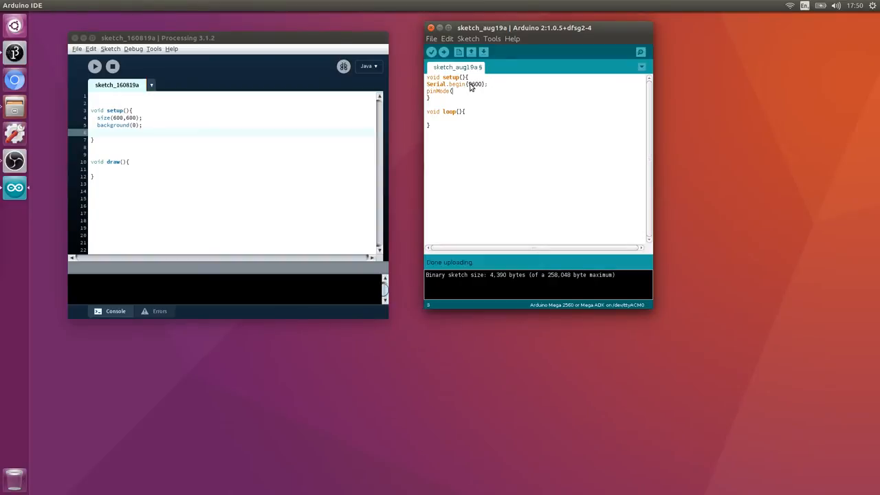
pyautogui.write('A0')
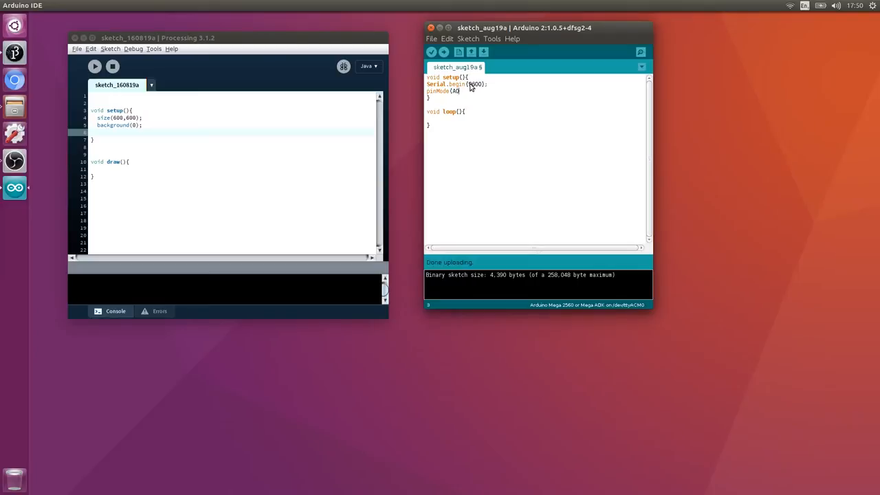
pyautogui.write(', INPUT);')
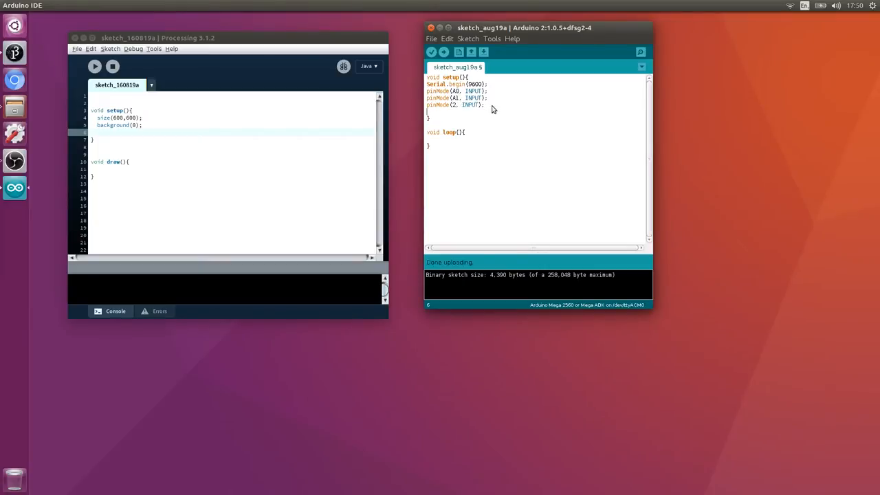
pyautogui.write('pinMode(2,')
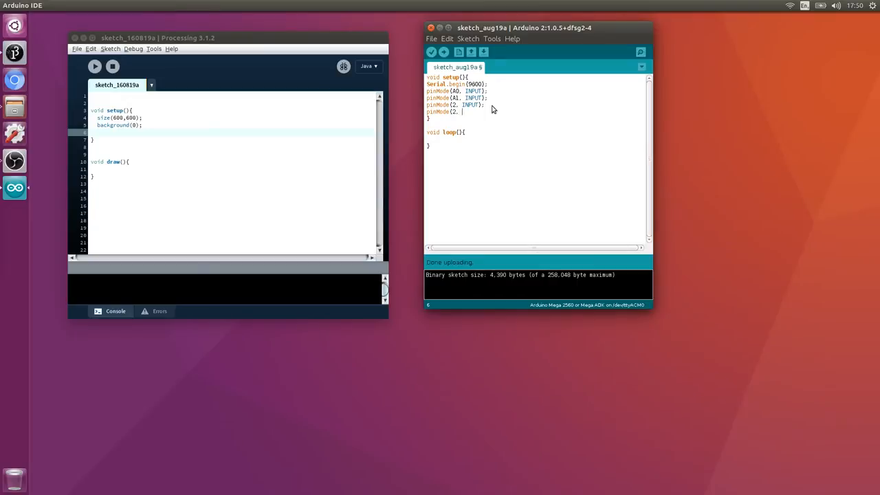
pyautogui.write('I')
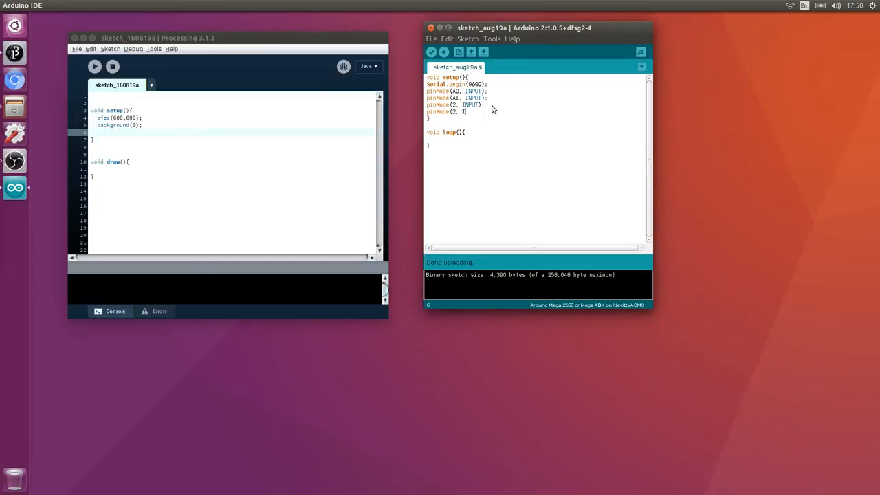
pyautogui.write('NPUT')
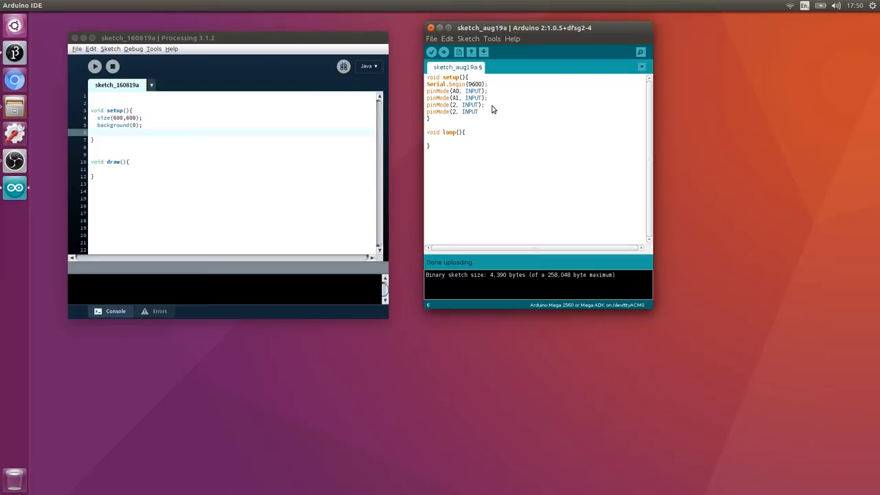
pyautogui.write('_PULLUP);')
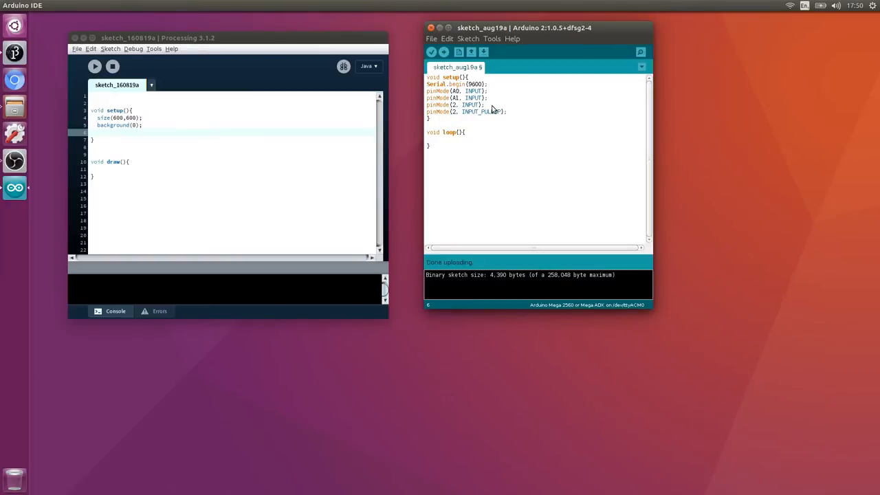
pyautogui.click(426, 140)
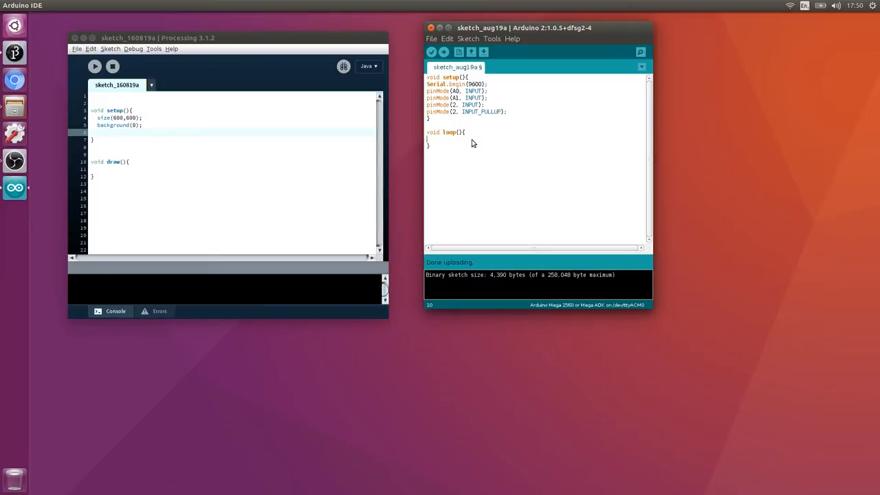
# - Read analog A0 into xVal, A1 into yVal, and digital pin 2 into Pressed
pyautogui.write('int x')
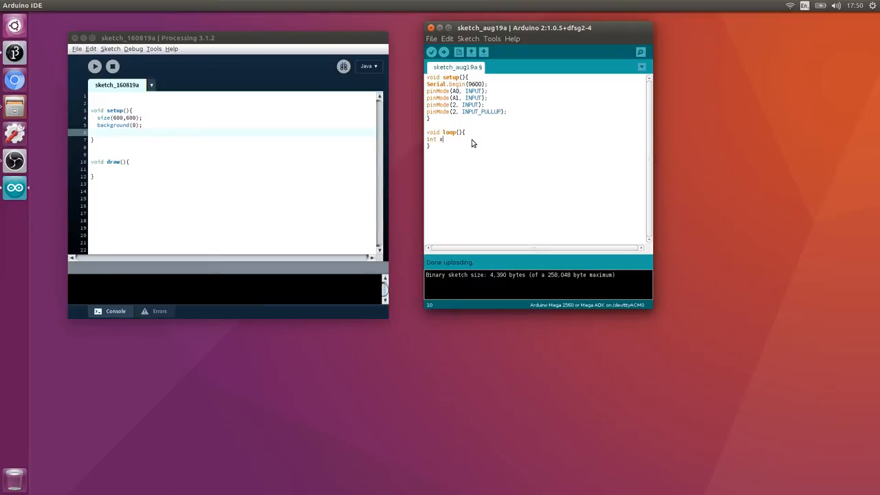
pyautogui.write('Val')
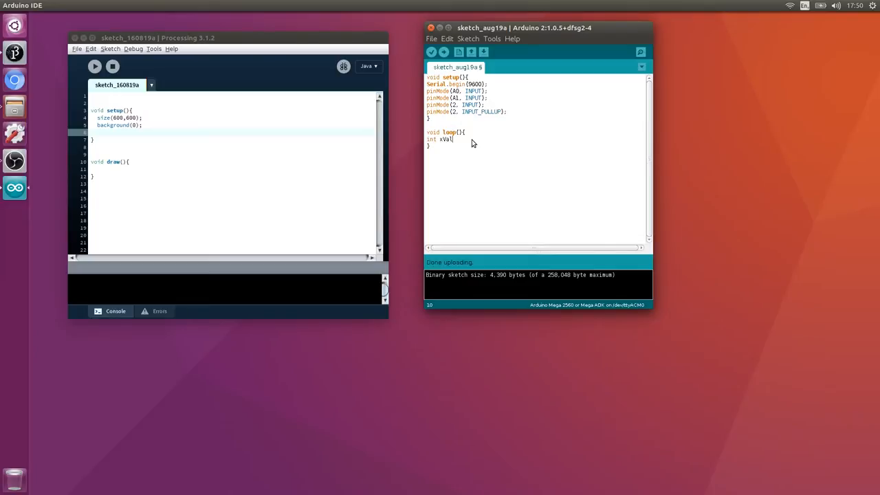
pyautogui.write('analogRead(')
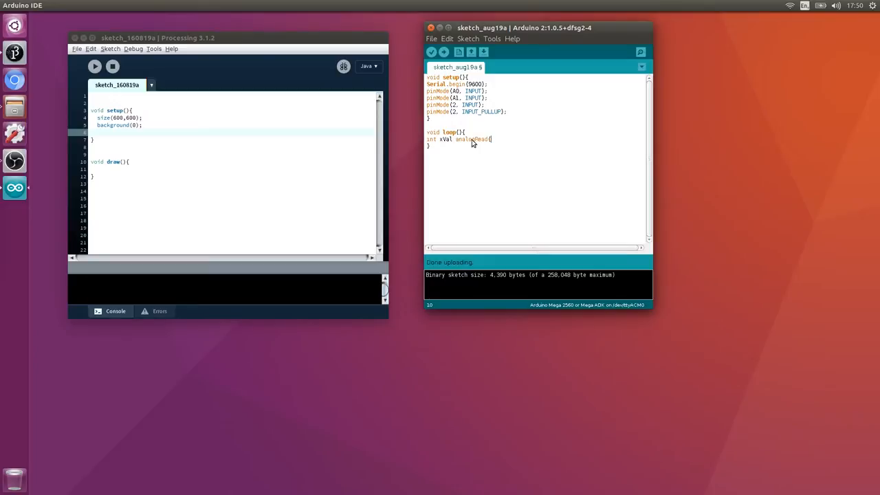
pyautogui.write('A0);')
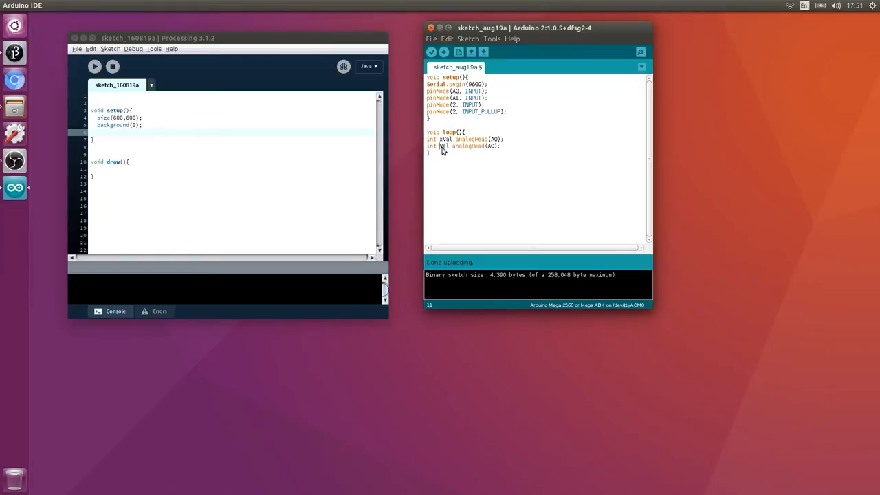
pyautogui.write('yVal')
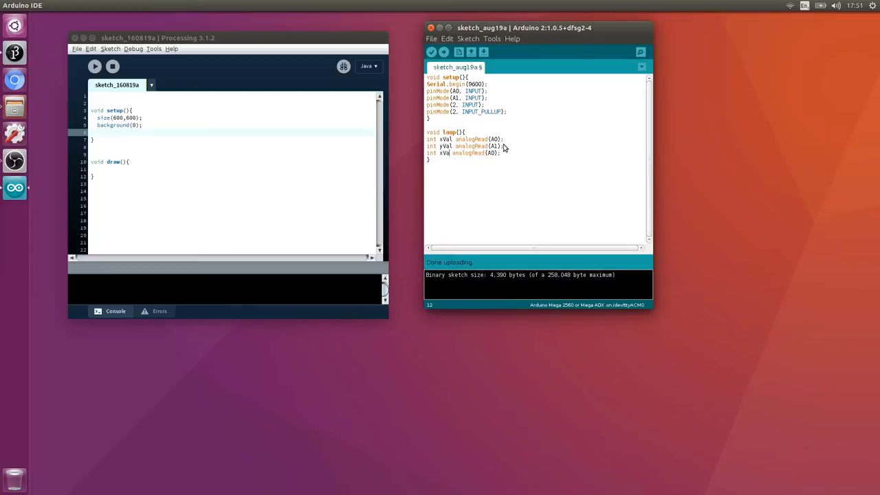
pyautogui.write('Pressed')
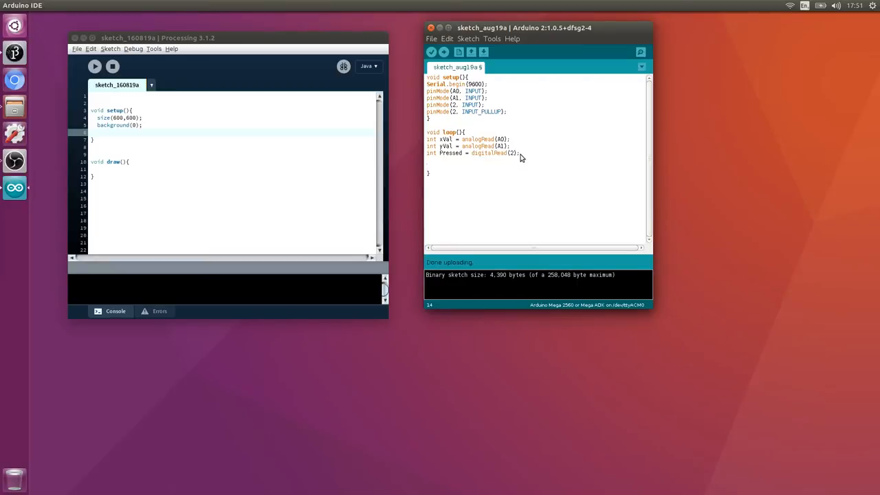
# - Print xVal, yVal and Pressed comma-separated over serial with a trailing newline and a delay
pyautogui.write('Seria')
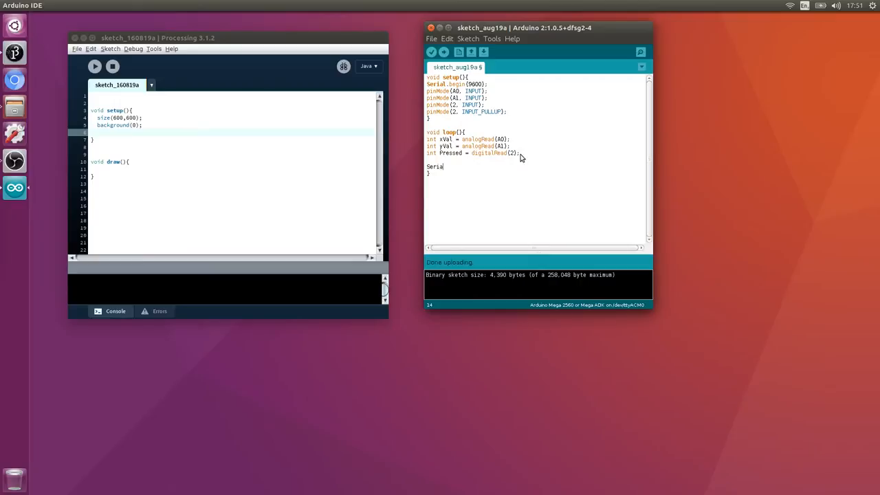
pyautogui.write('l.print')
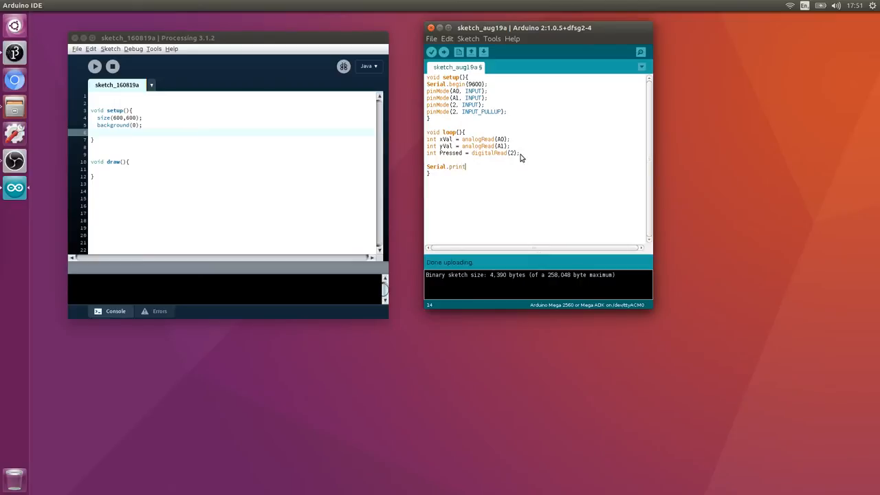
pyautogui.write('();')
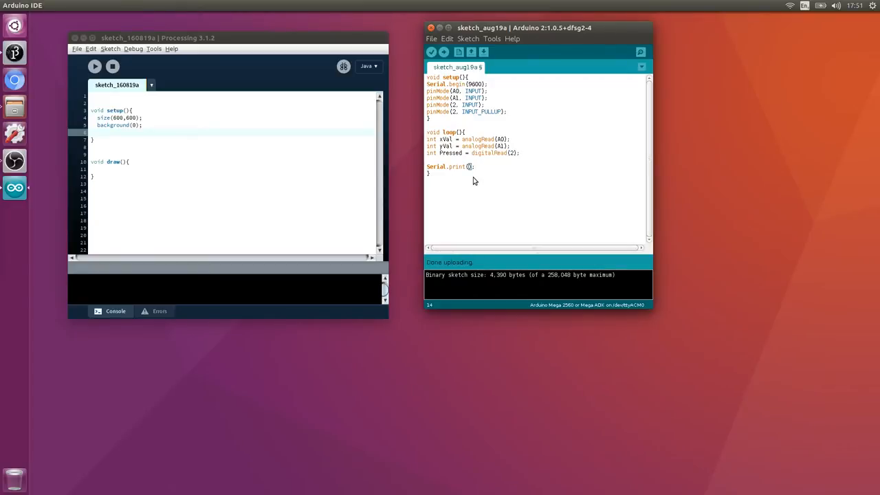
pyautogui.write('xVal')
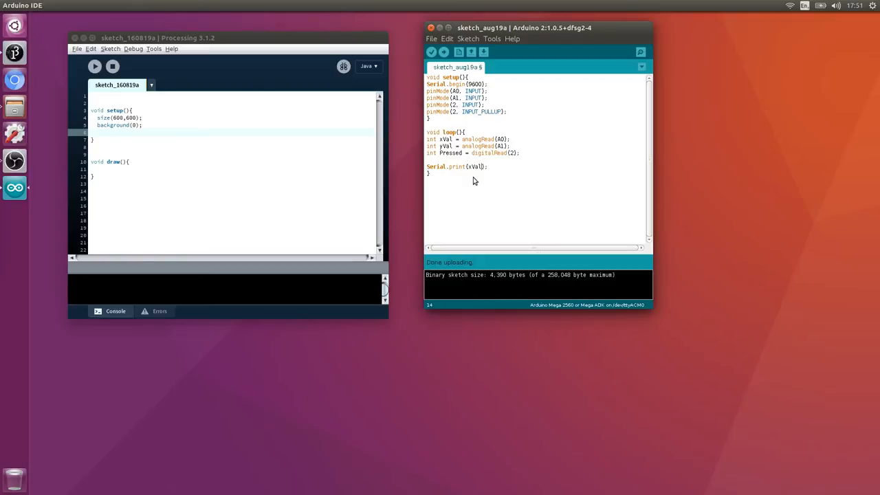
pyautogui.tripleClick(457, 167)
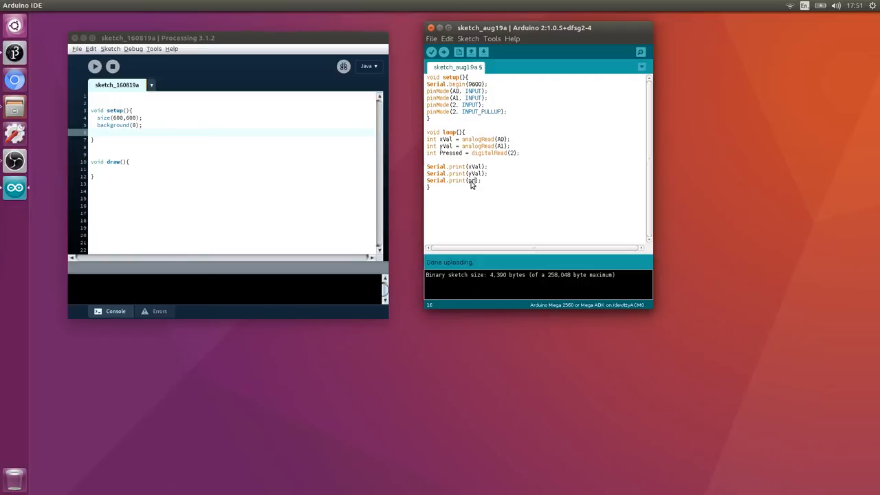
pyautogui.write('pressed')
pyautogui.write('Serial.print(",");')
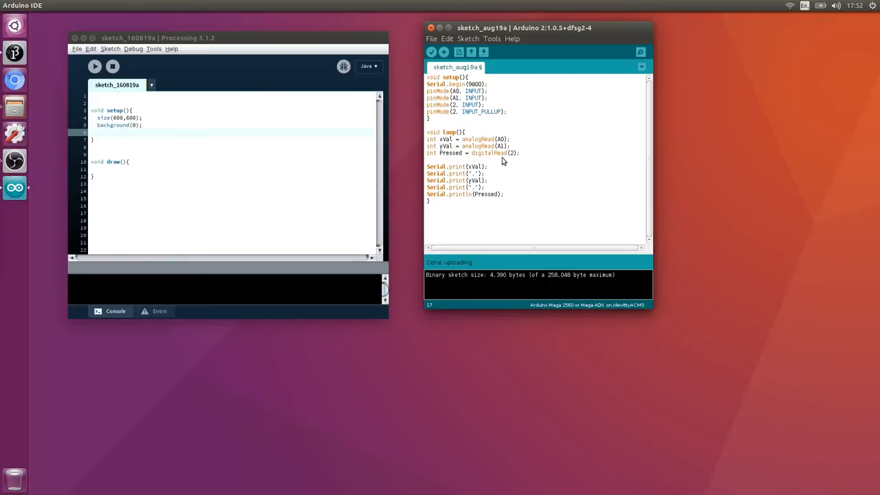
pyautogui.moveTo(443, 52)
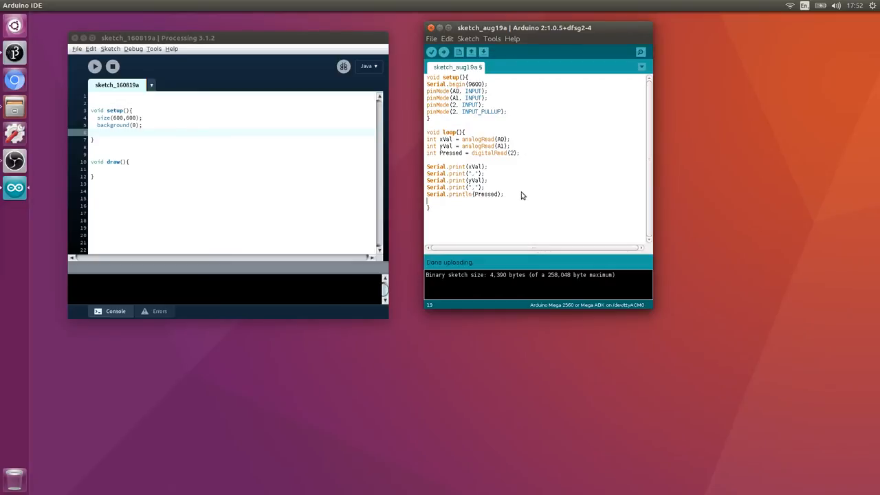
pyautogui.write('delay(100);')
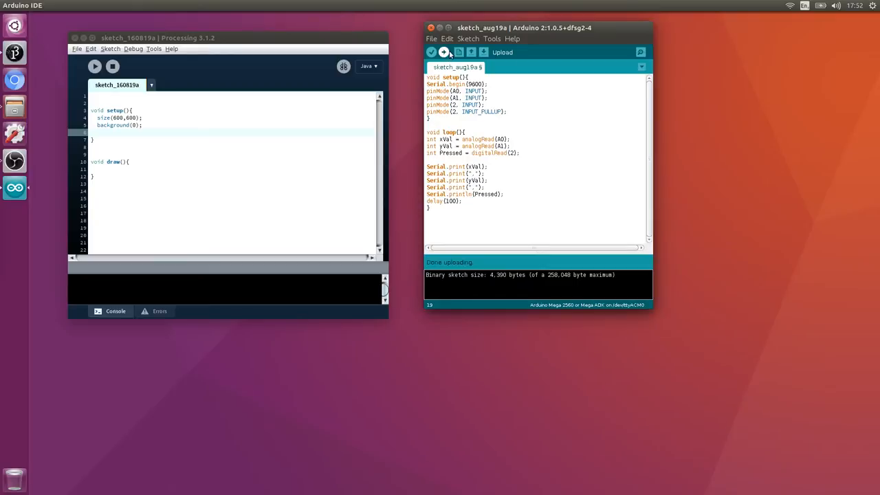
# - Compile and upload the joystick sketch to the Arduino board
pyautogui.click(443, 52)
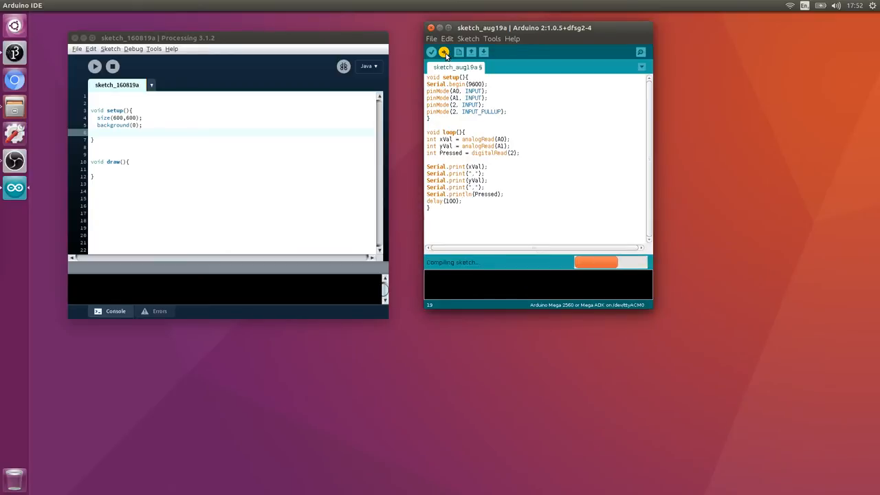
pyautogui.click(446, 52)
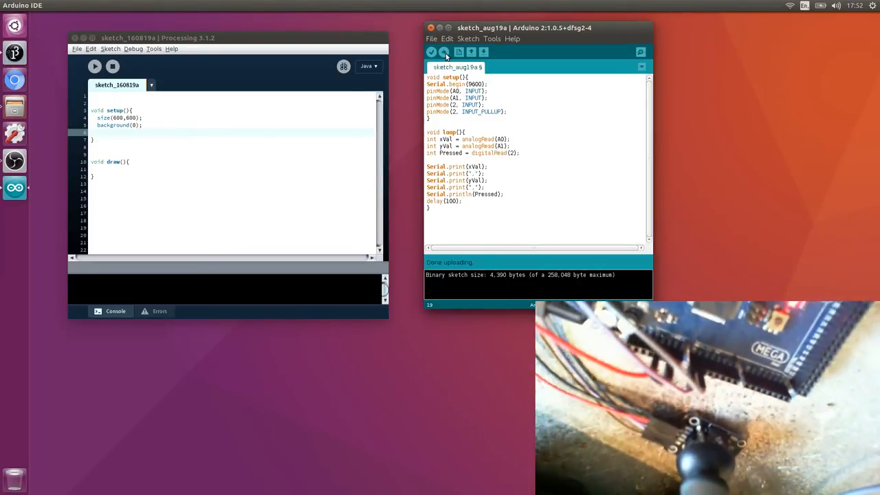
pyautogui.click(641, 52)
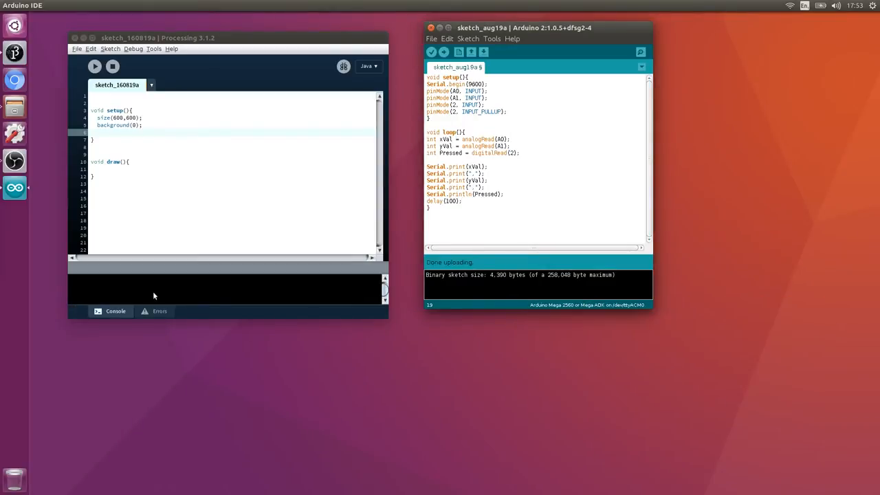
pyautogui.moveTo(305, 169)
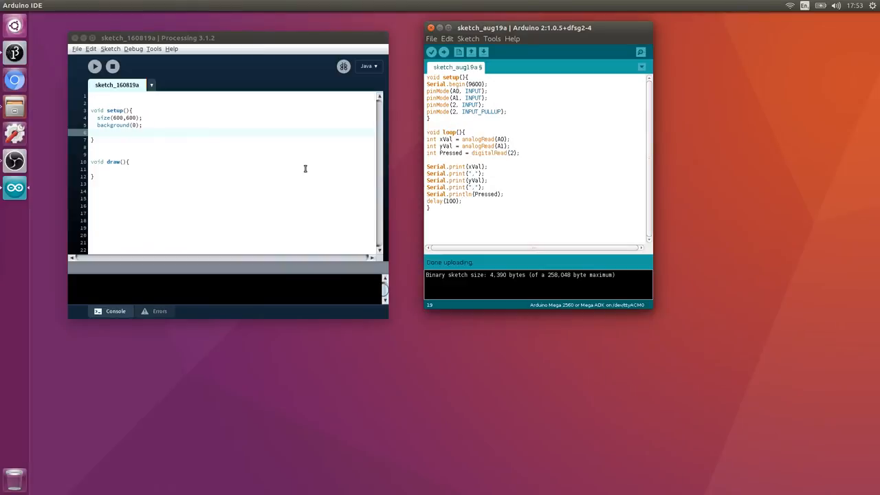
pyautogui.moveTo(558, 29)
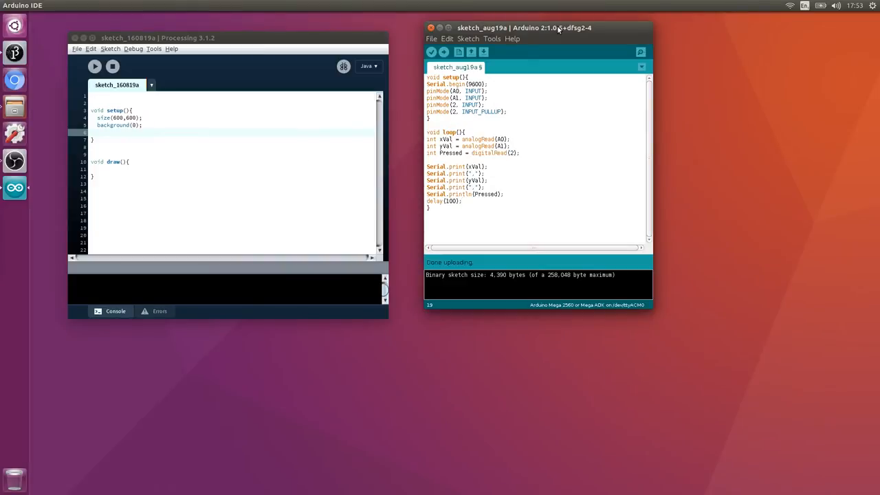
pyautogui.click(465, 201)
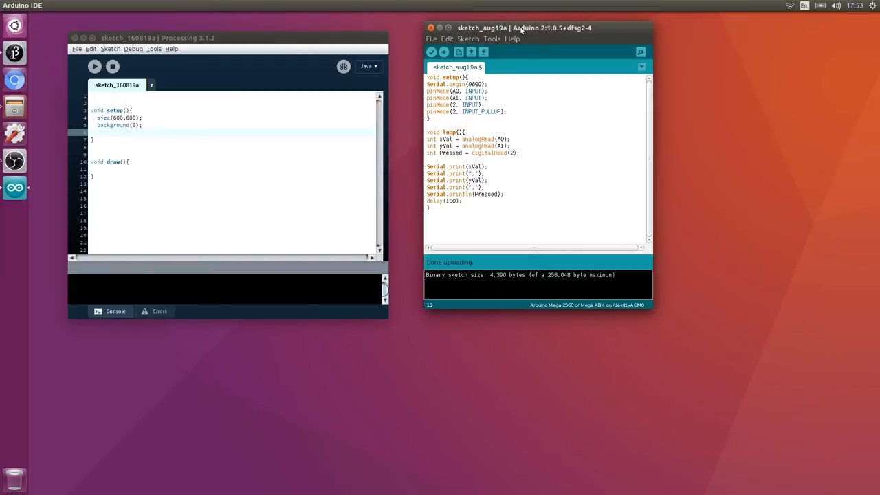
pyautogui.moveTo(289, 43)
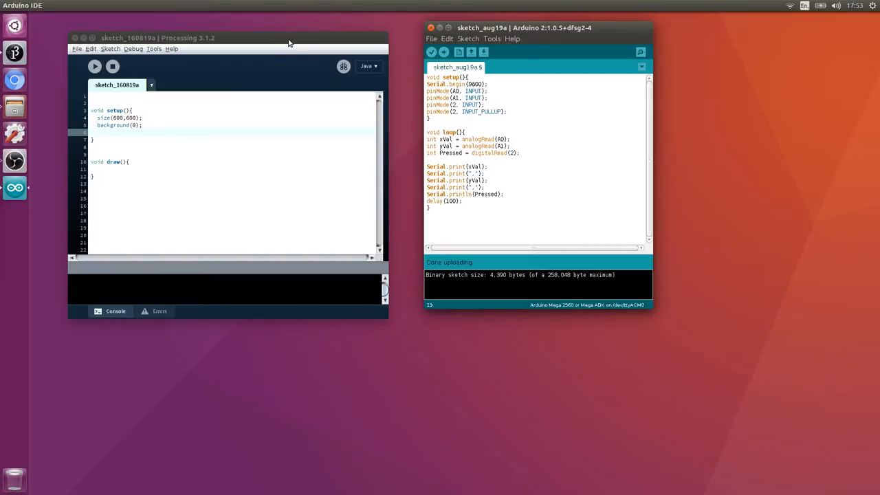
# - Add import processing.serial.*; at the top of the Processing sketch
pyautogui.click(247, 99)
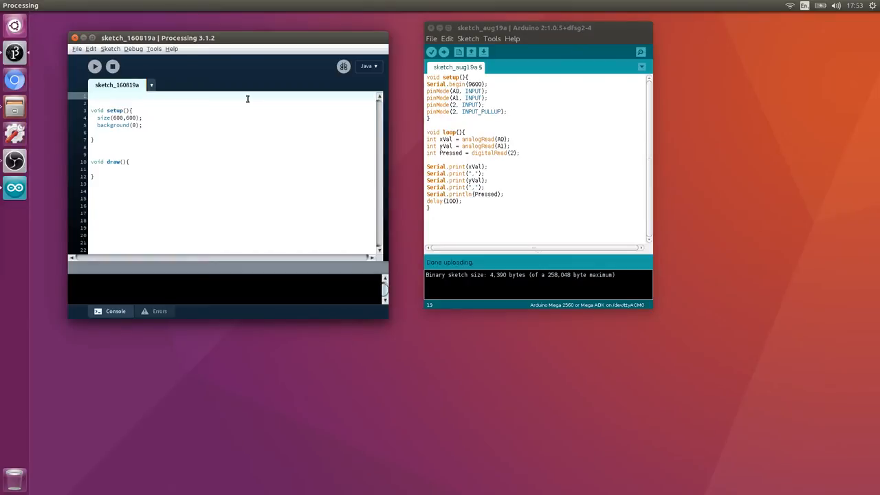
pyautogui.write('import')
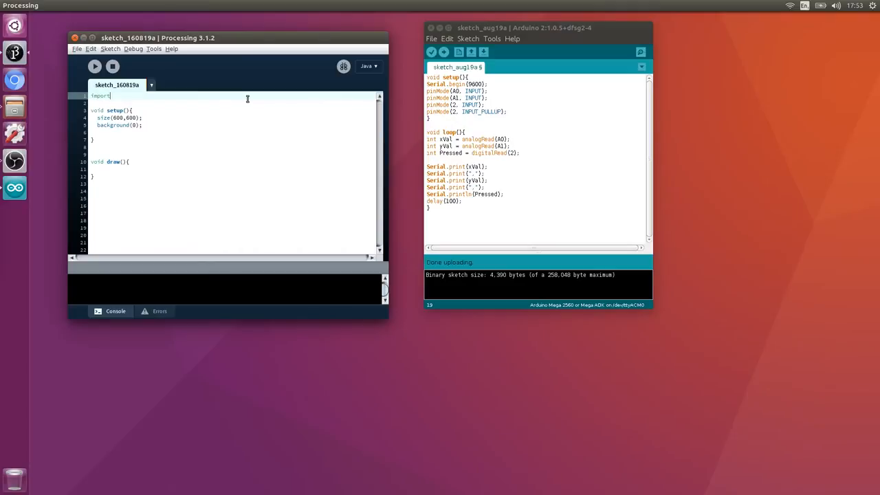
pyautogui.click(94, 66)
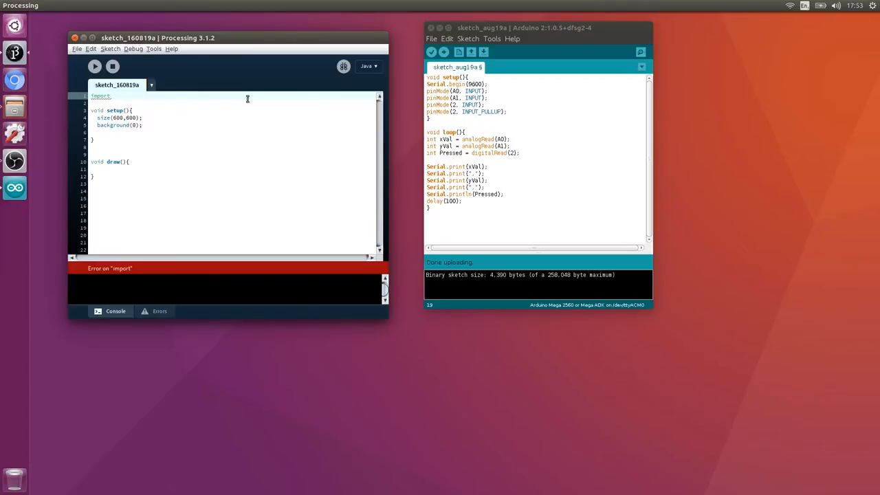
pyautogui.write('pro')
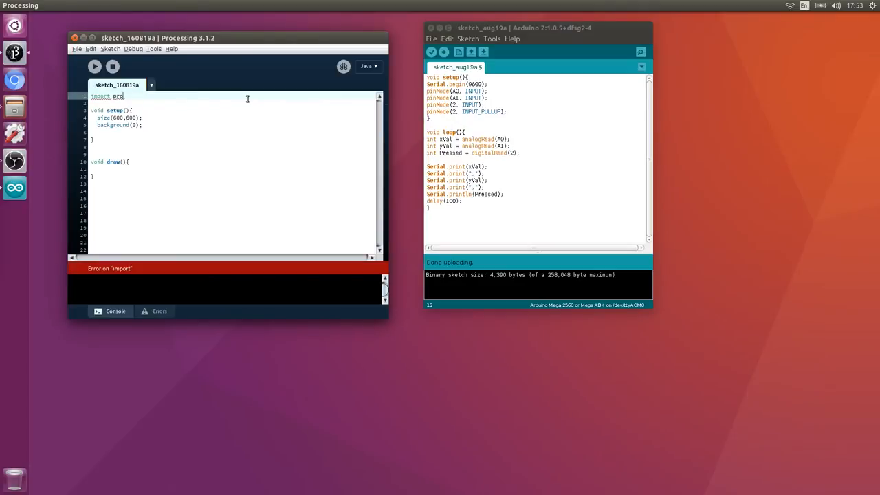
pyautogui.write('cessing')
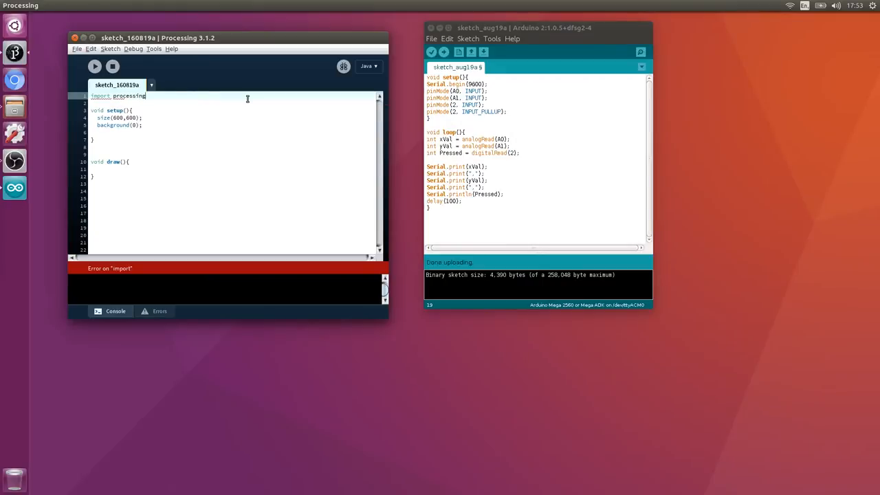
pyautogui.write('.serial')
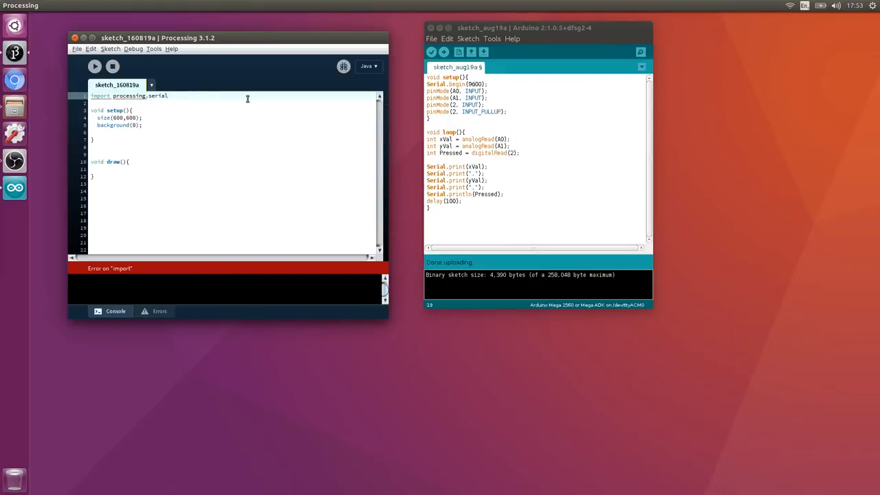
pyautogui.write('.')
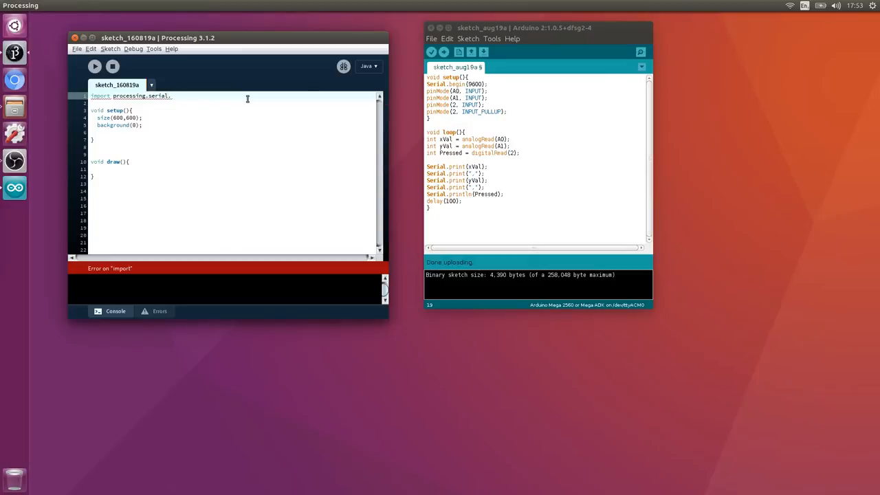
pyautogui.write('*;')
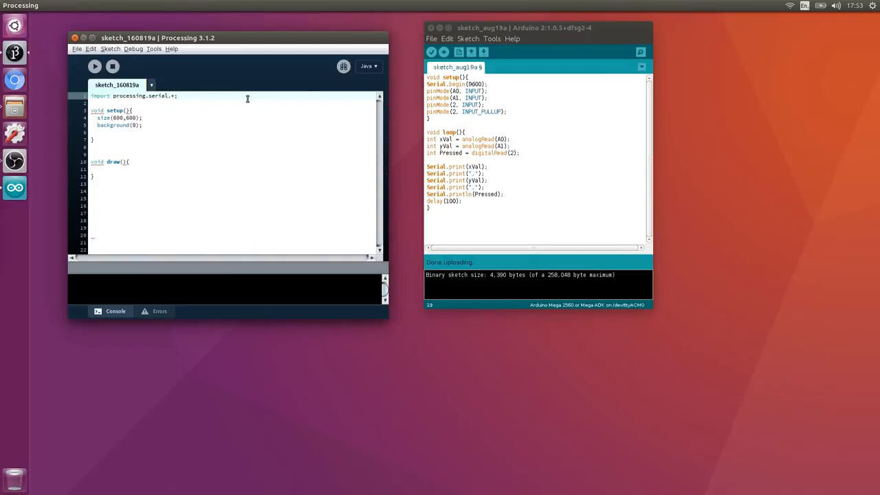
pyautogui.press('Return')
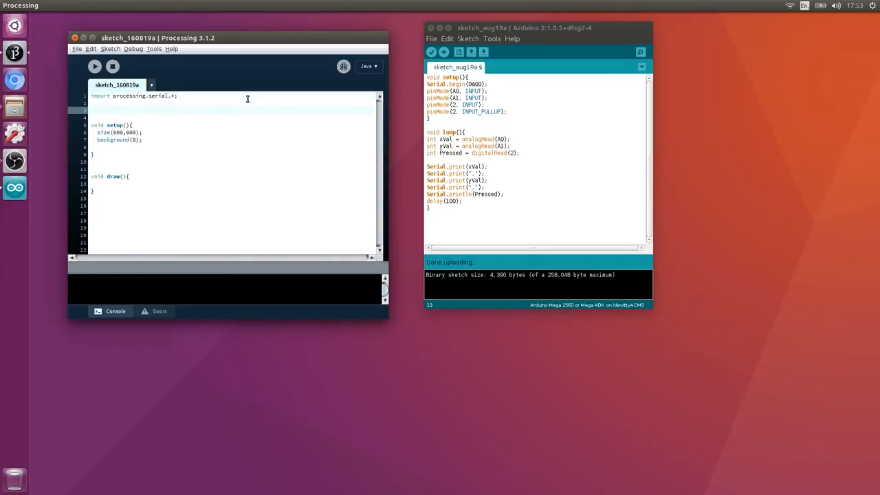
# - Declare a Serial variable named myPort below the import
pyautogui.write('Serail')
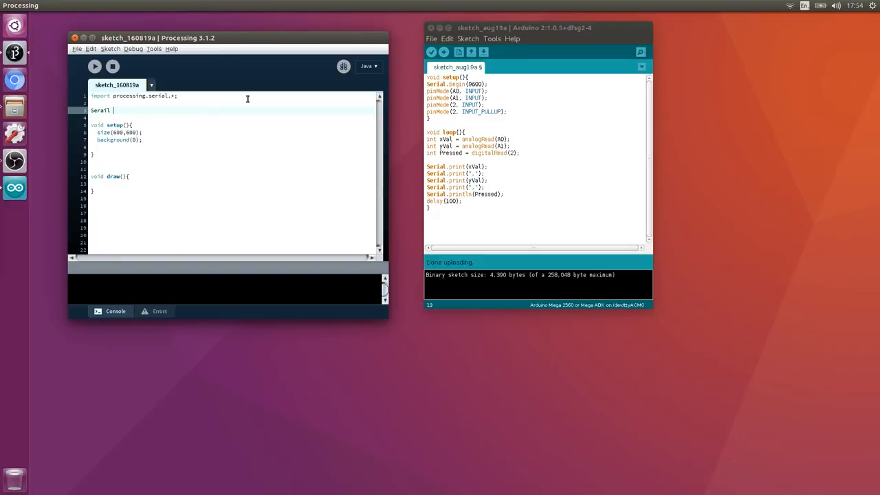
pyautogui.write('myPort')
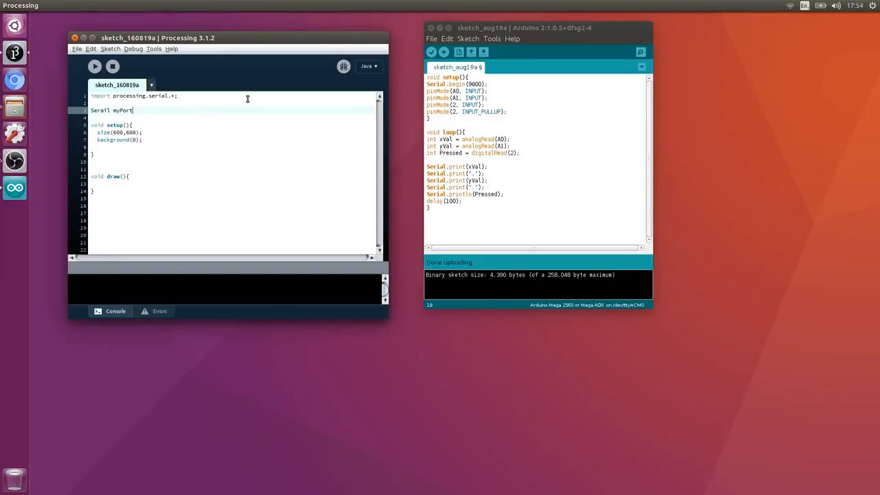
pyautogui.write(';')
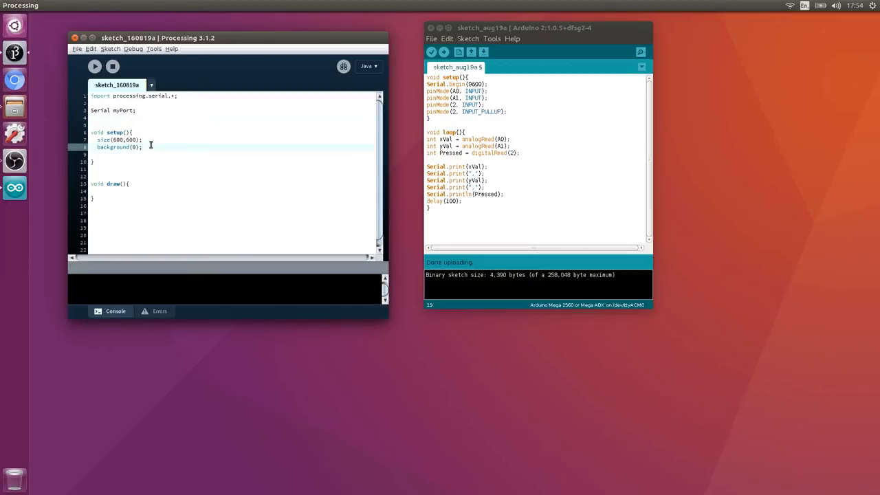
# - Assign myPort = new Serial(this, Serial.list()[1], 9600); inside setup()
pyautogui.write('myPort = new')
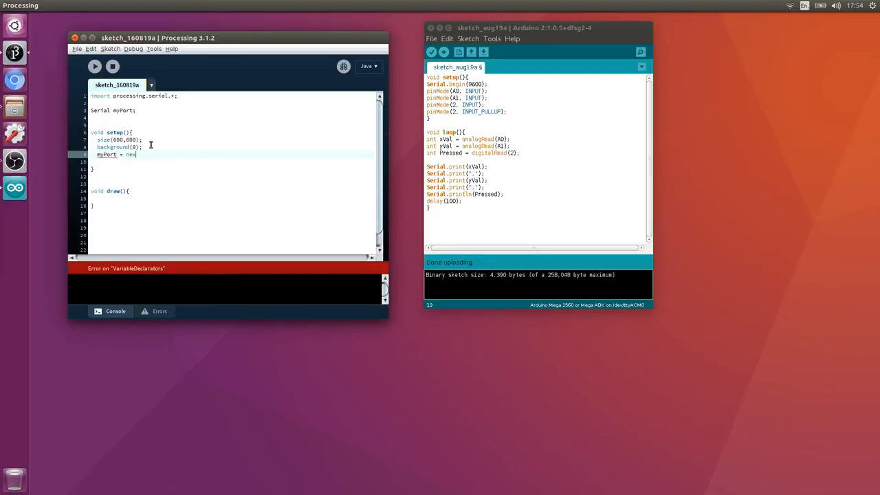
pyautogui.write('Serial')
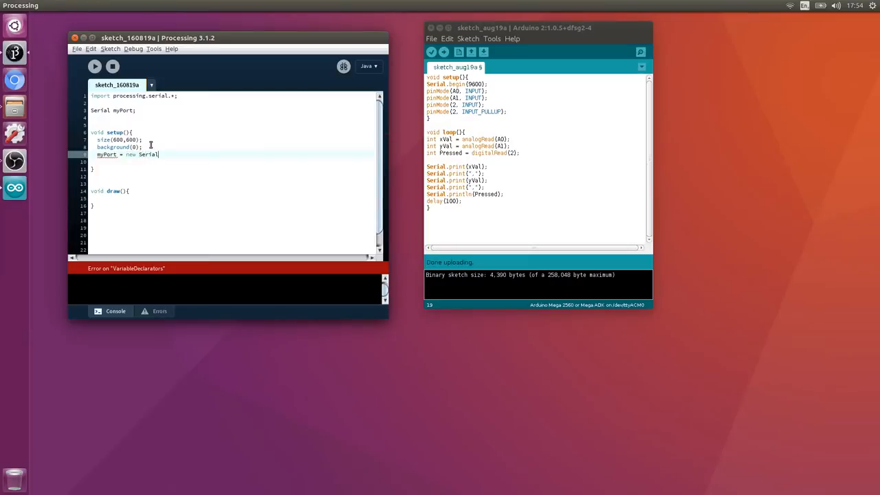
pyautogui.write('(this,')
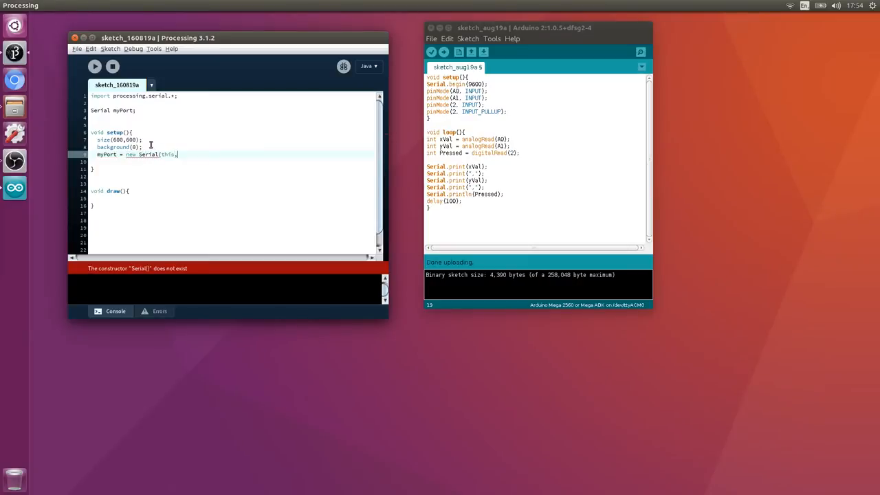
pyautogui.write('s')
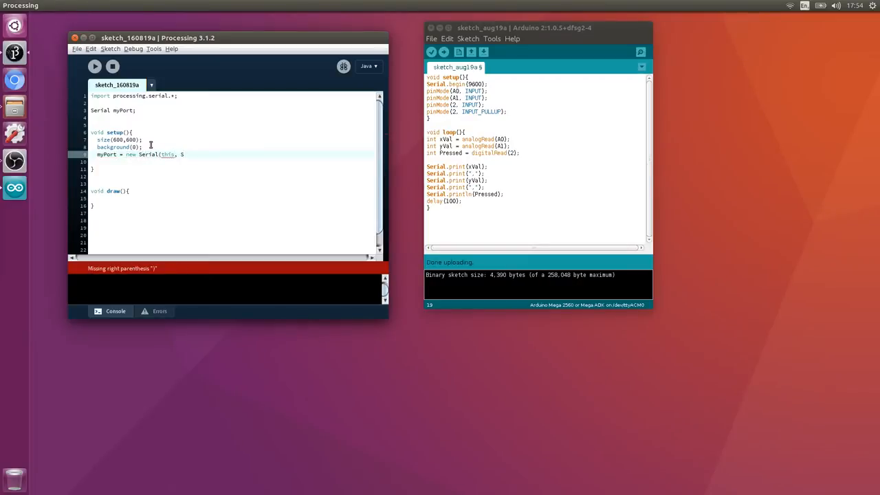
pyautogui.write('erial.l')
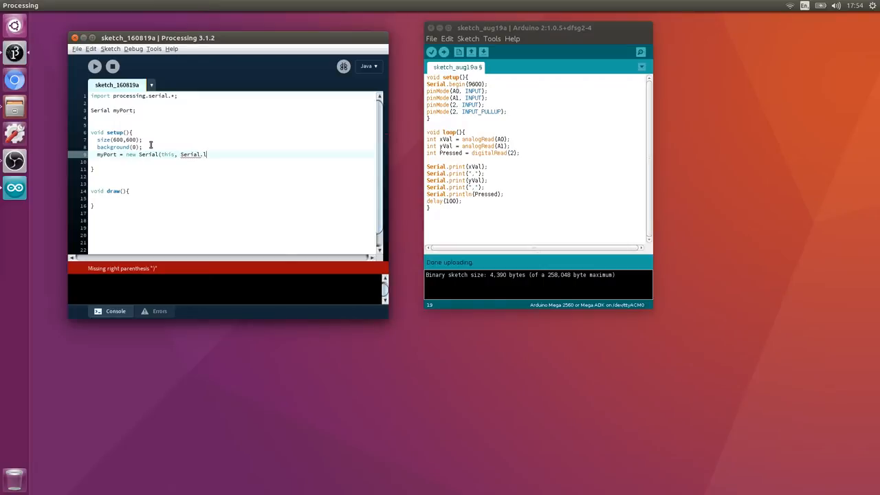
pyautogui.write('ist(')
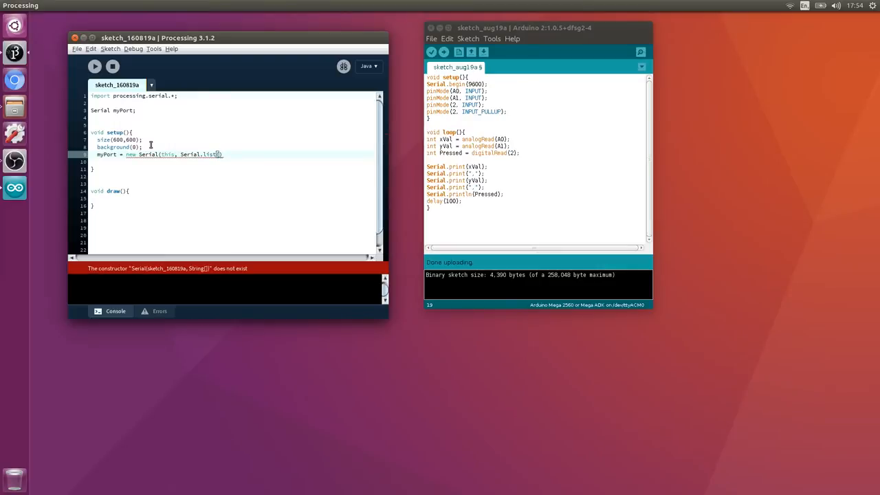
pyautogui.write('[1]')
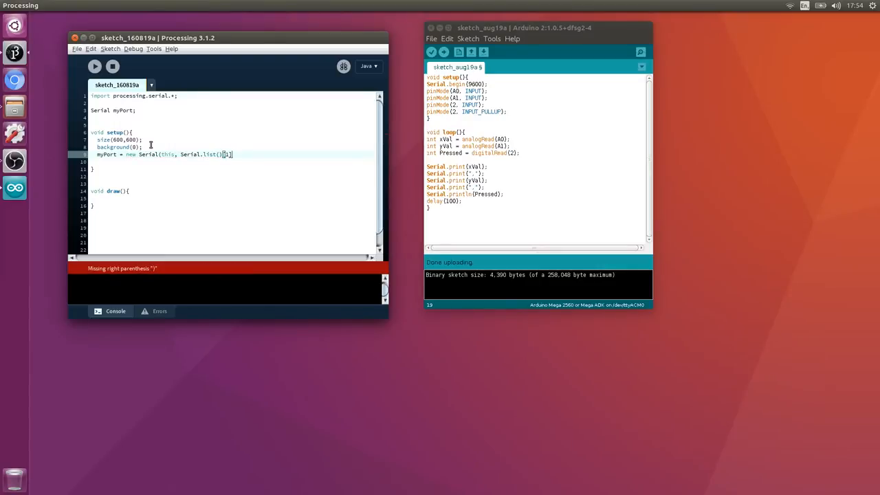
pyautogui.write(', 9600')
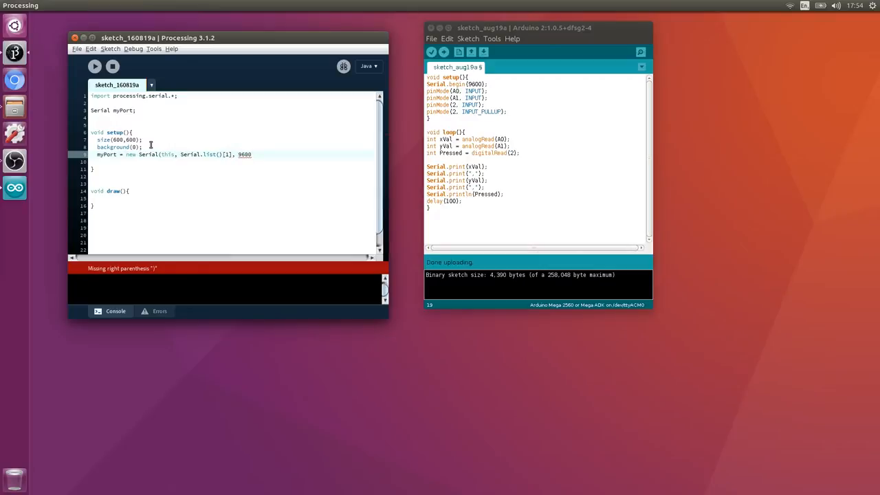
pyautogui.write(');')
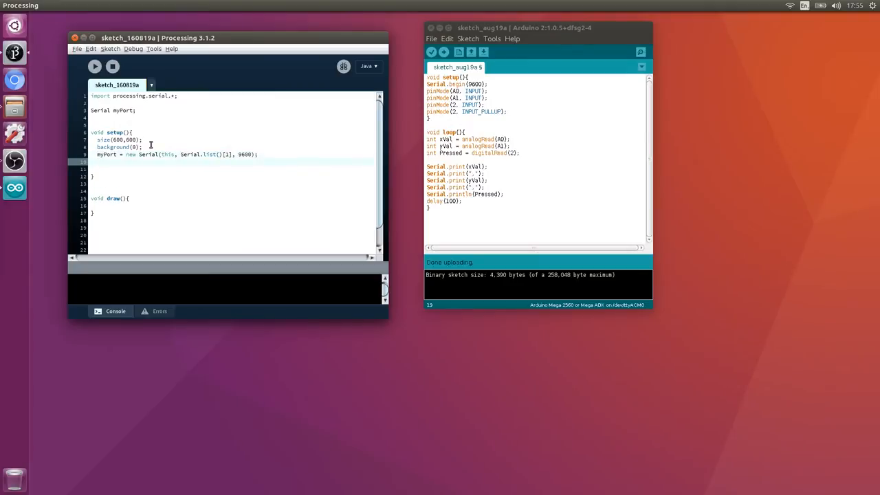
# - Add myPort.bufferUntil('\n'); after the Serial line in setup()
pyautogui.write('myPort')
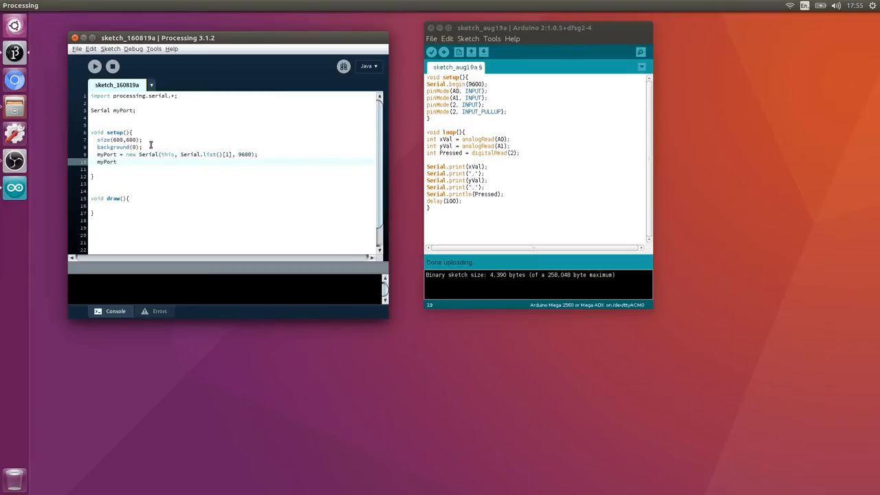
pyautogui.write('.buffe')
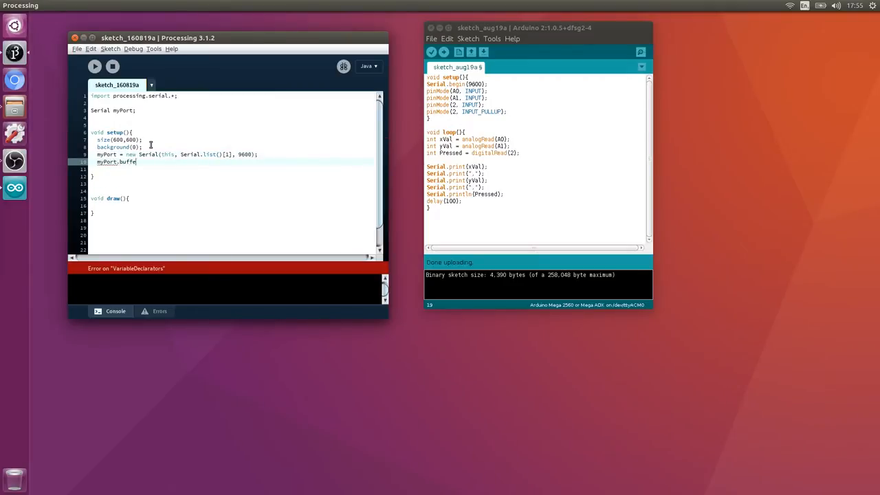
pyautogui.write('r')
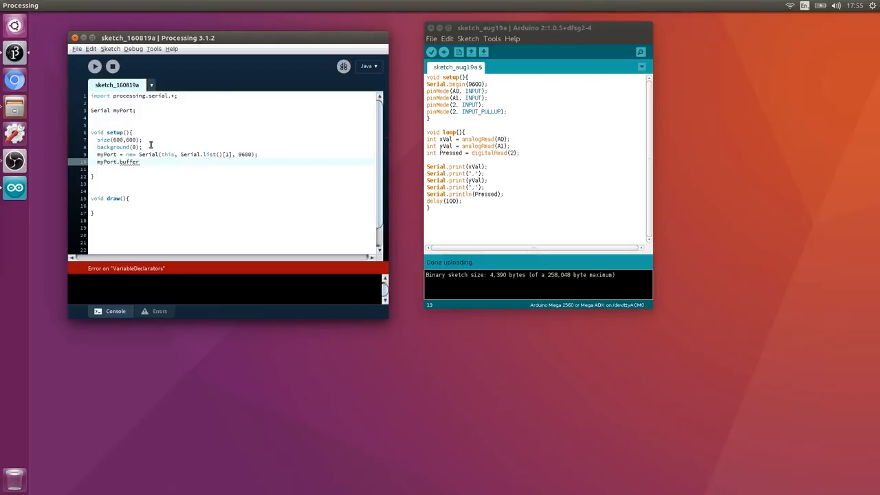
pyautogui.write('Until()')
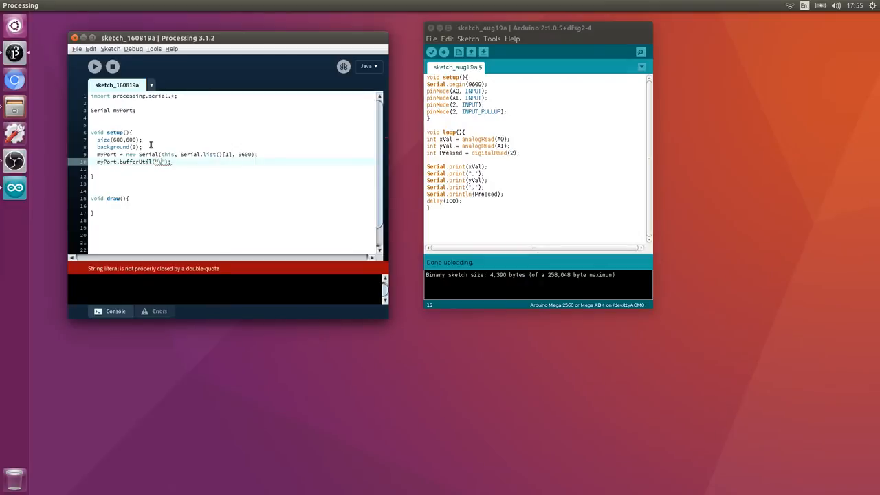
pyautogui.write('\\n')
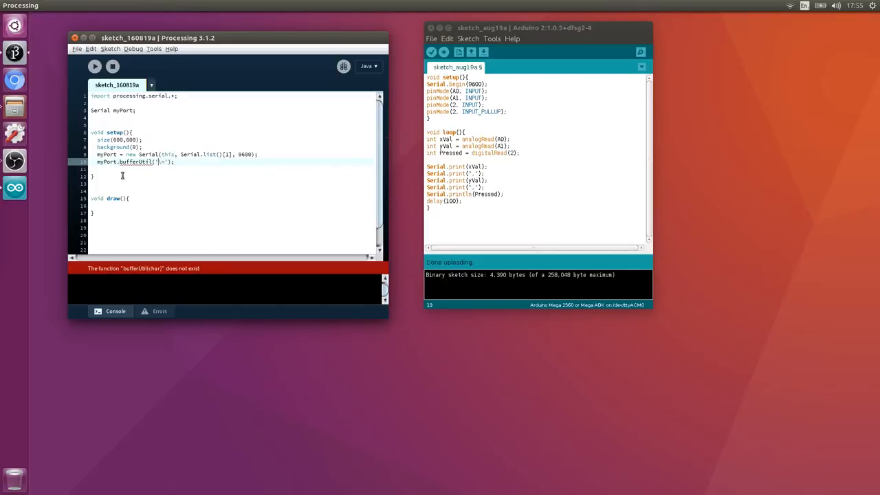
pyautogui.moveTo(154, 176)
pyautogui.write('n')
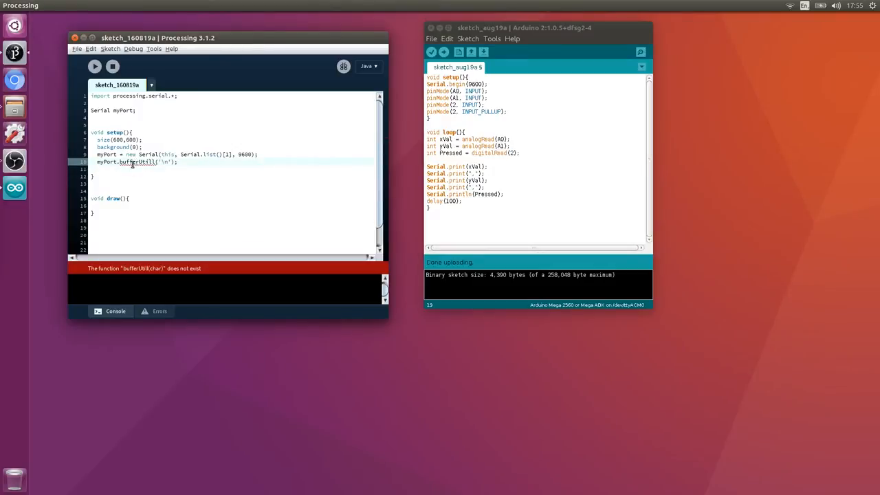
pyautogui.moveTo(137, 195)
pyautogui.write('n')
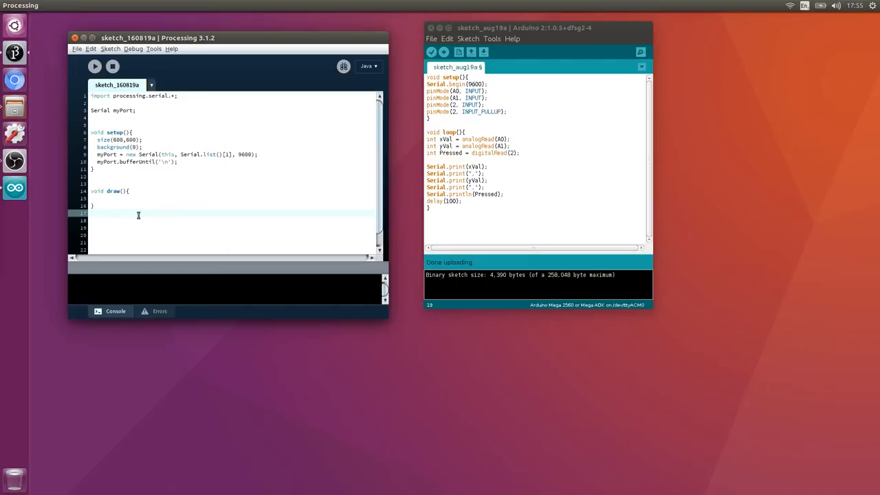
# - Write an empty void serialEvent(Serial myPort) { } function below draw()
pyautogui.write('void')
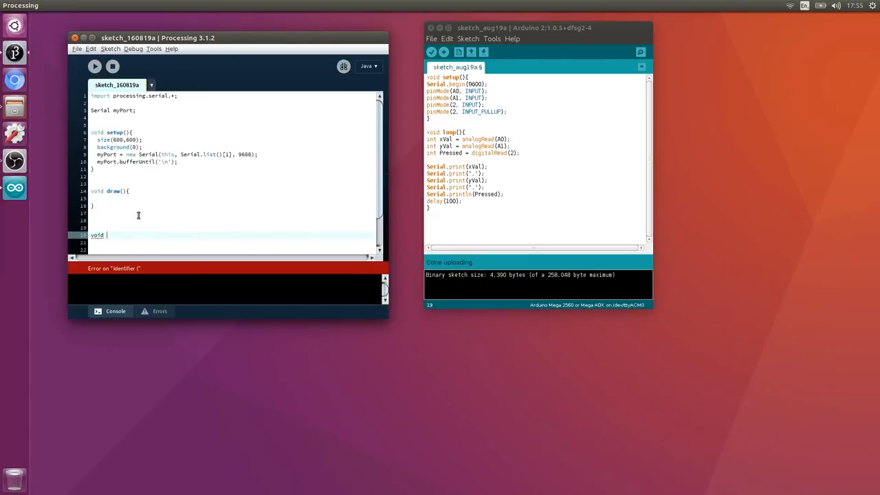
pyautogui.write('serialE')
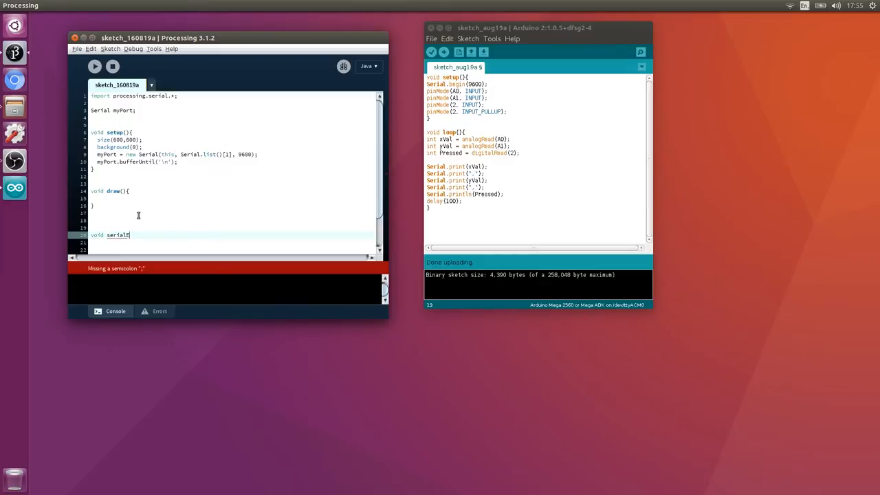
pyautogui.write('vent')
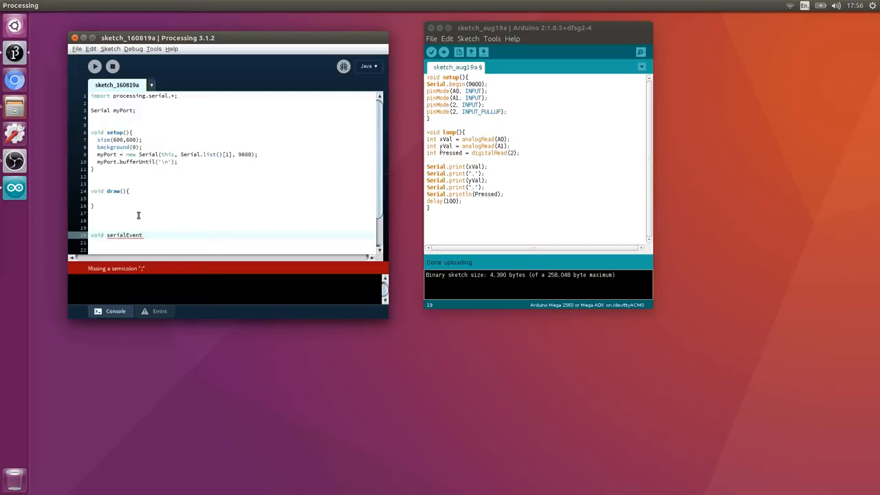
pyautogui.write('(')
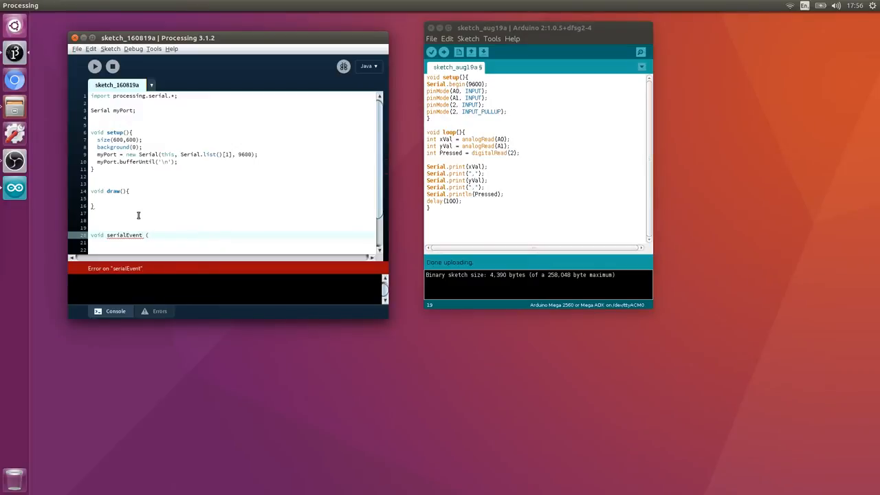
pyautogui.write('Sera')
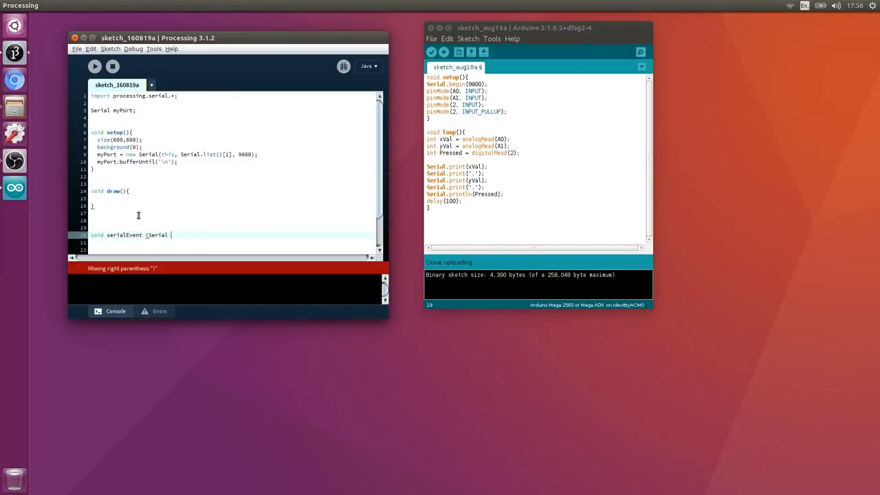
pyautogui.write('myPort')
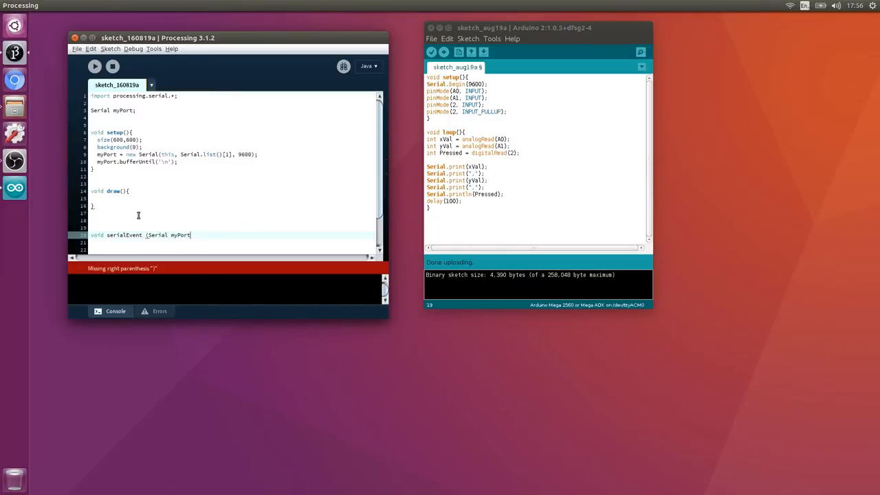
pyautogui.write('{}')
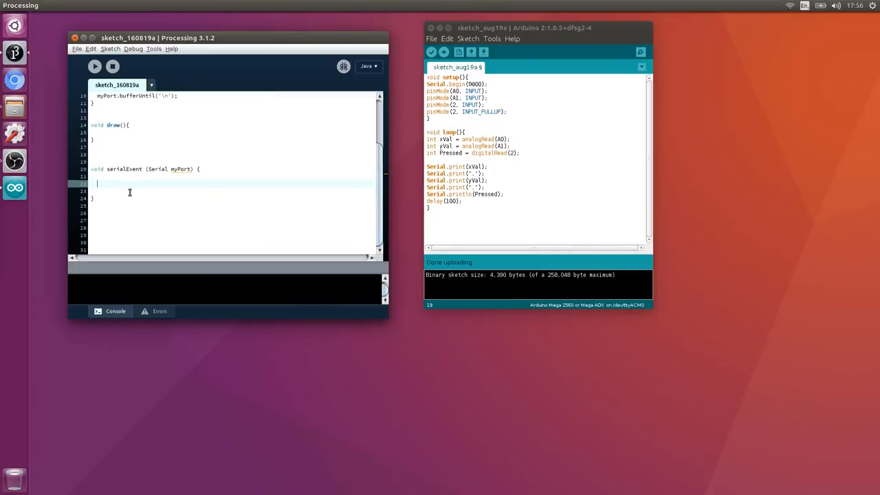
pyautogui.moveTo(143, 186)
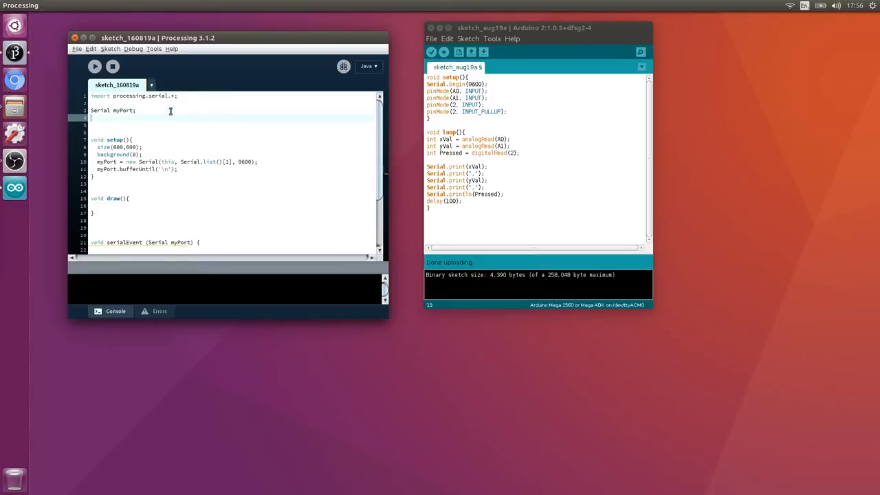
# - Store incoming serial data in inString with myPort.readStringUntil('\n') inside serialEvent
pyautogui.write('Str')
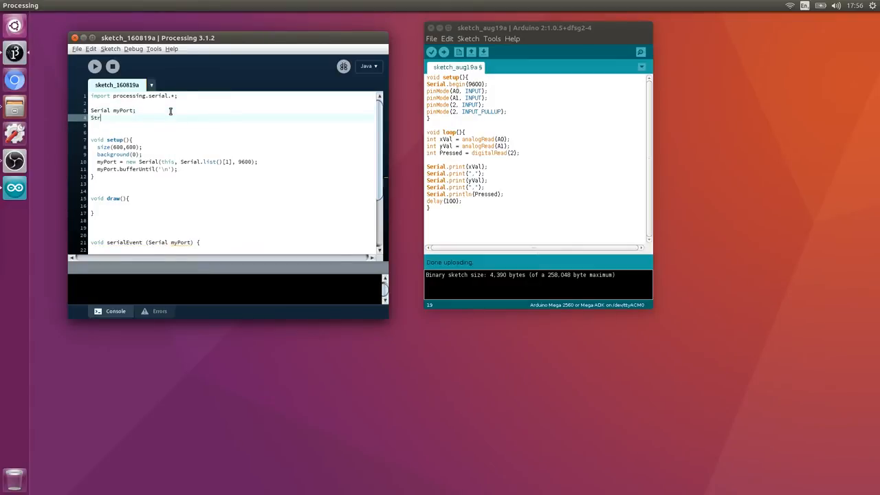
pyautogui.write('ing')
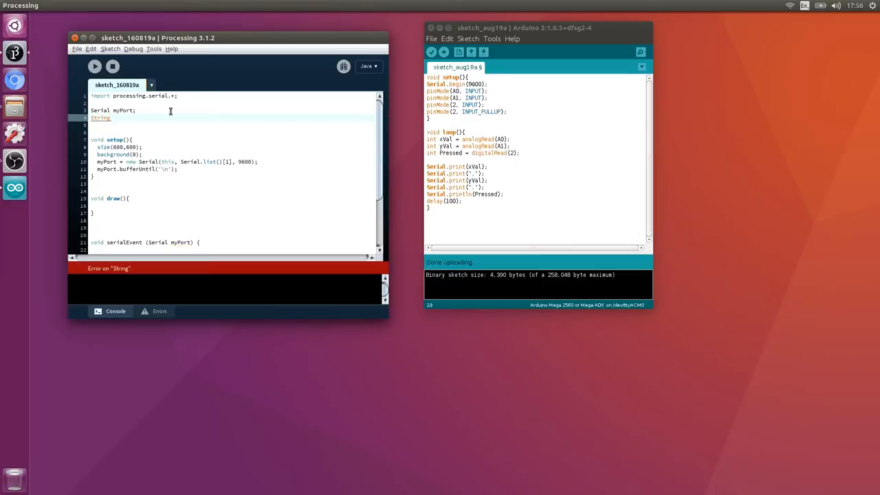
pyautogui.write('inString')
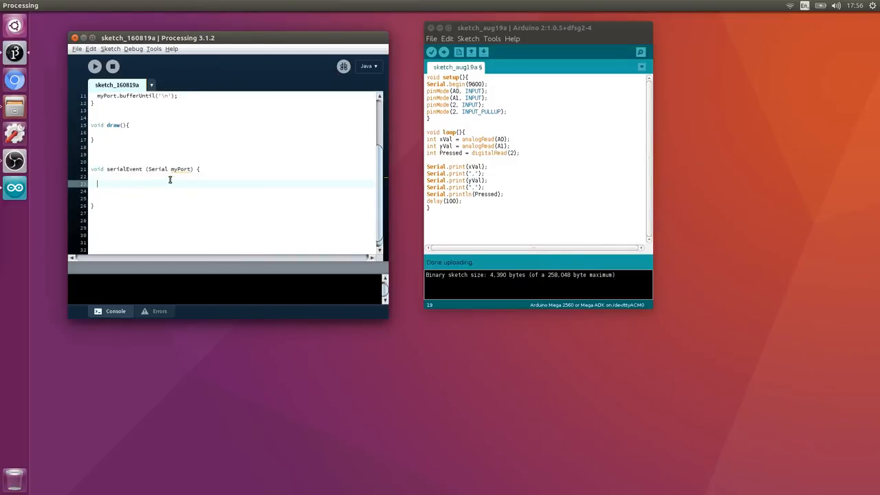
pyautogui.write('String')
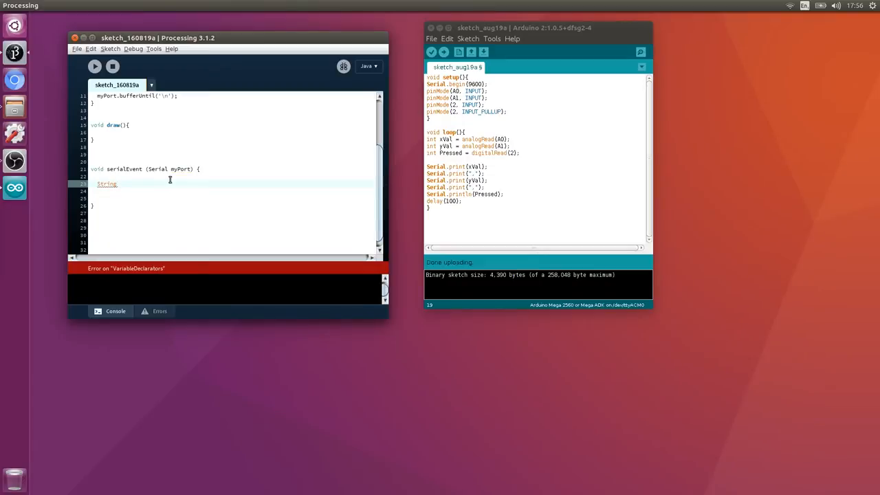
pyautogui.write('inString =')
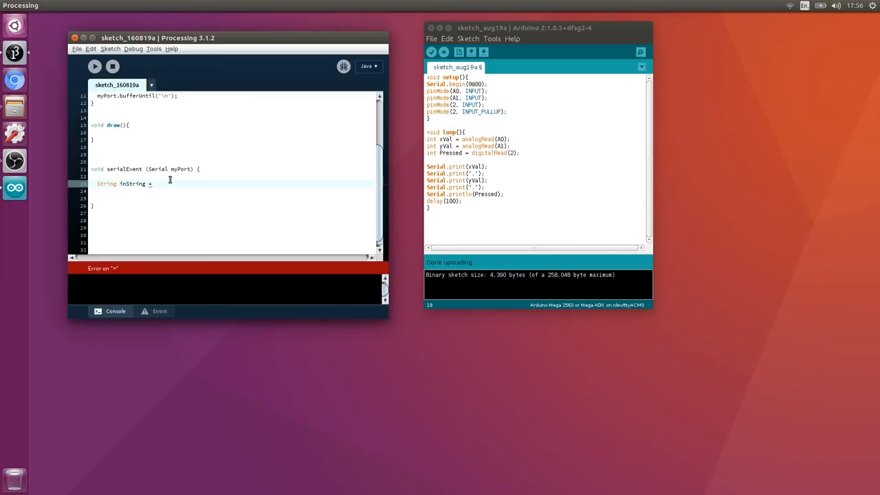
pyautogui.write('myPort')
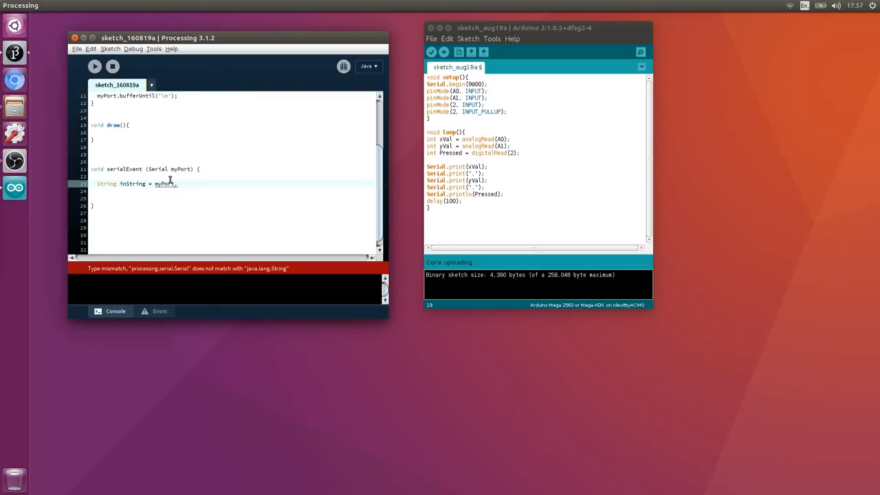
pyautogui.write('.readSerial')
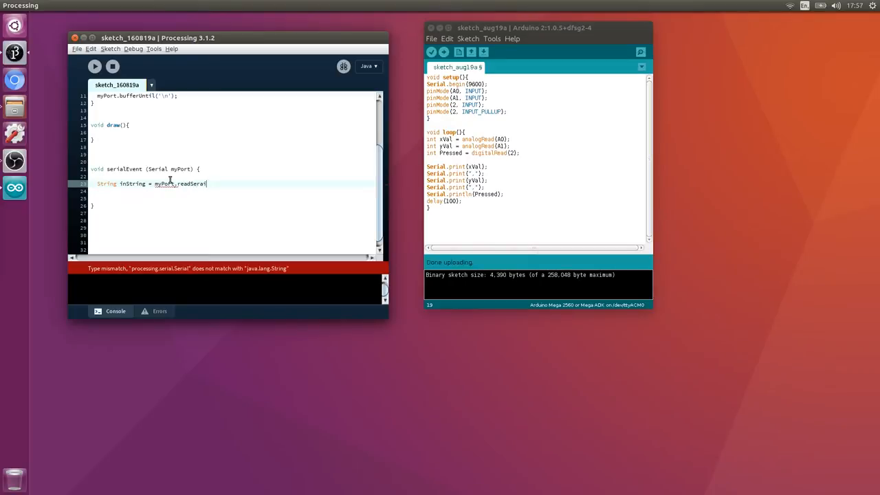
pyautogui.write('Until(')
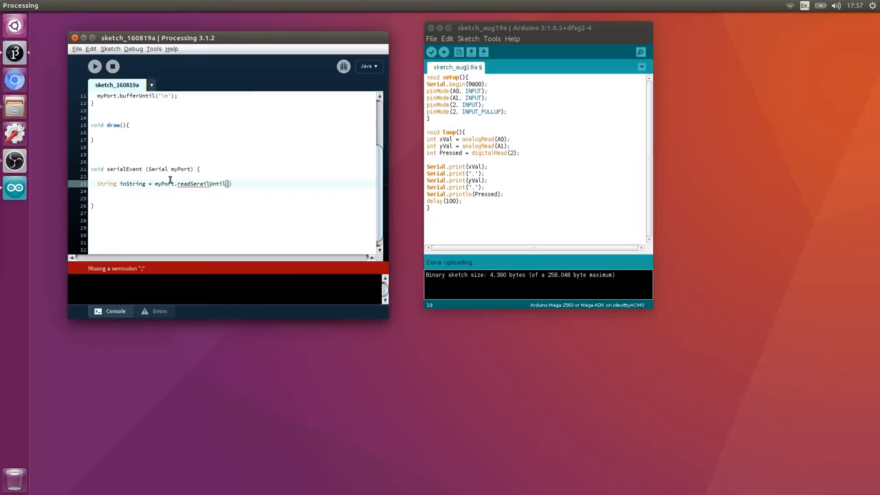
pyautogui.write("'\\n'")
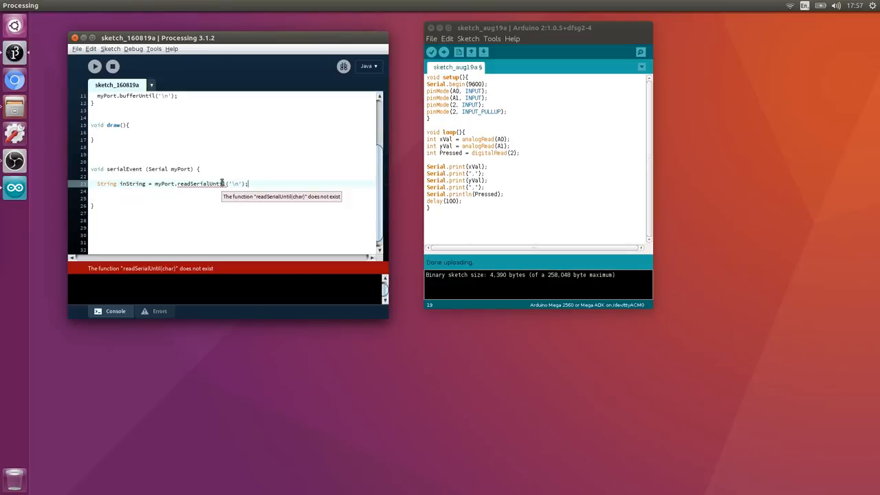
pyautogui.moveTo(193, 185)
pyautogui.write('tring')
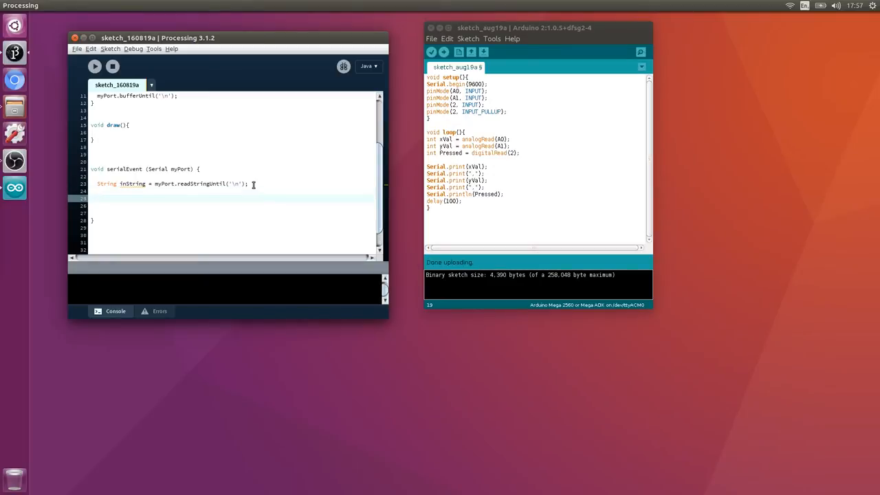
# - Add an if(inString != null) check inside serialEvent
pyautogui.write('if(')
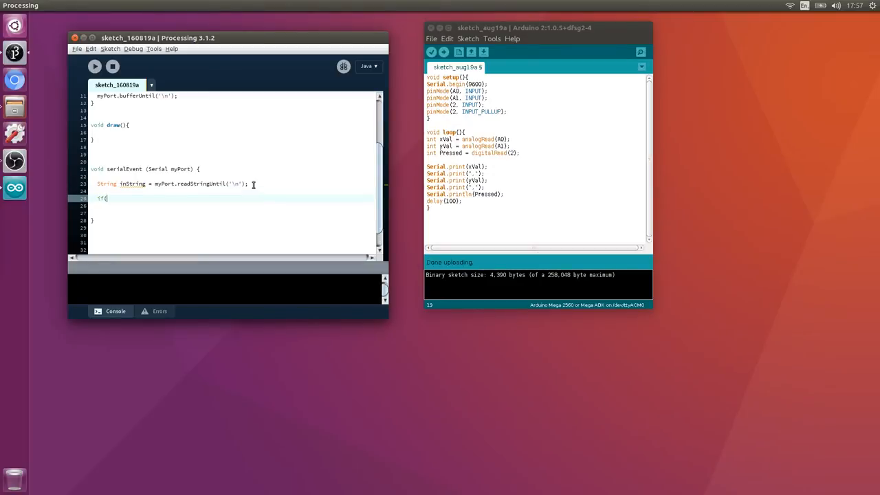
pyautogui.write('In')
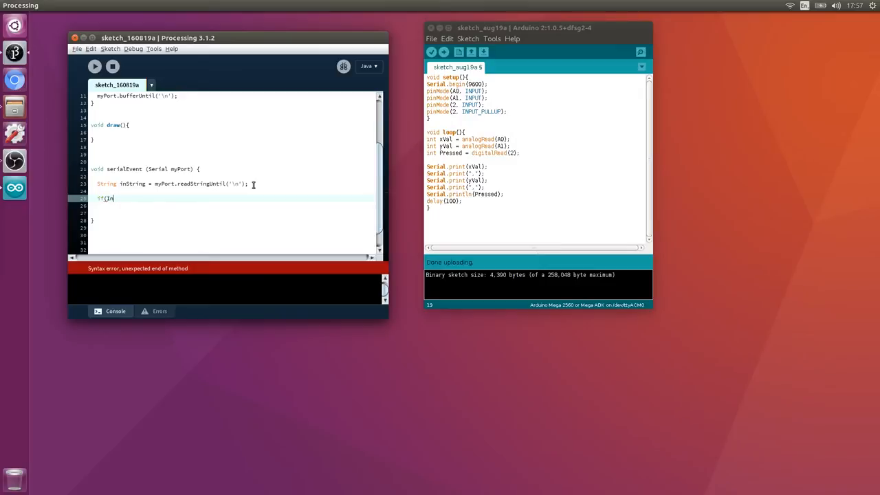
pyautogui.write('nString')
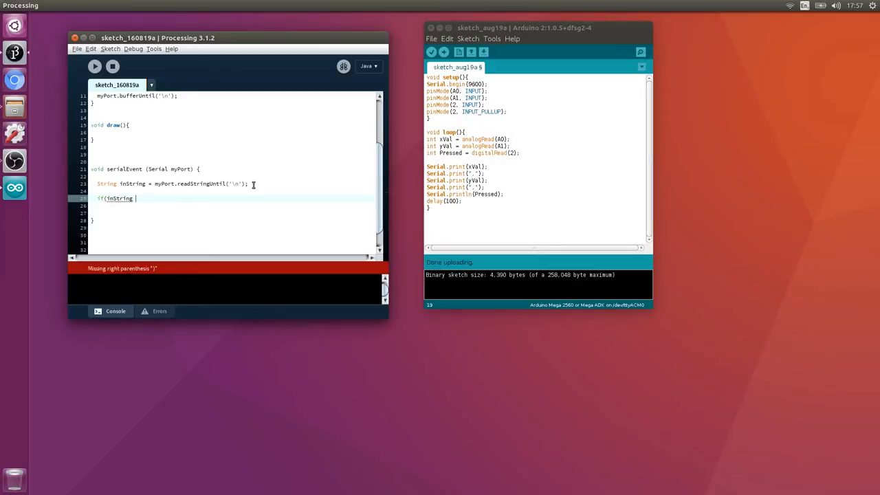
pyautogui.write('!')
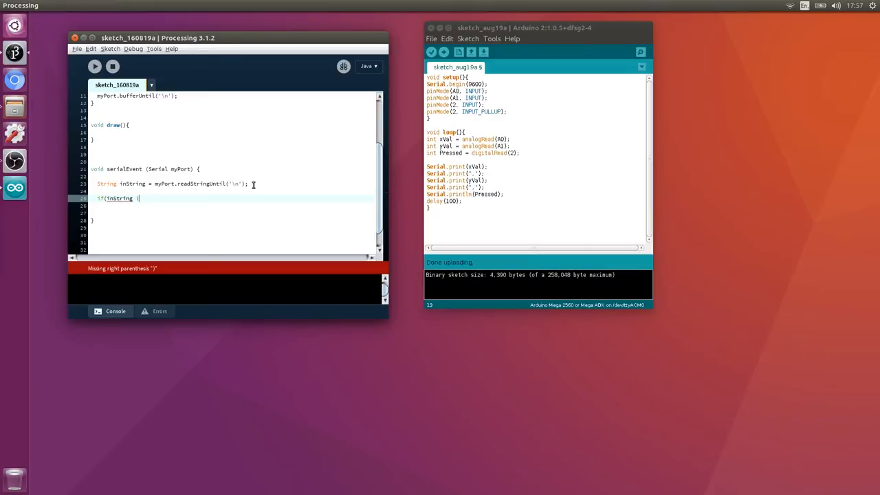
pyautogui.write('= nu')
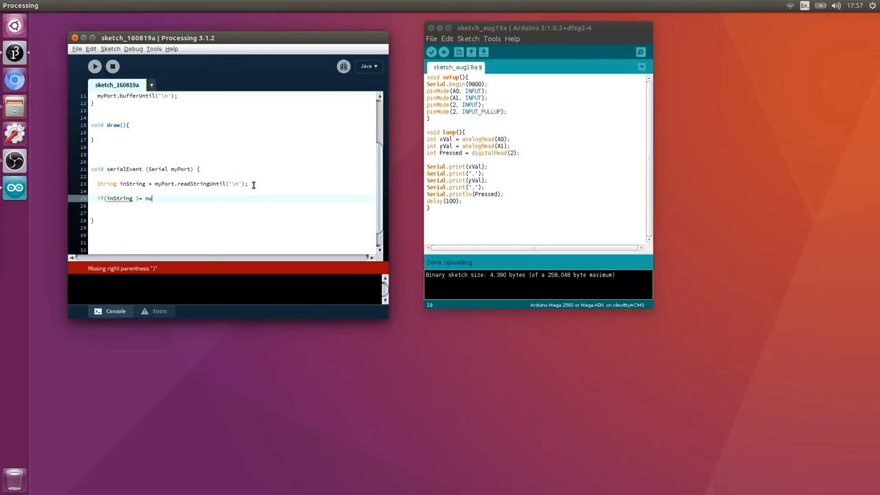
pyautogui.write('ll)')
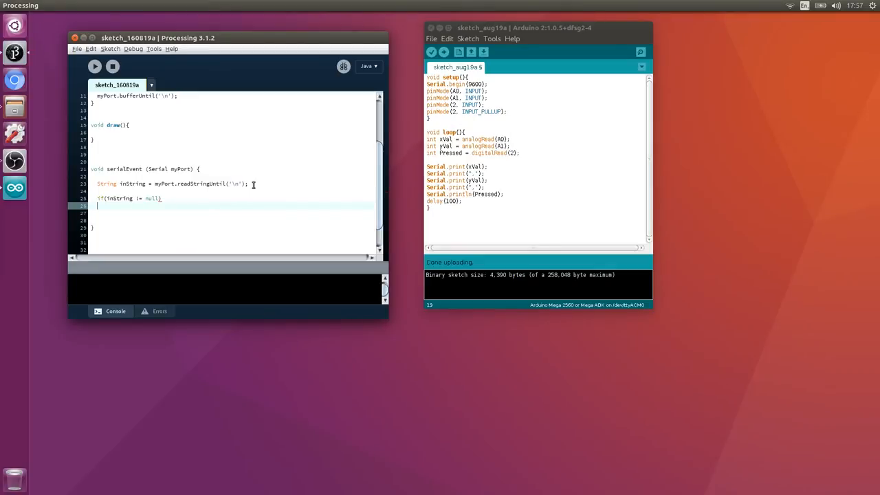
# - Inside the check, assign inString = trim(inString)
pyautogui.write('inString')
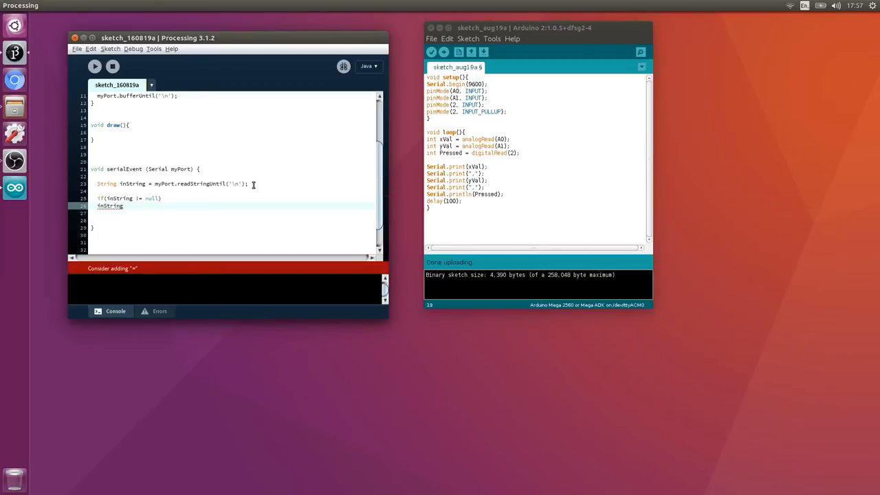
pyautogui.write('trim(')
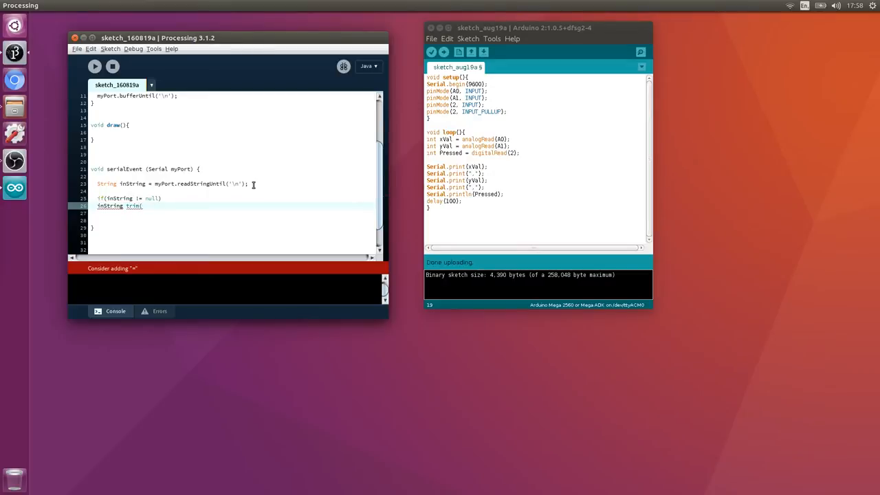
pyautogui.write('inString')
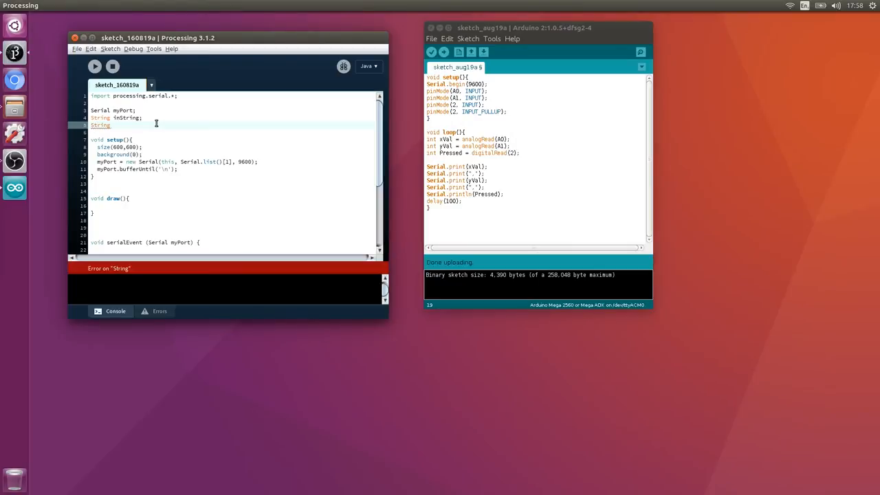
# - Declare the data array and split inString into it inside serialEvent
pyautogui.write('[] data;')
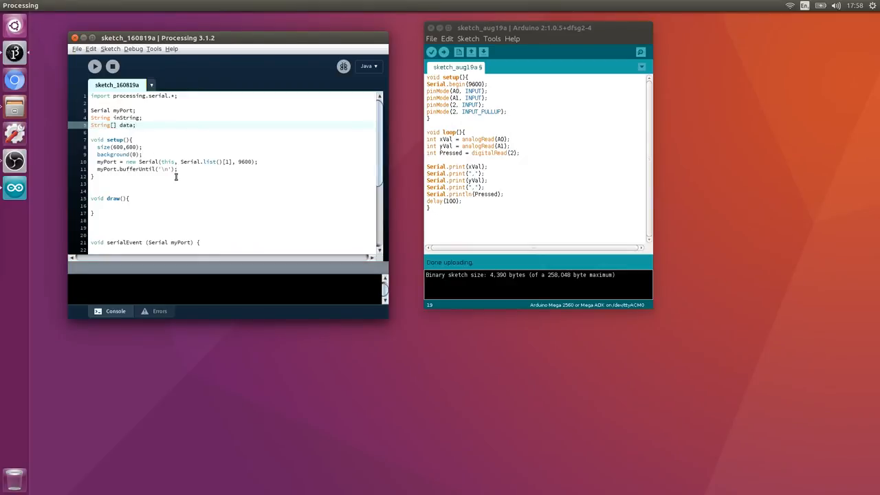
pyautogui.scroll(-3)
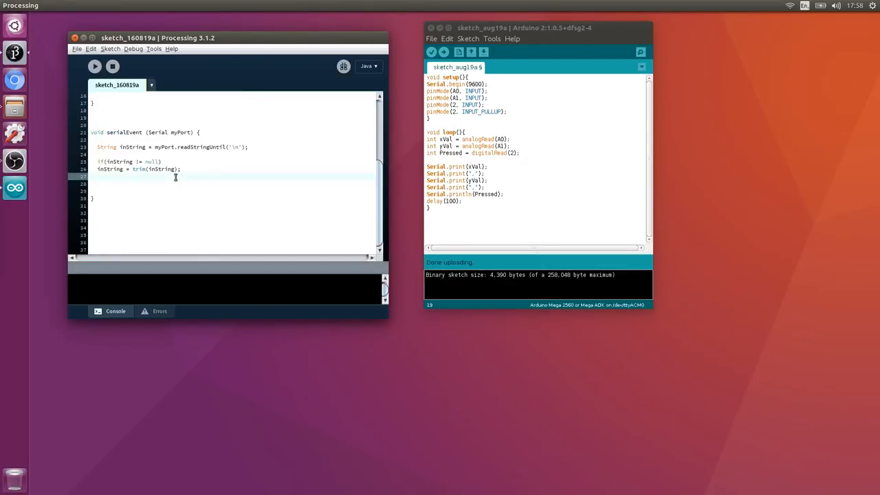
pyautogui.write('data')
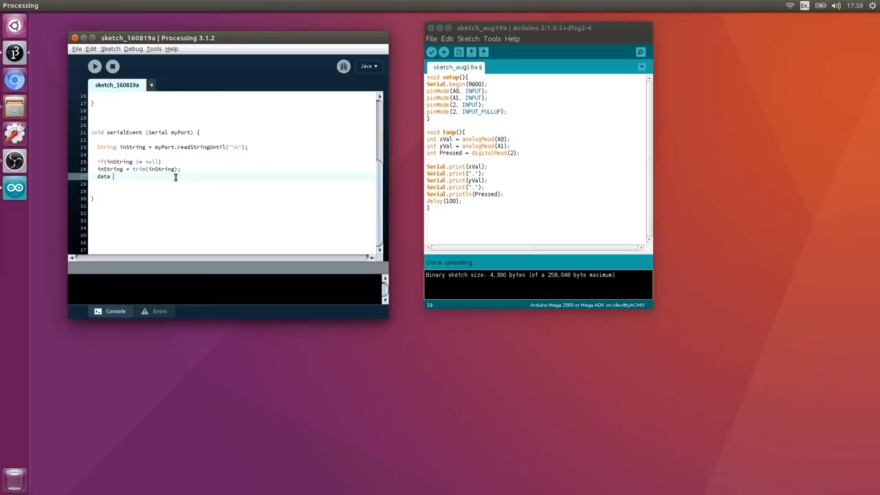
pyautogui.write('=')
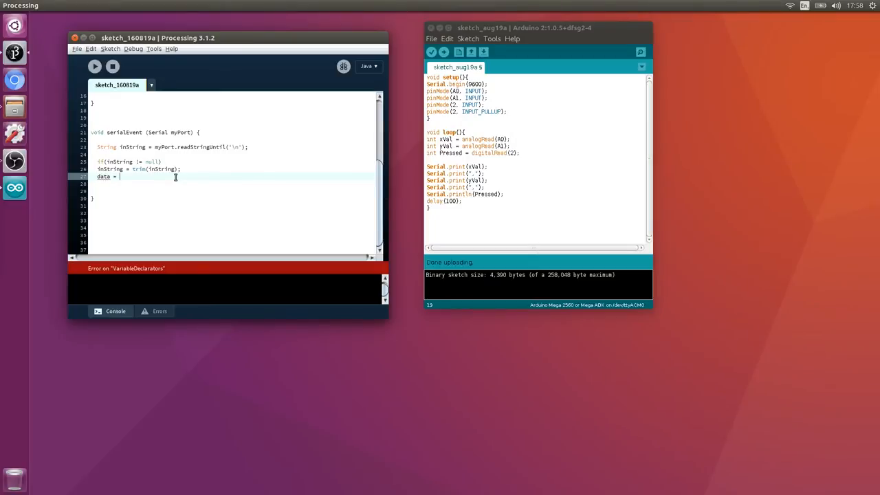
pyautogui.write('split')
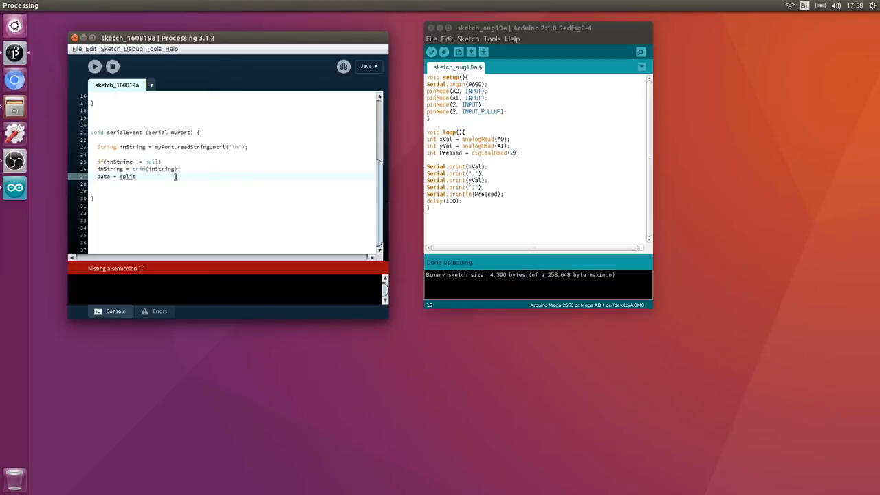
pyautogui.write('(inString,')
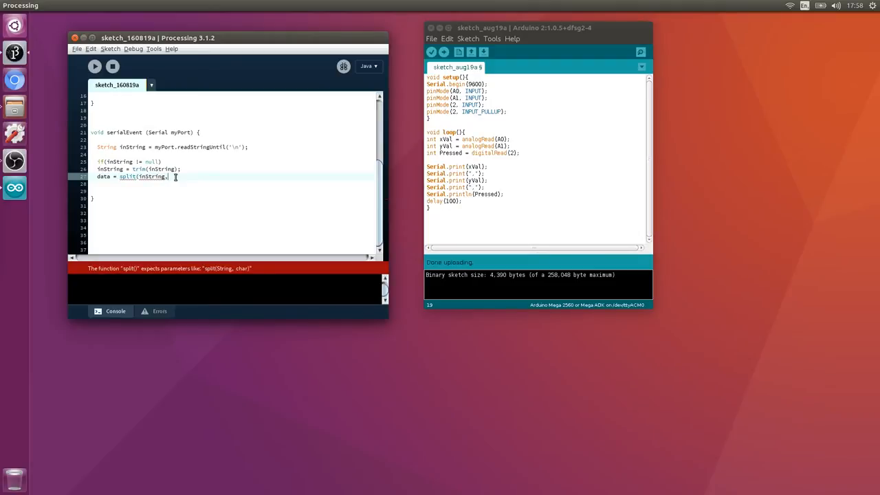
pyautogui.write('!')
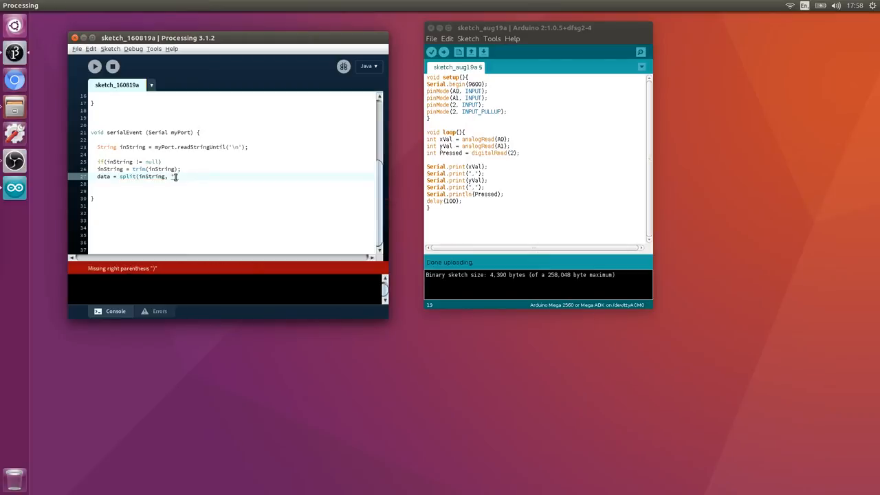
pyautogui.write(');')
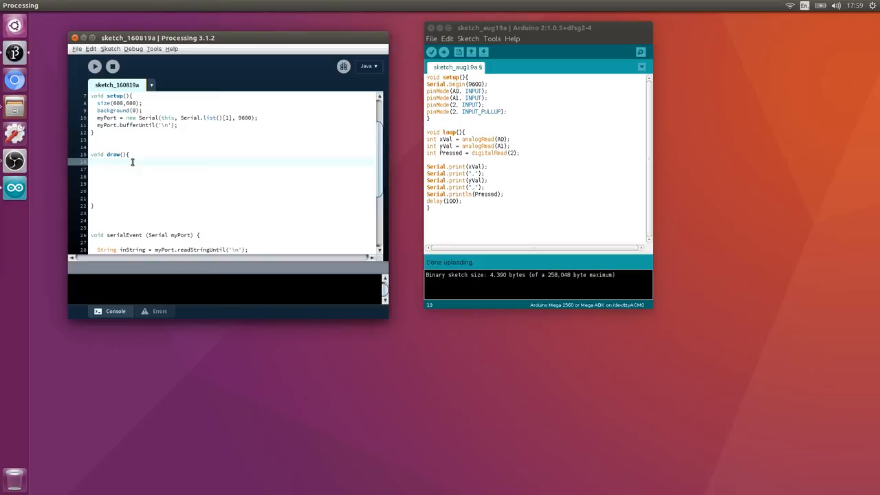
# - In draw(), declare int xPos = int(data[0])/2
pyautogui.click(95, 162)
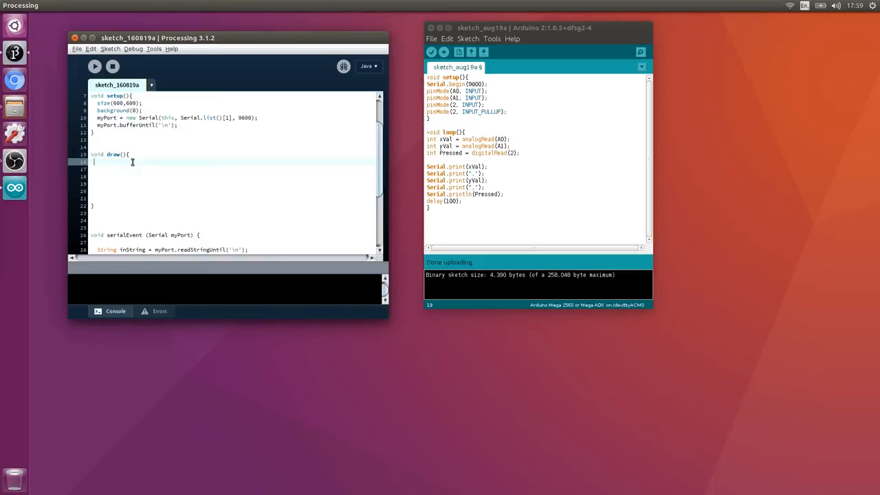
pyautogui.write('int xPos')
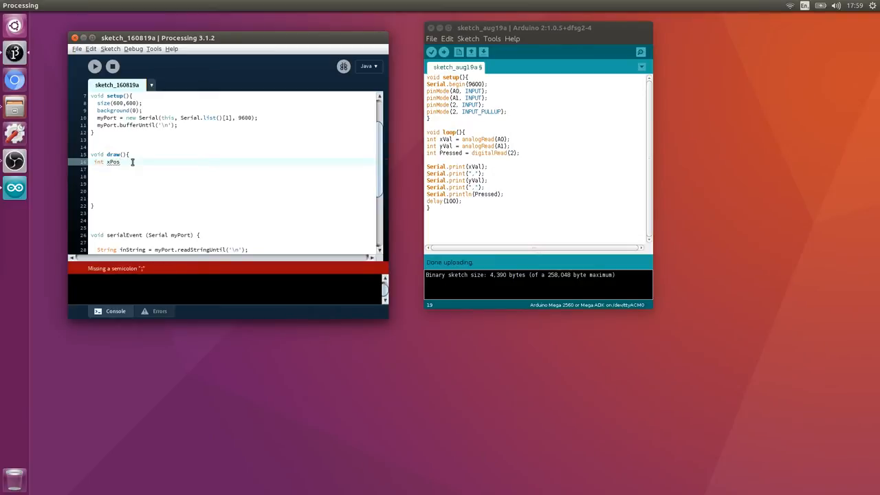
pyautogui.write('= int')
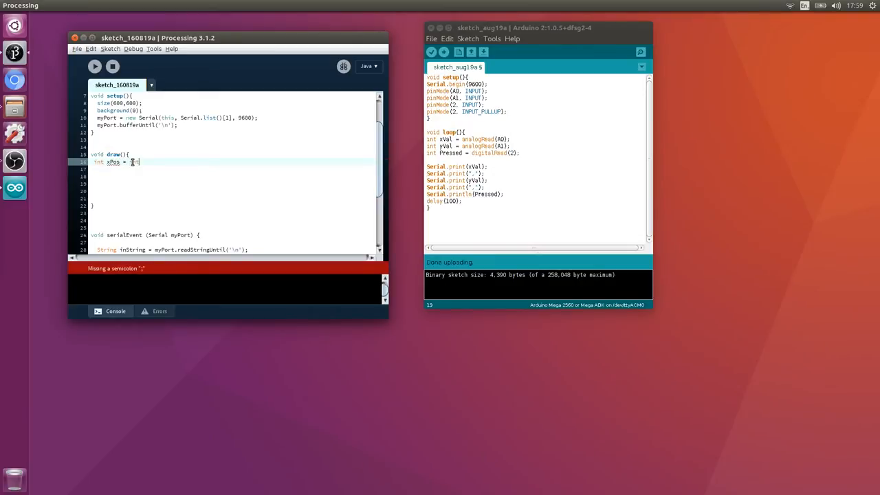
pyautogui.write('nt')
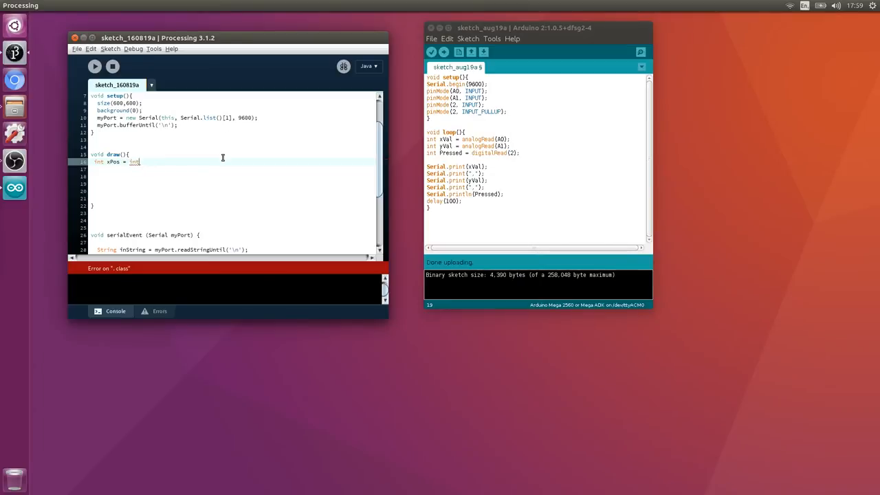
pyautogui.write('();')
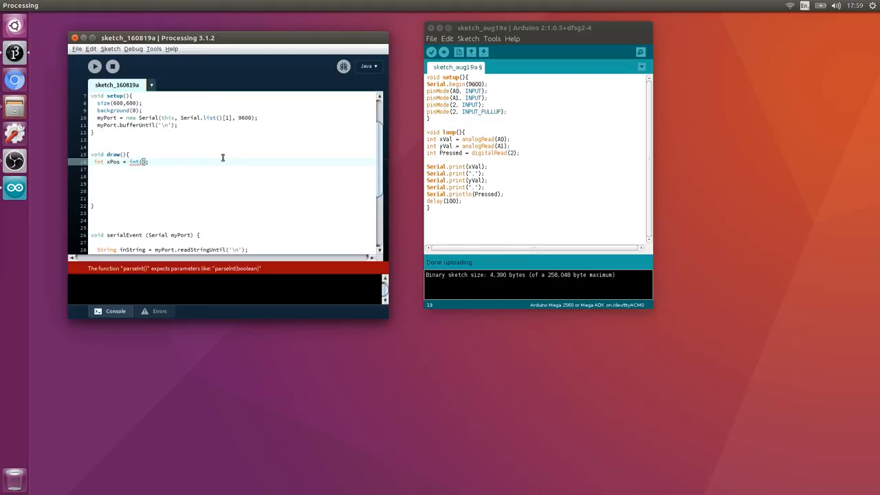
pyautogui.write('data[0')
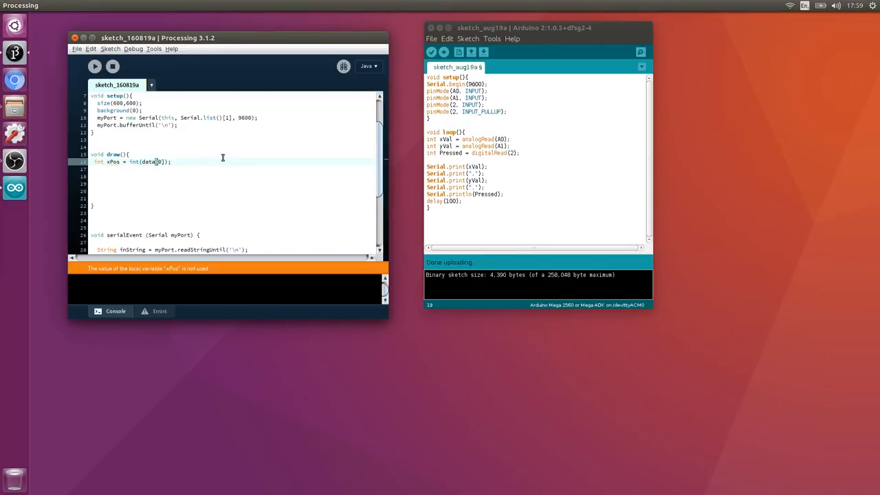
pyautogui.write('/2')
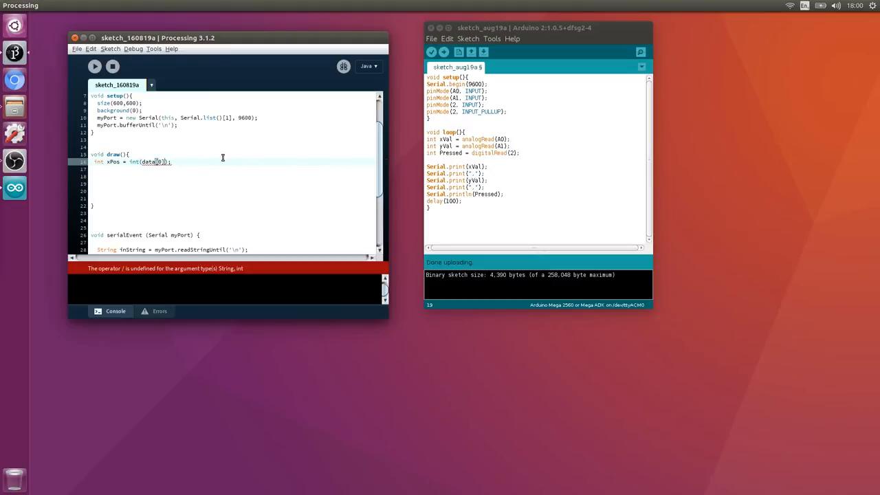
# - Add int yPos = int(data[1])/2 on the next line
pyautogui.write('/2')
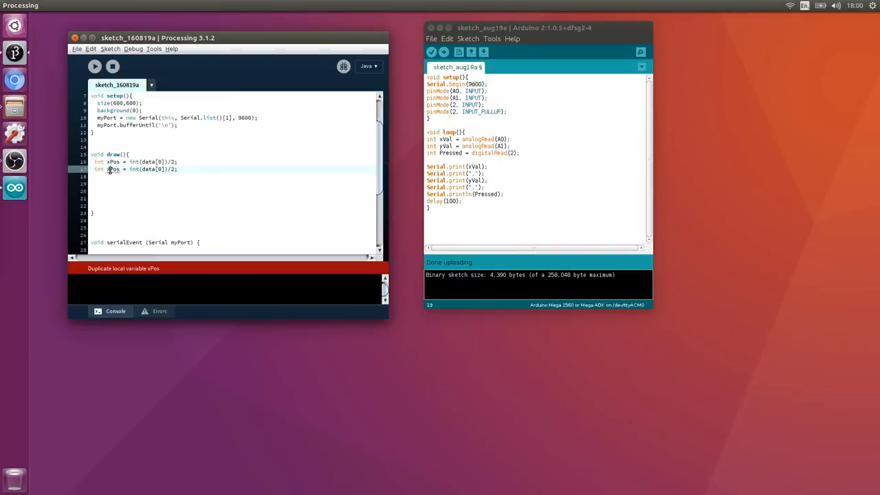
pyautogui.write('yPos')
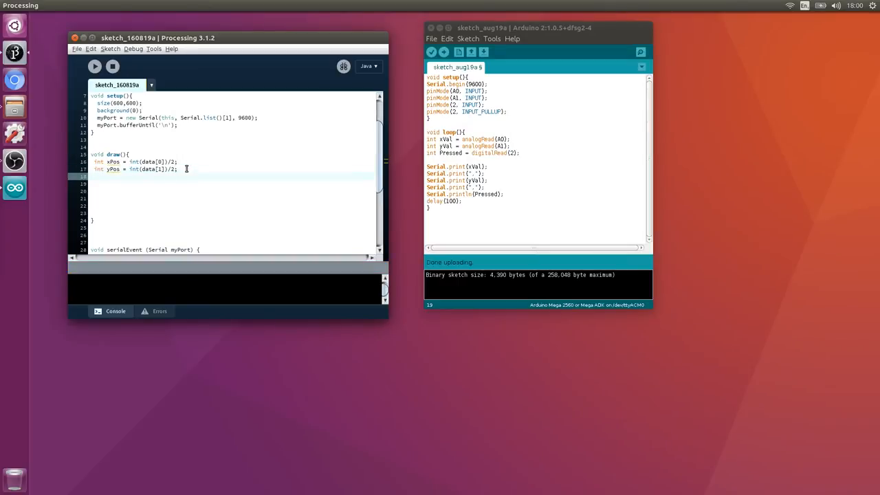
# - Declare int Pressed = int(data[2]); below the position lines
pyautogui.write('{')
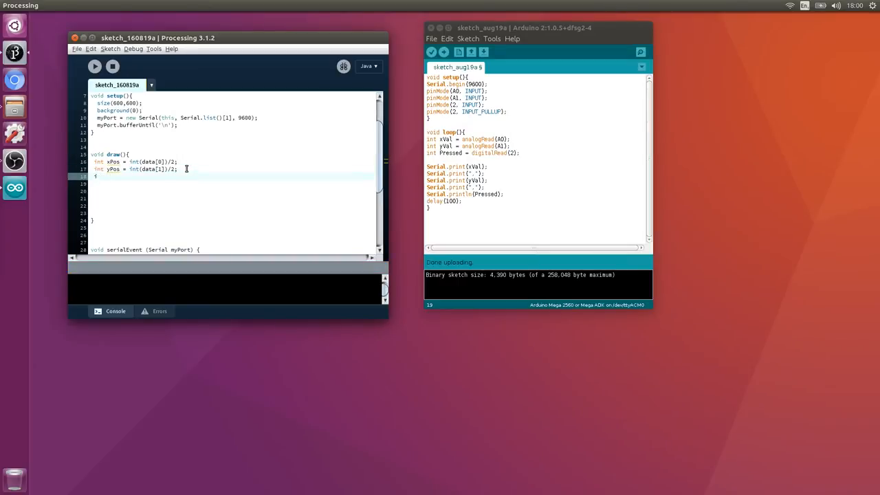
pyautogui.write('int Pressed')
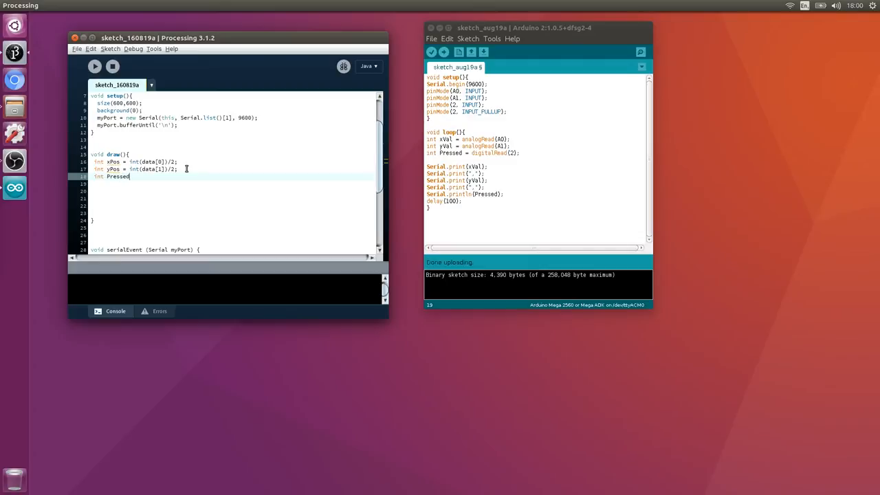
pyautogui.write('= int')
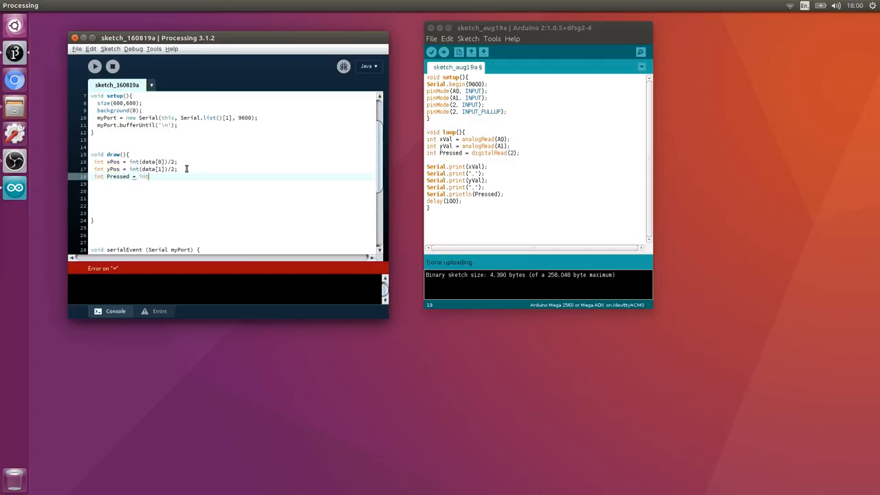
pyautogui.write('()')
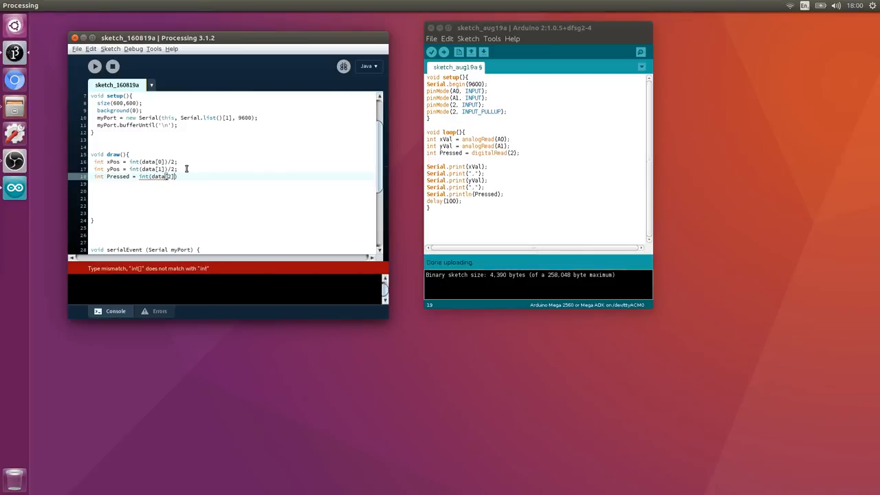
pyautogui.write(';')
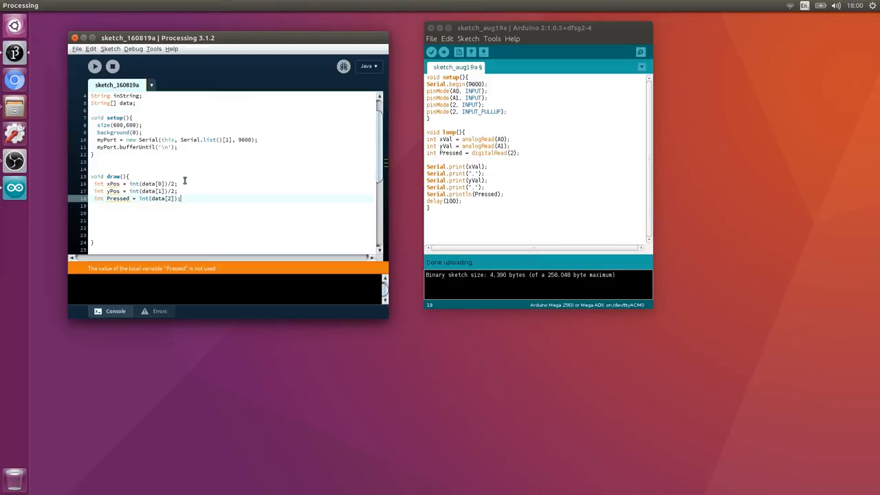
pyautogui.scroll(-3)
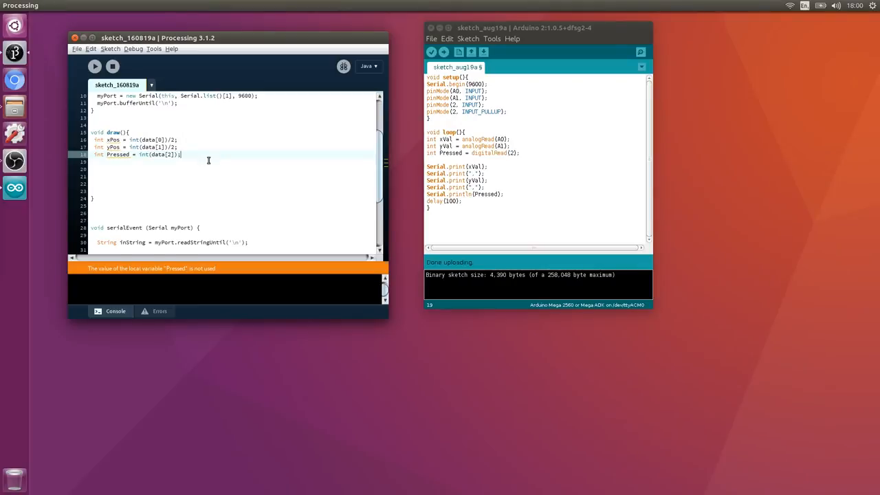
# - Add fill(100); on a new line after the Pressed line
pyautogui.press('Return')
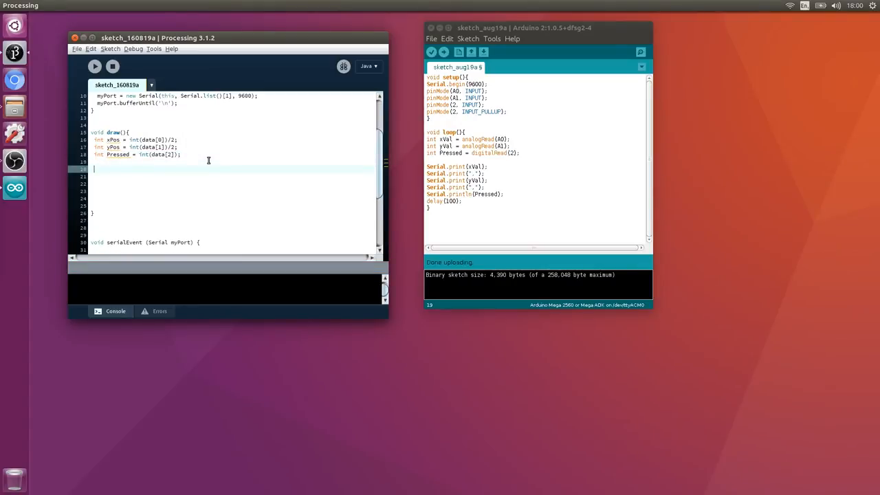
pyautogui.write('fill(')
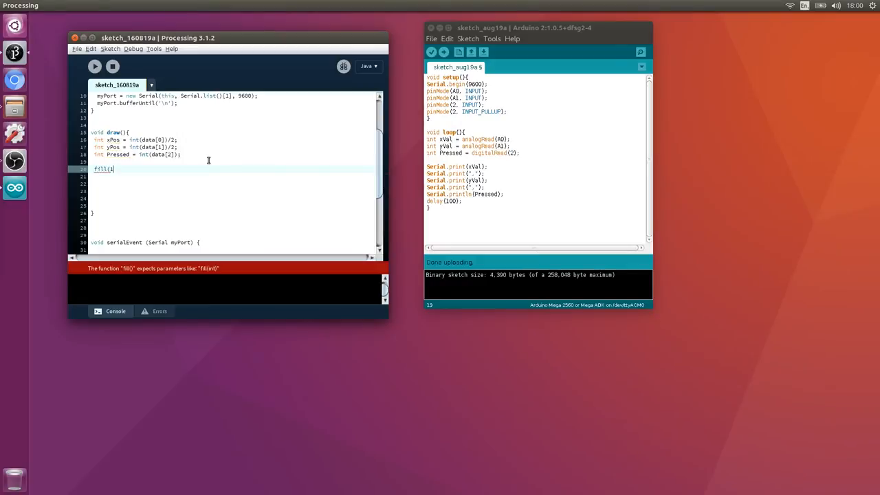
pyautogui.write('100);')
pyautogui.click(231, 176)
pyautogui.write('ellipse();')
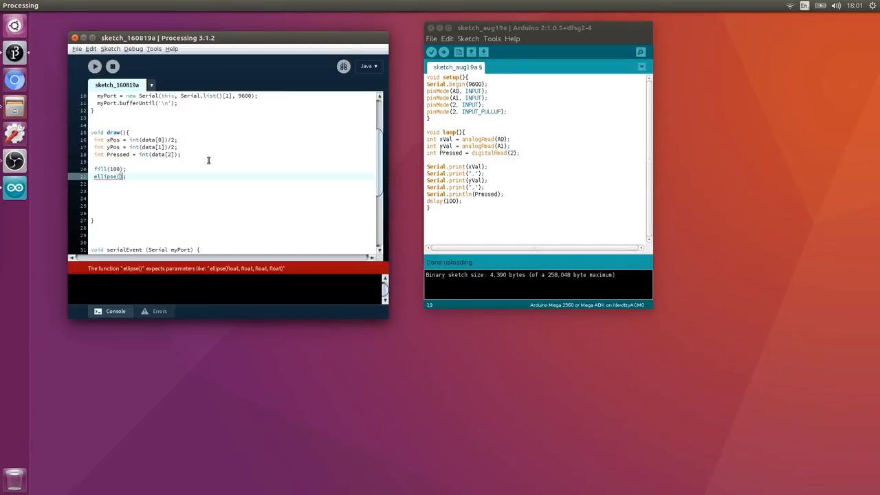
# - Add ellipse(xPos, yPos,10,10); to draw the joystick dot
pyautogui.write('x,pos')
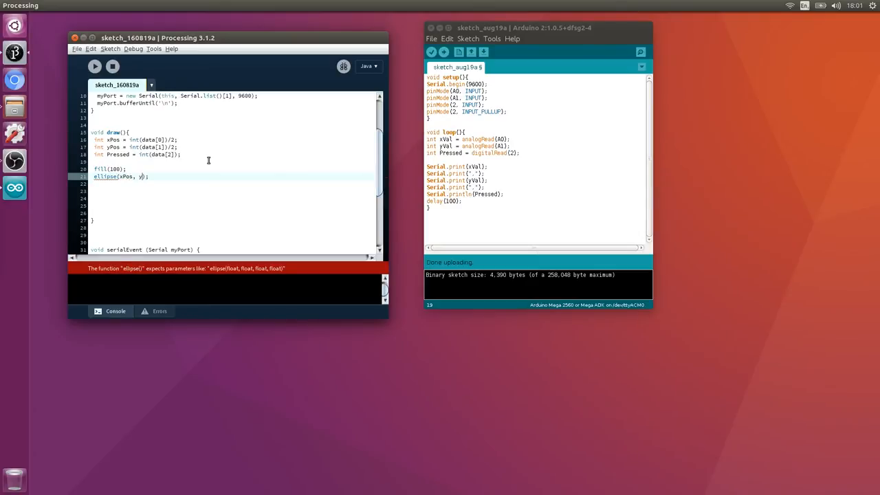
pyautogui.write('Pos')
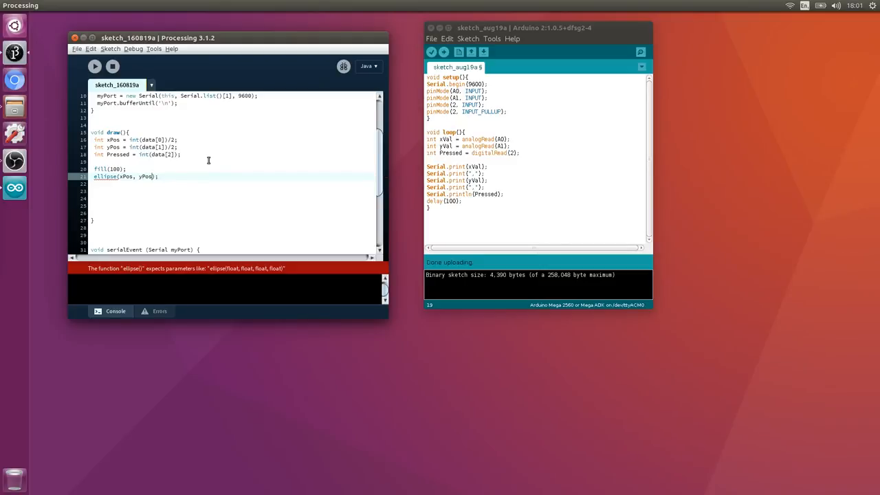
pyautogui.write(',,')
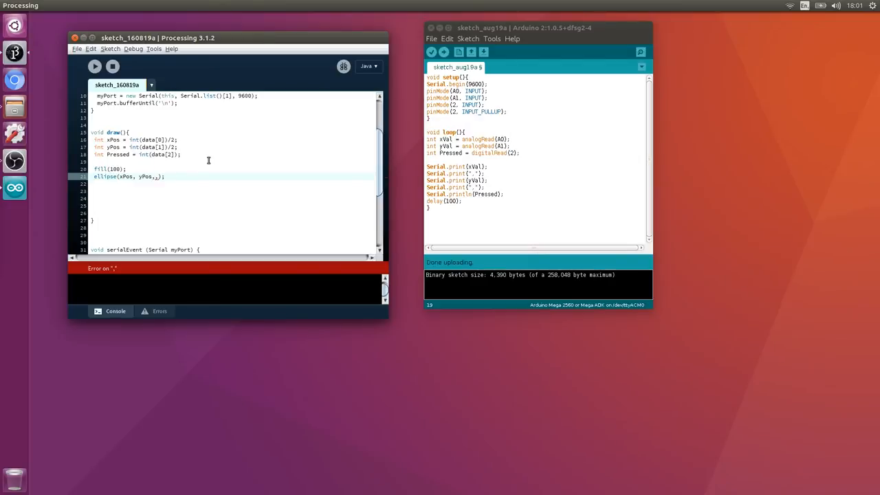
pyautogui.write('10')
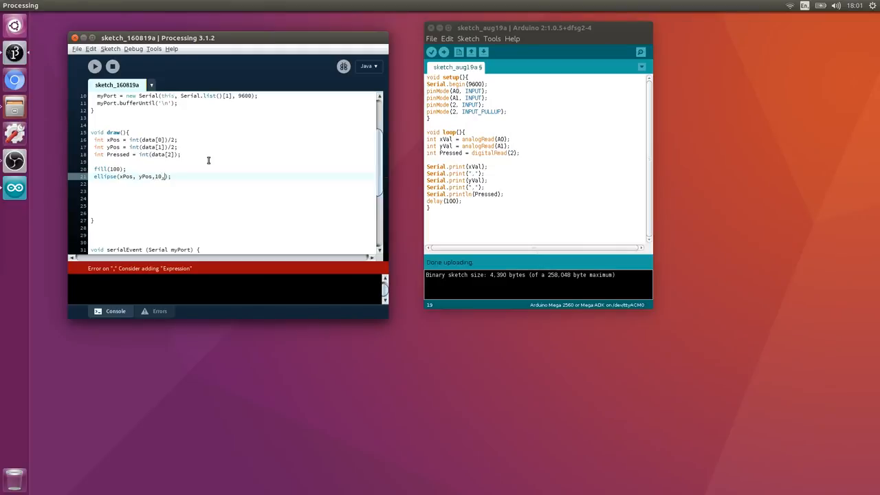
pyautogui.write('10')
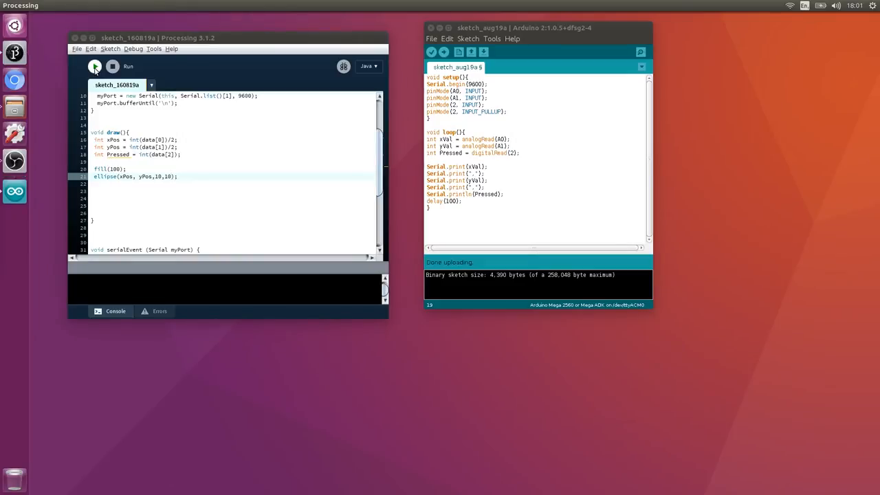
# - Run the sketch, close its black window, and rerun to see the serial port error
pyautogui.click(95, 66)
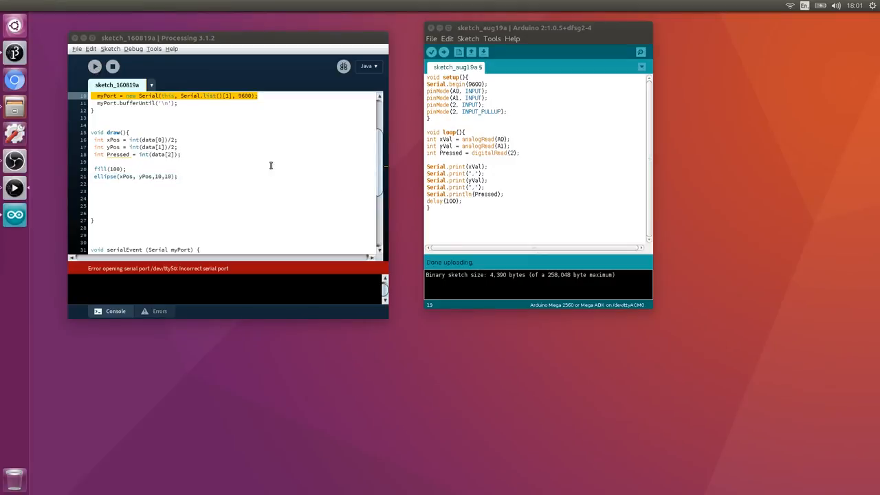
pyautogui.moveTo(299, 157)
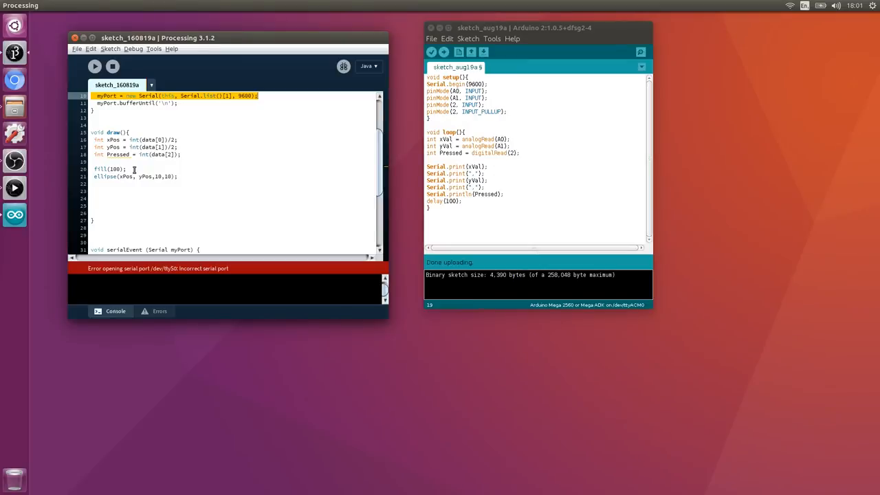
pyautogui.click(135, 168)
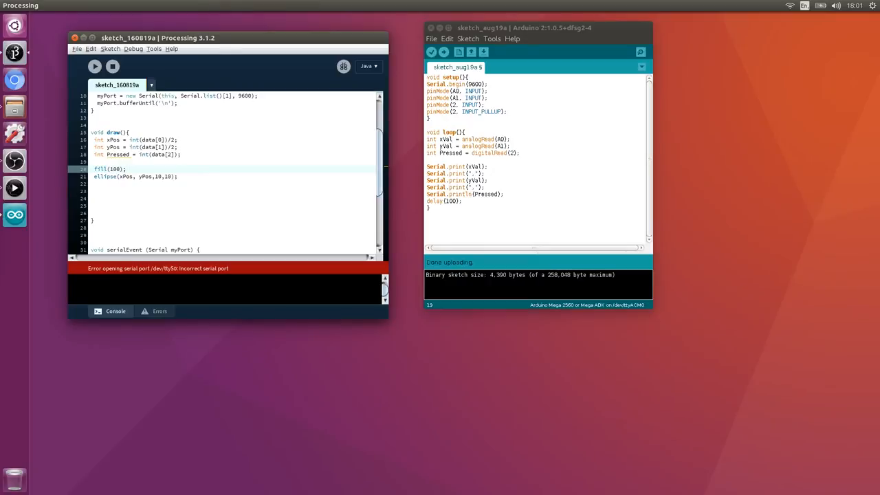
pyautogui.click(94, 66)
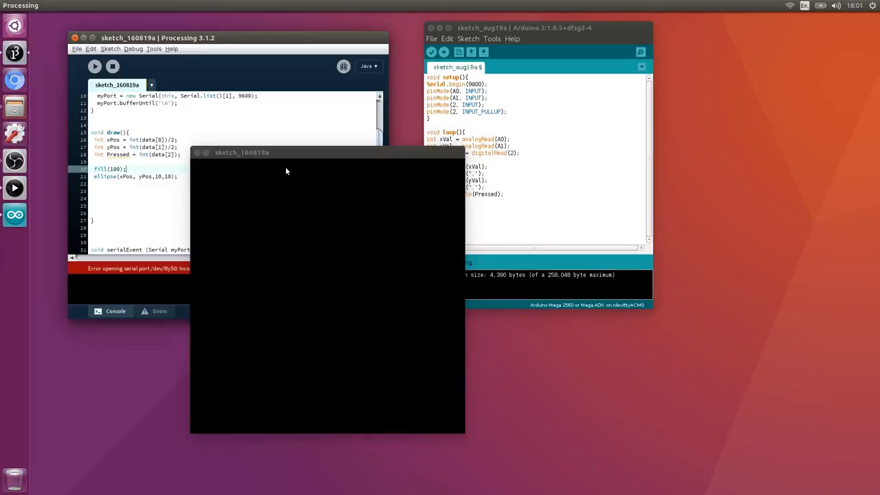
pyautogui.moveTo(213, 159)
pyautogui.write('0')
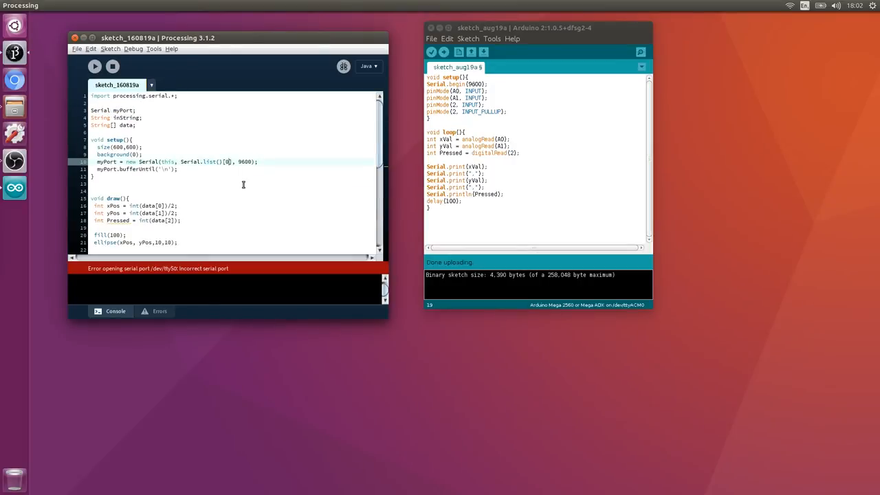
pyautogui.click(95, 66)
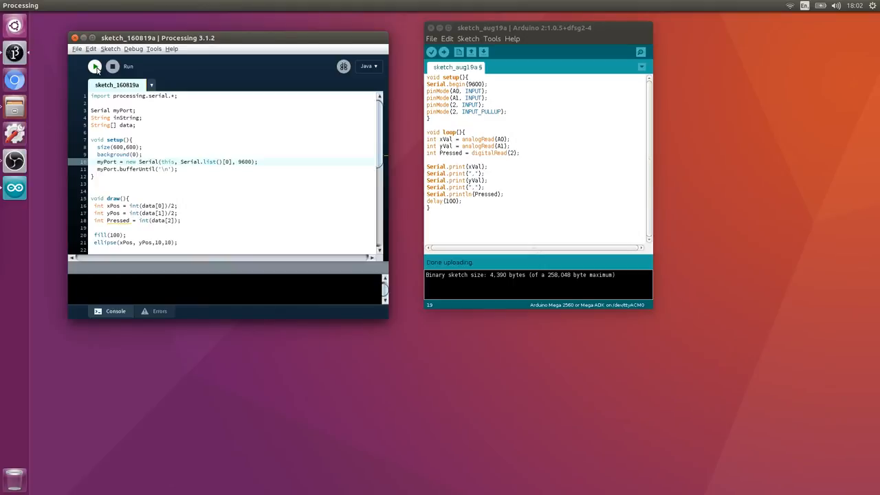
pyautogui.click(95, 66)
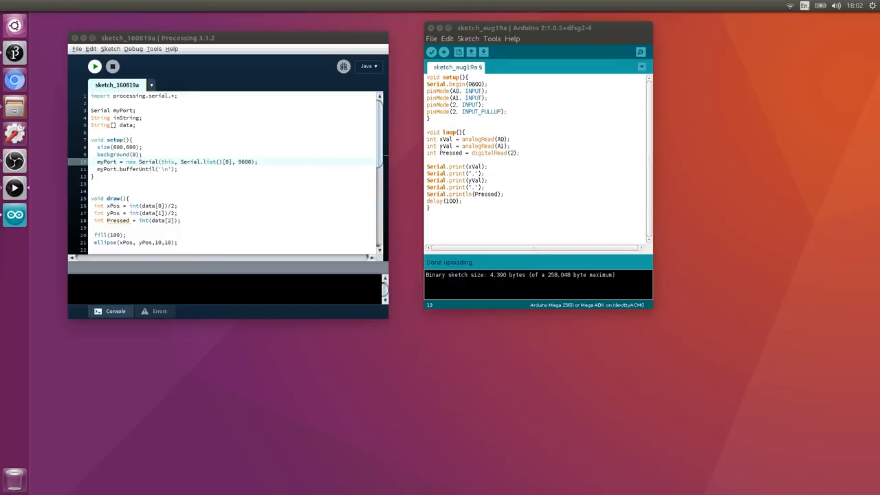
pyautogui.click(95, 66)
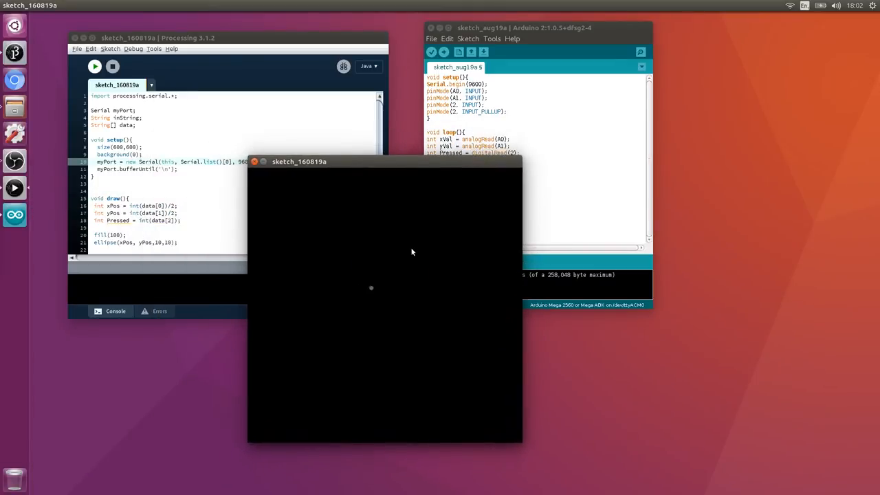
pyautogui.moveTo(405, 312)
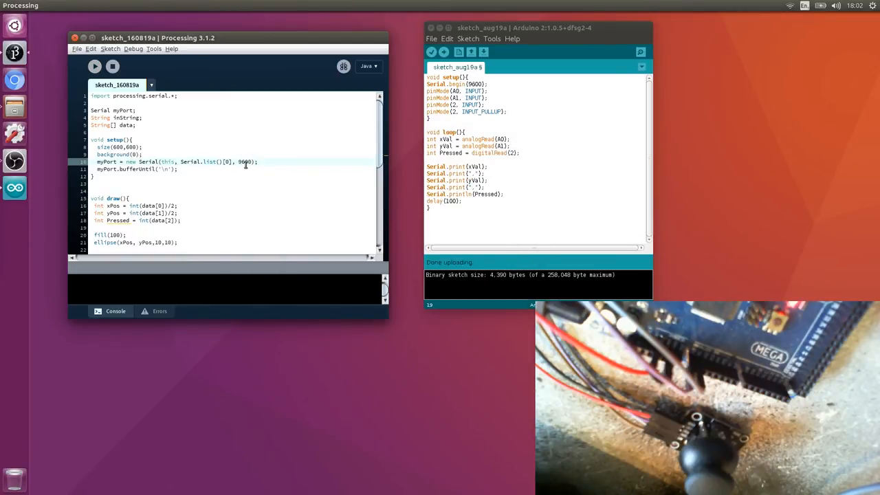
pyautogui.scroll(-3)
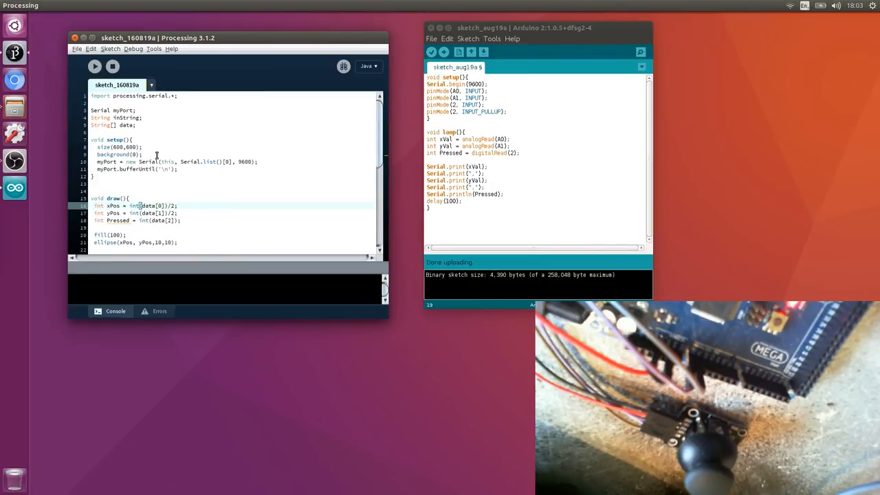
# - Add fill(204,102,0); and ellipse(300,300,512,512); above the dot's lines
pyautogui.scroll(-3)
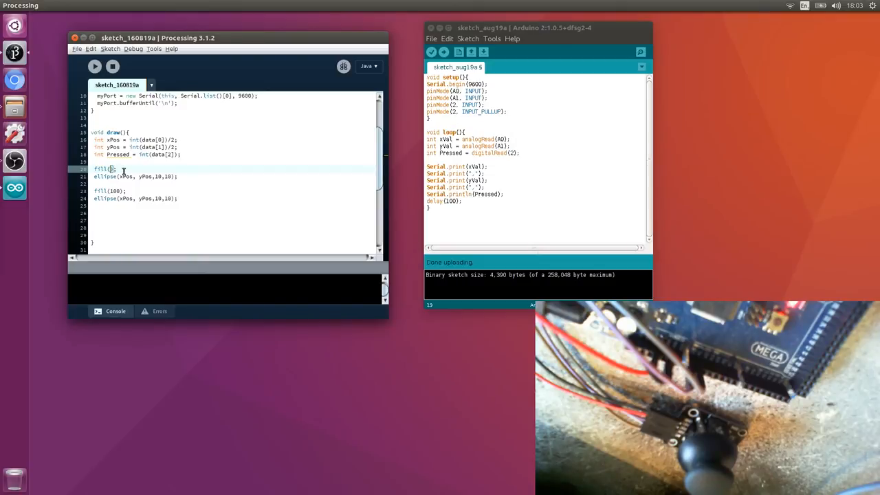
pyautogui.write('204,102,0')
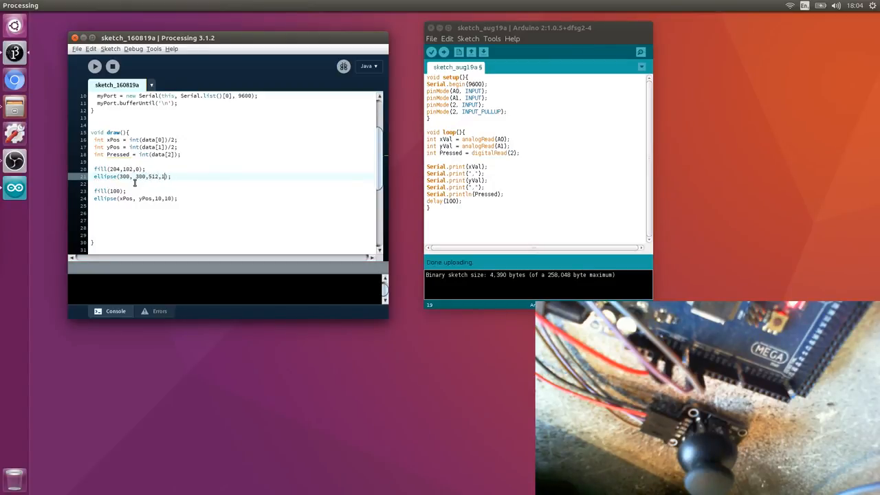
pyautogui.write('512')
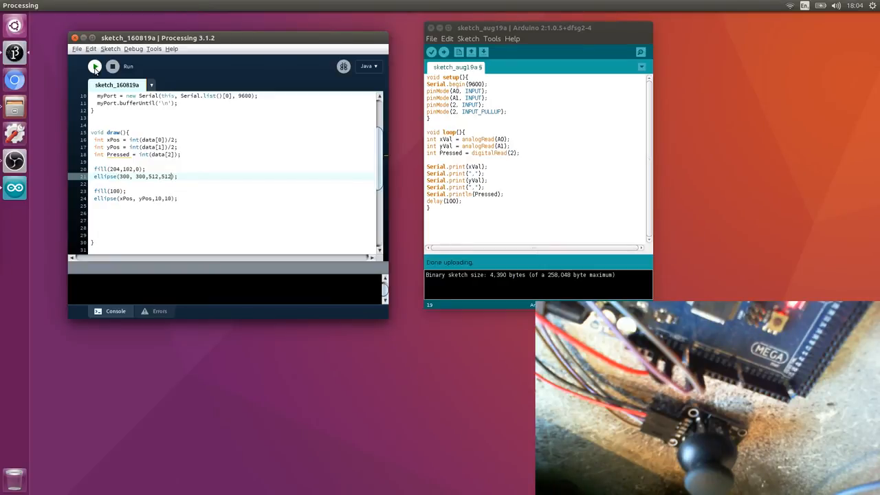
pyautogui.click(95, 66)
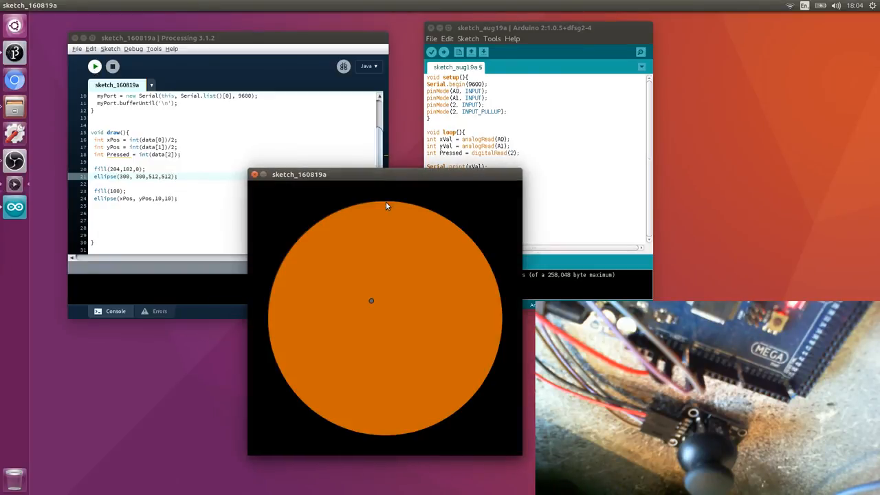
pyautogui.moveTo(385, 174); pyautogui.dragTo(344, 168)
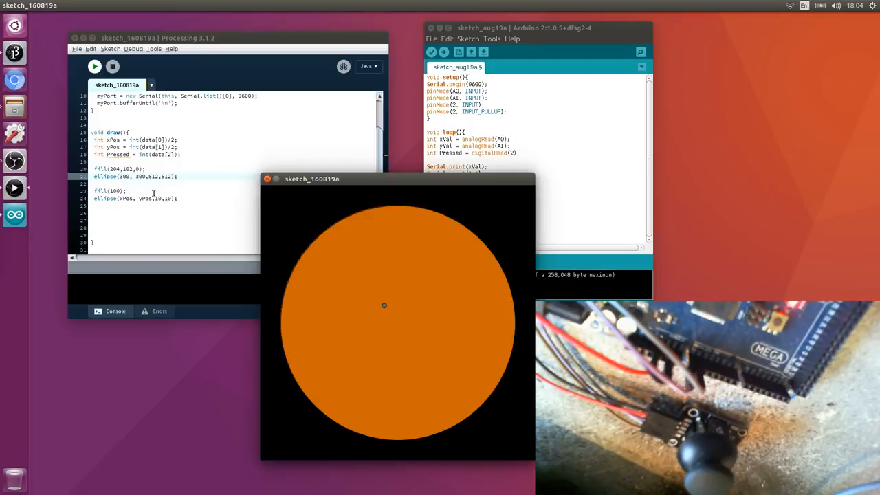
pyautogui.moveTo(392, 307)
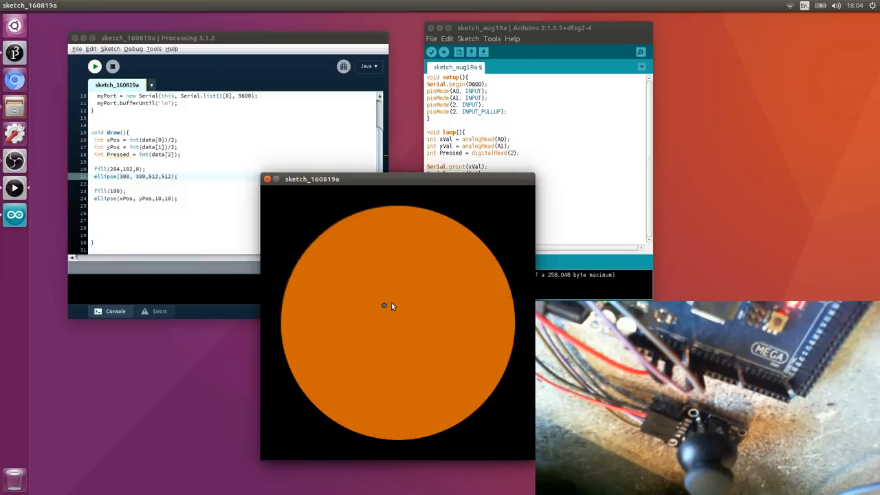
pyautogui.moveTo(387, 311)
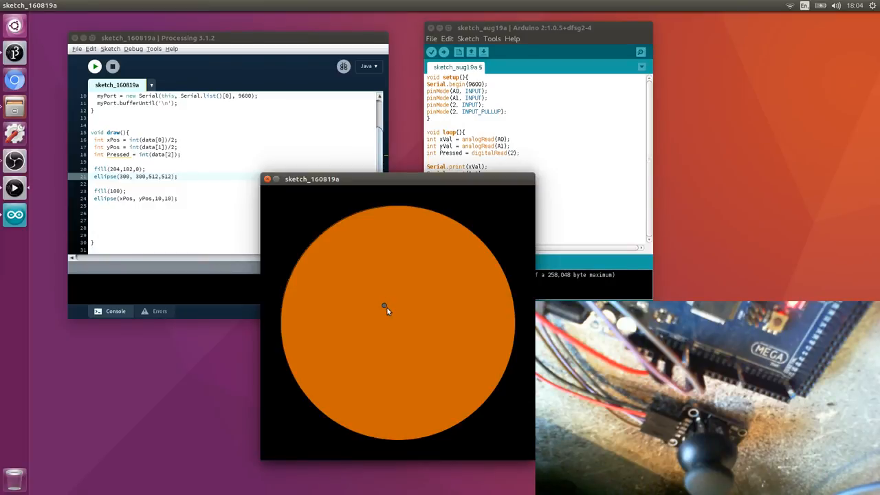
pyautogui.moveTo(394, 328)
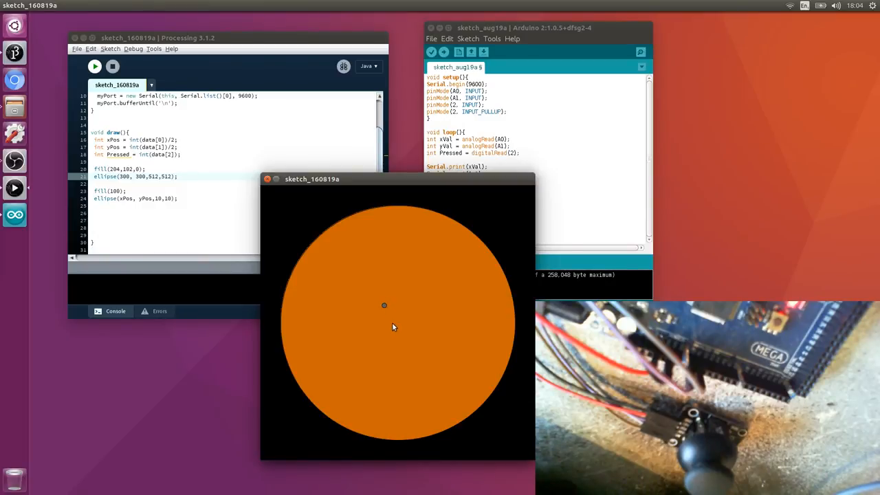
pyautogui.moveTo(384, 311)
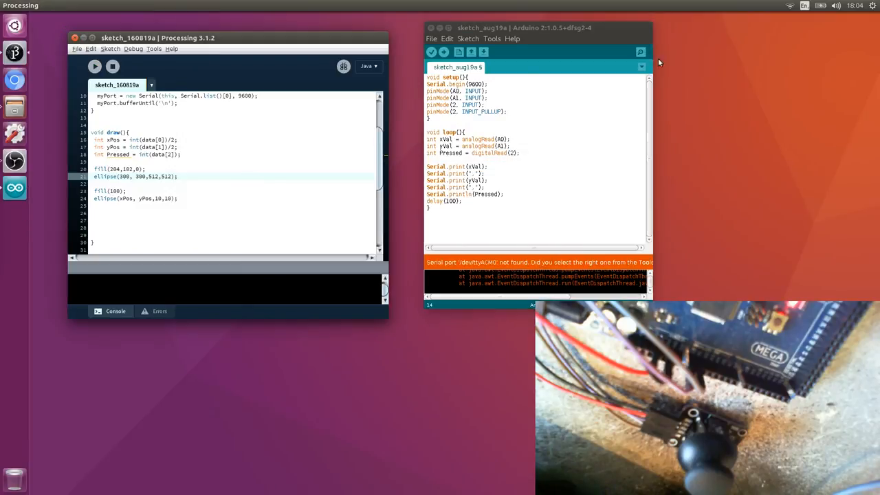
pyautogui.click(639, 52)
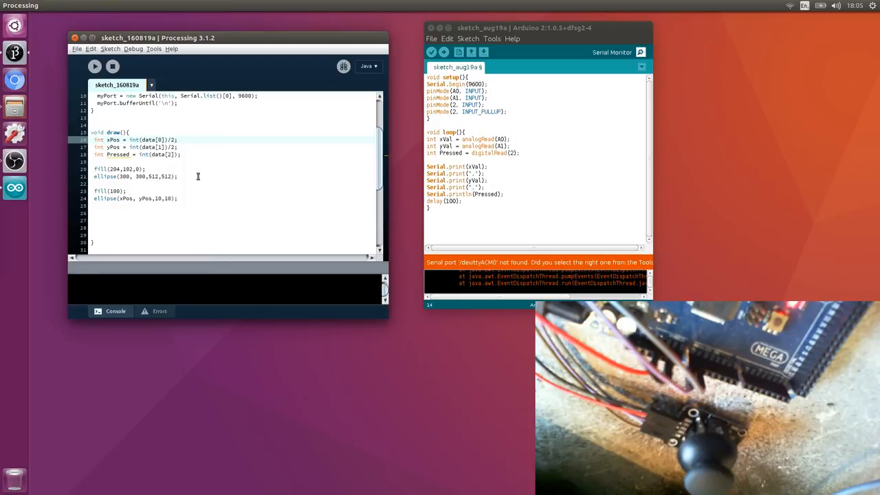
# - Offset xPos and yPos by +44 and start an if(Pressed == '1') check
pyautogui.write('+44')
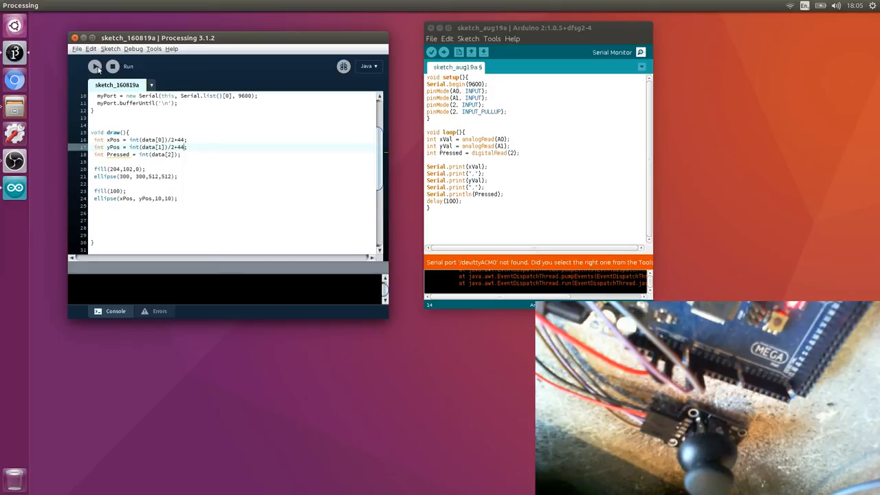
pyautogui.click(94, 66)
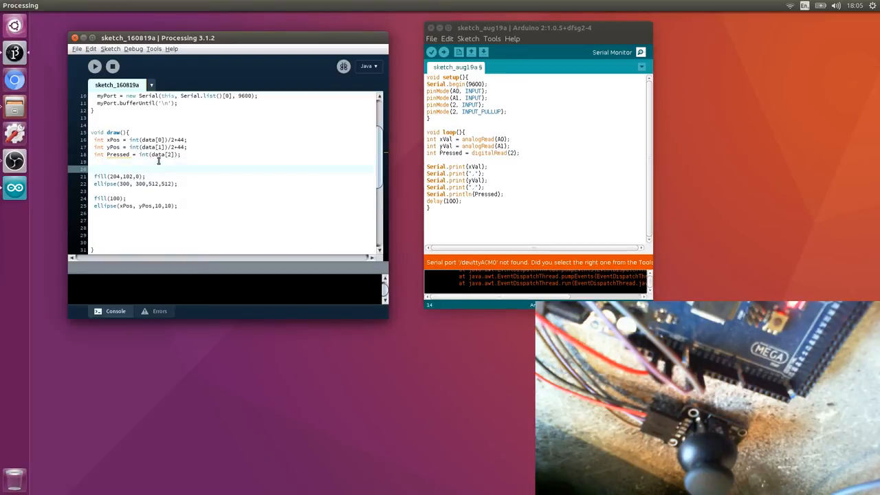
pyautogui.write('if(')
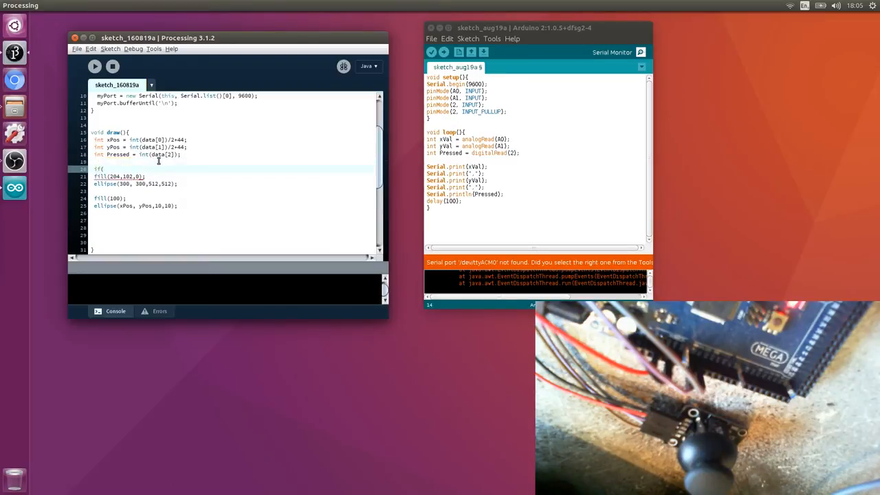
pyautogui.write('(Pressed')
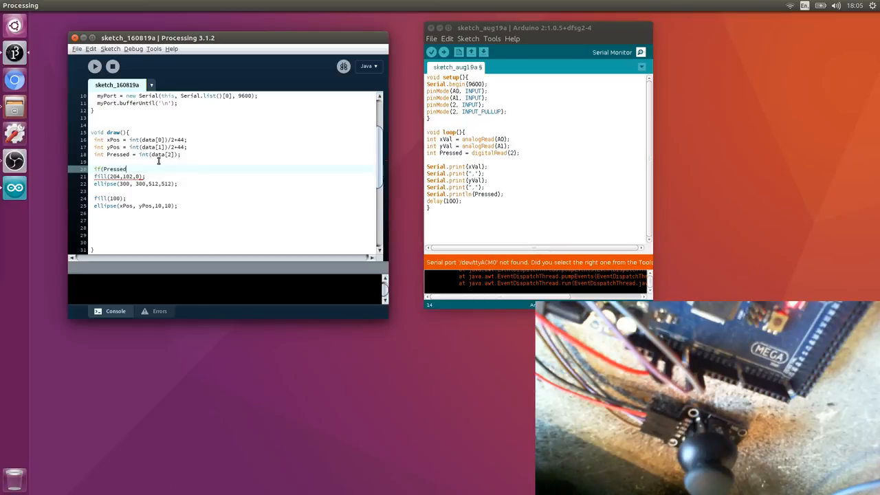
pyautogui.write('=')
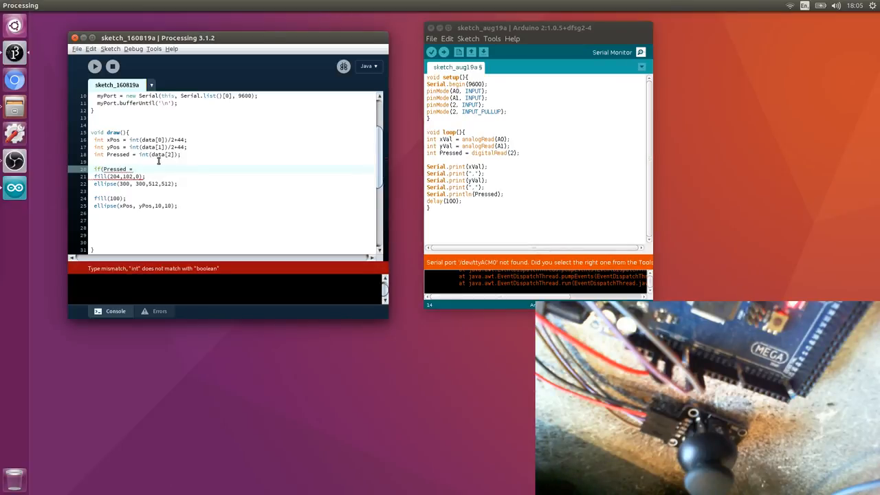
pyautogui.write("= '1'){")
pyautogui.write('}')
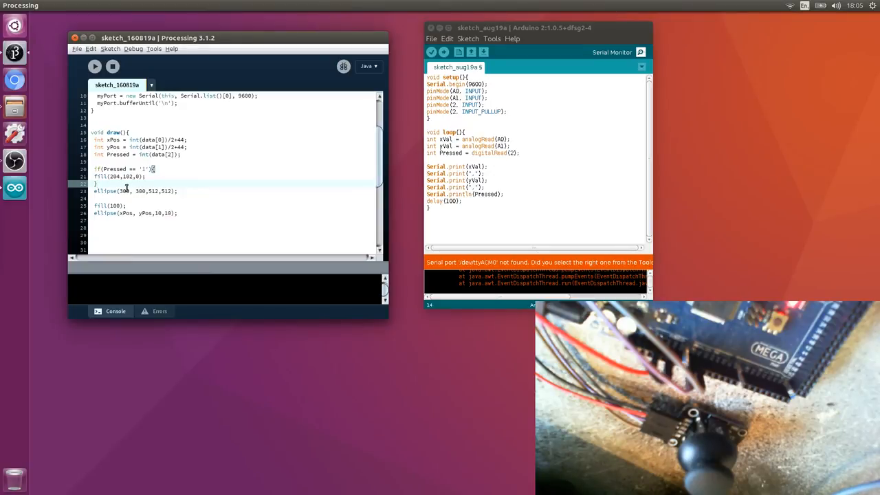
# - Complete the if/else so the circle fills orange when pressed, else fill(0,102,0)
pyautogui.write('else {')
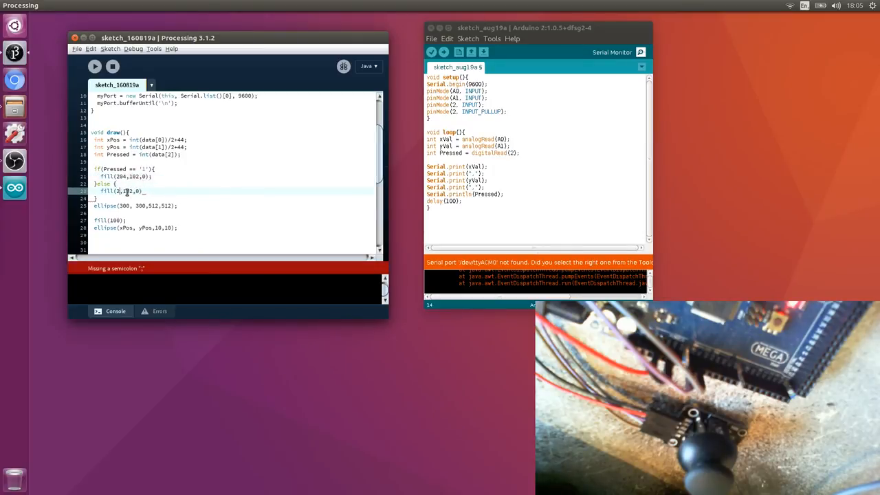
pyautogui.write('2')
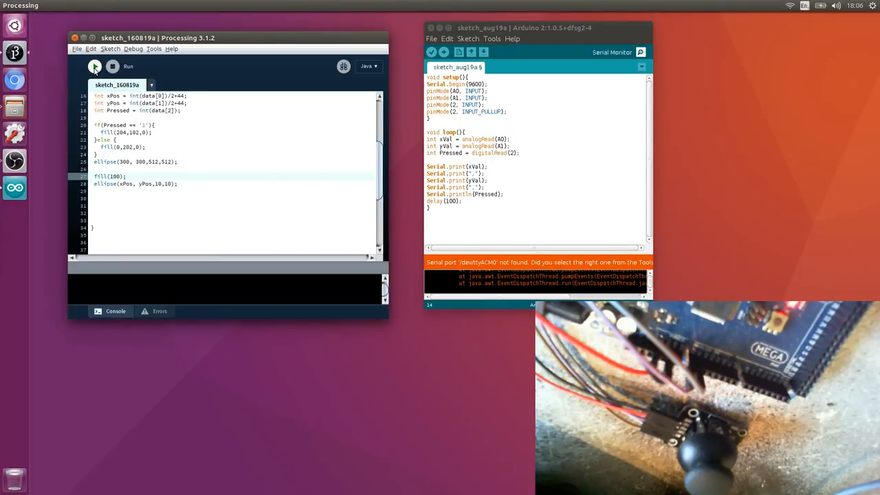
# - Run the sketch and move its window left to view the green circle and dot
pyautogui.click(127, 176)
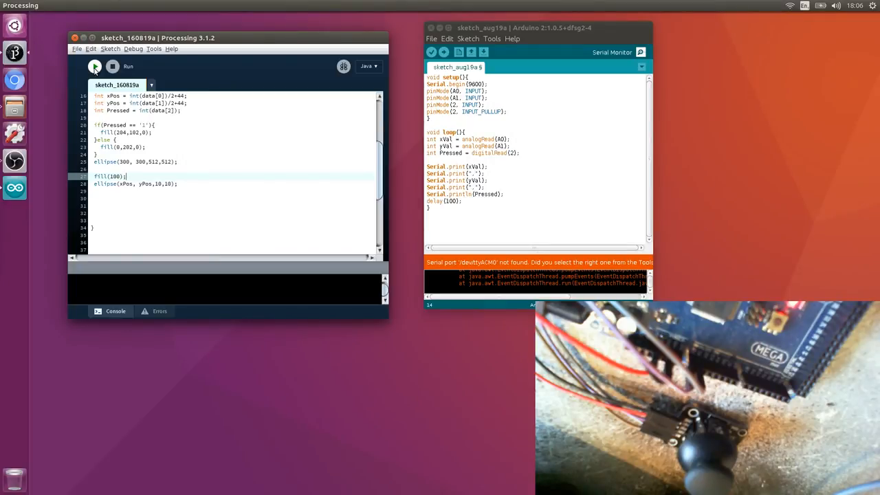
pyautogui.click(113, 66)
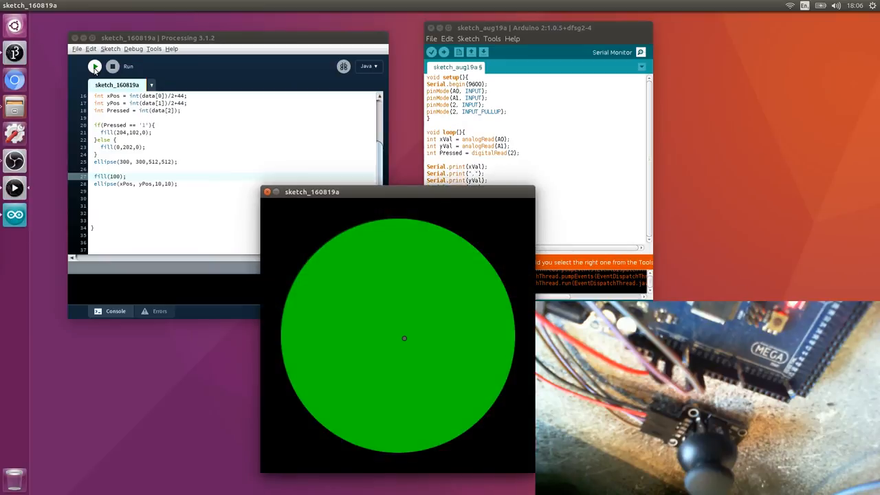
pyautogui.moveTo(310, 192); pyautogui.dragTo(168, 158)
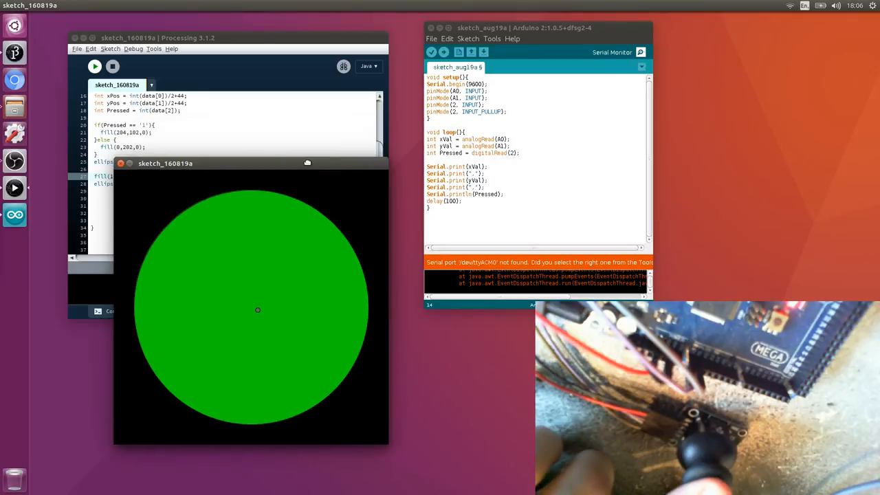
pyautogui.moveTo(309, 171)
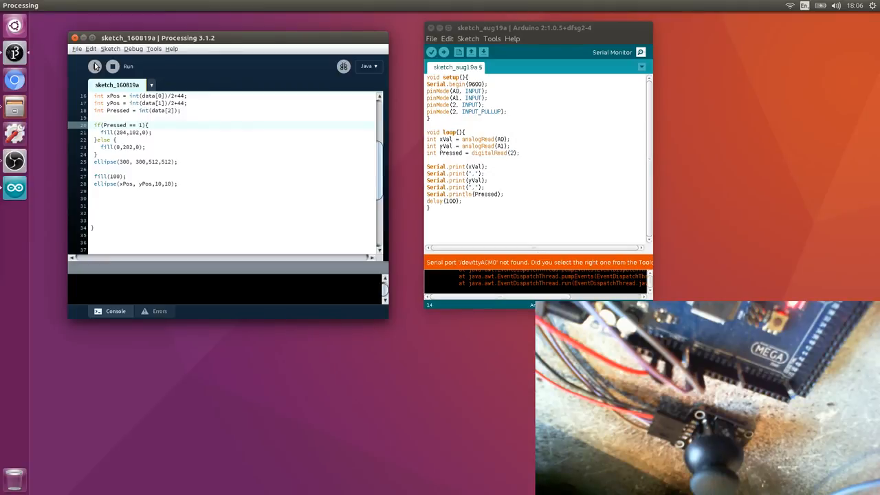
# - Compare Pressed to 1, run, then add stroke(255) and crosshair lines (300,44,300,556) and (44,300,556,300)
pyautogui.click(96, 66)
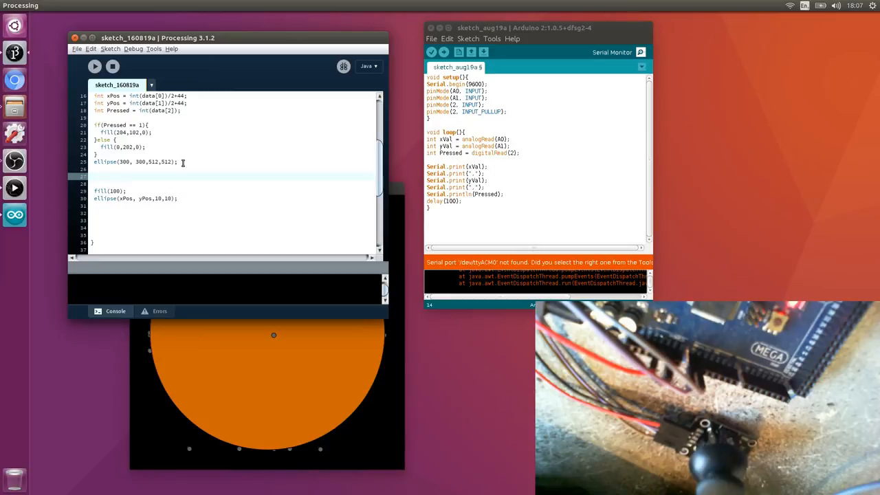
pyautogui.write('stroke(255);')
pyautogui.write('line(')
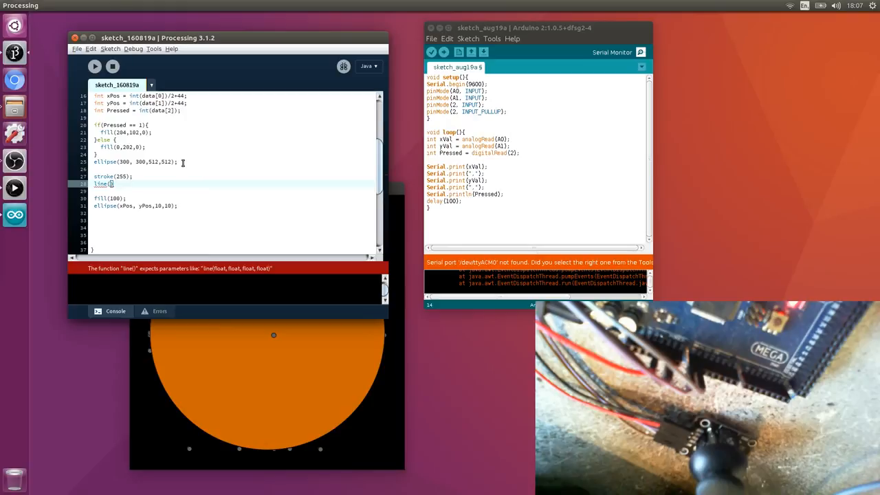
pyautogui.write('300,44,200,556')
pyautogui.click(235, 192)
pyautogui.write('line(')
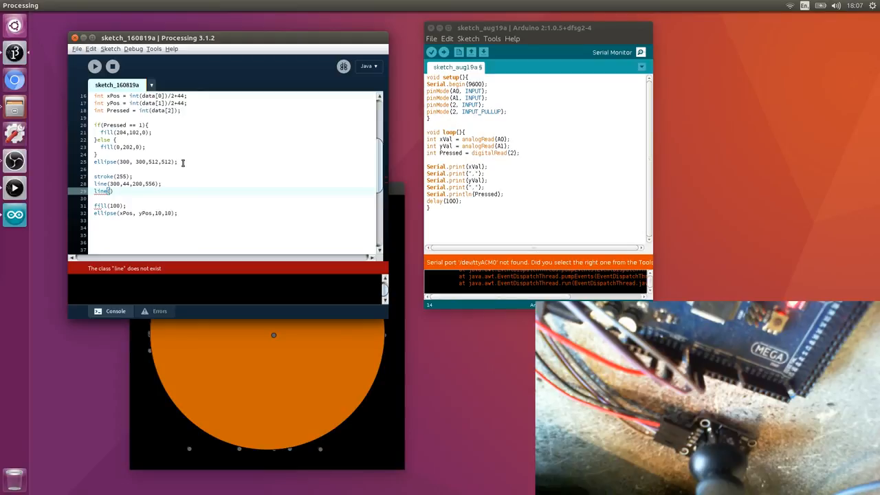
pyautogui.write('44,300,556,300)')
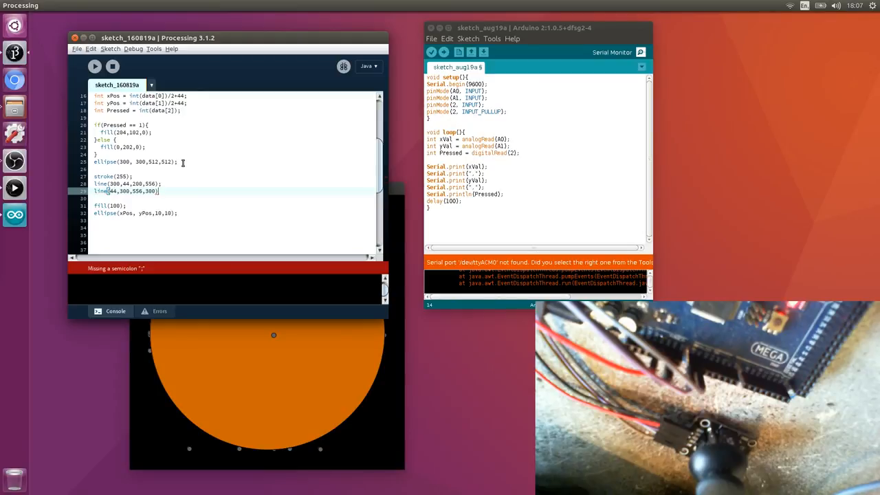